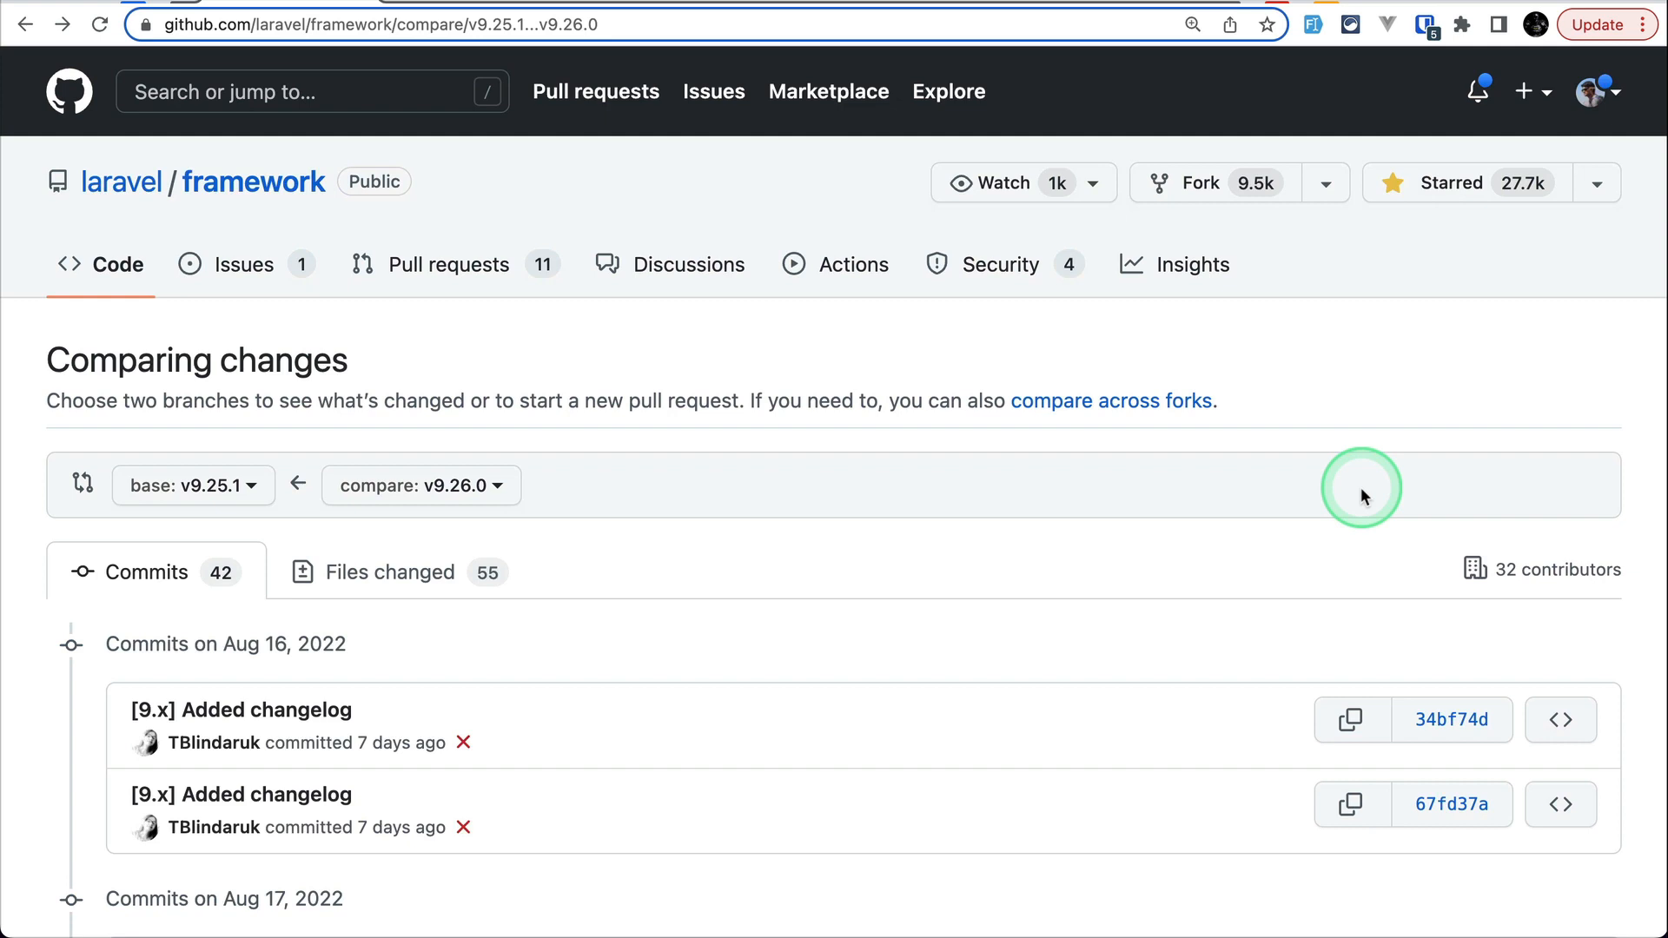
# Open PR #43728, 'Adding support for non-backed enums', from the v9.25.1...v9.26.0 comparison.
pyautogui.click(419, 485)
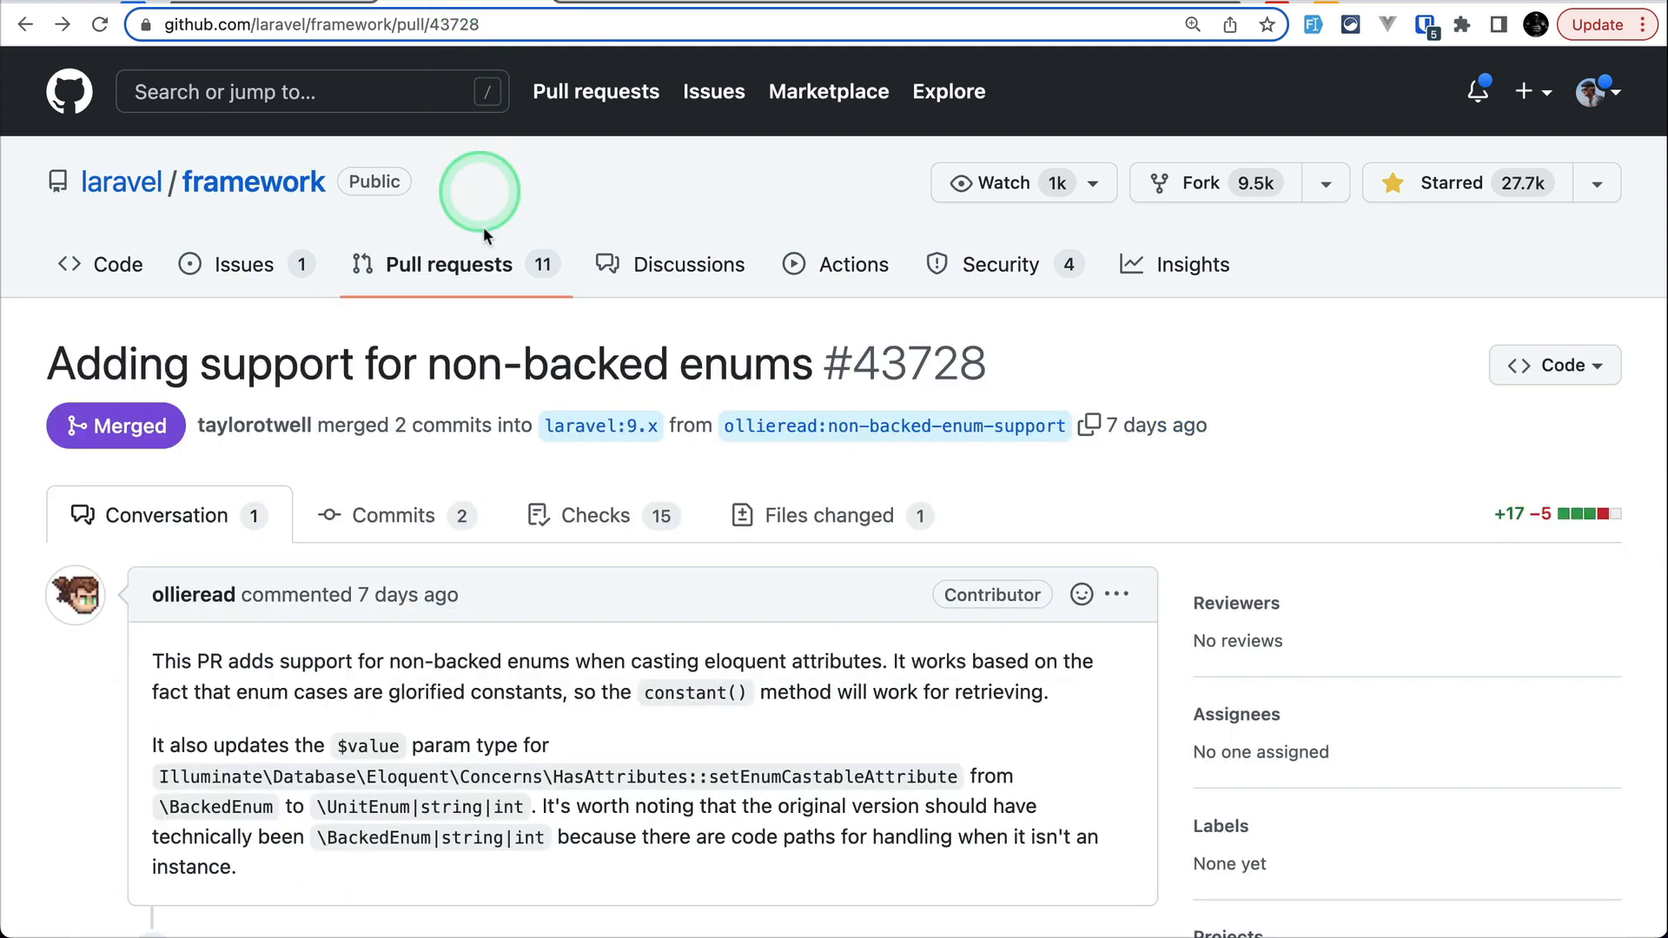
pyautogui.moveTo(785, 426)
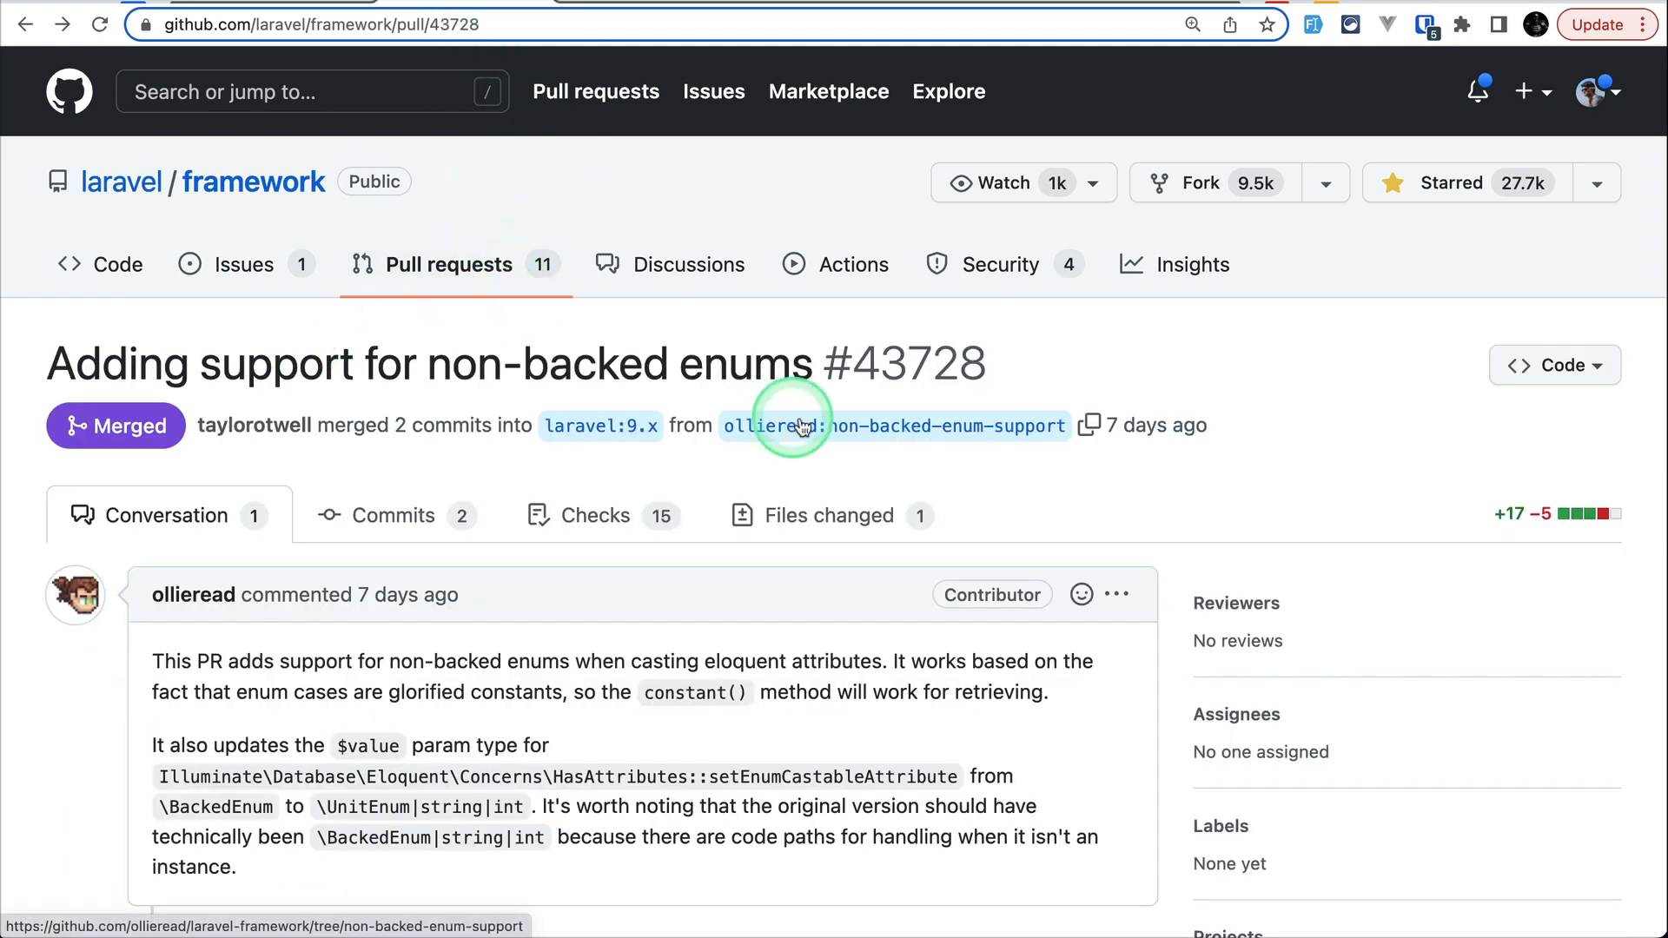
pyautogui.moveTo(863, 579)
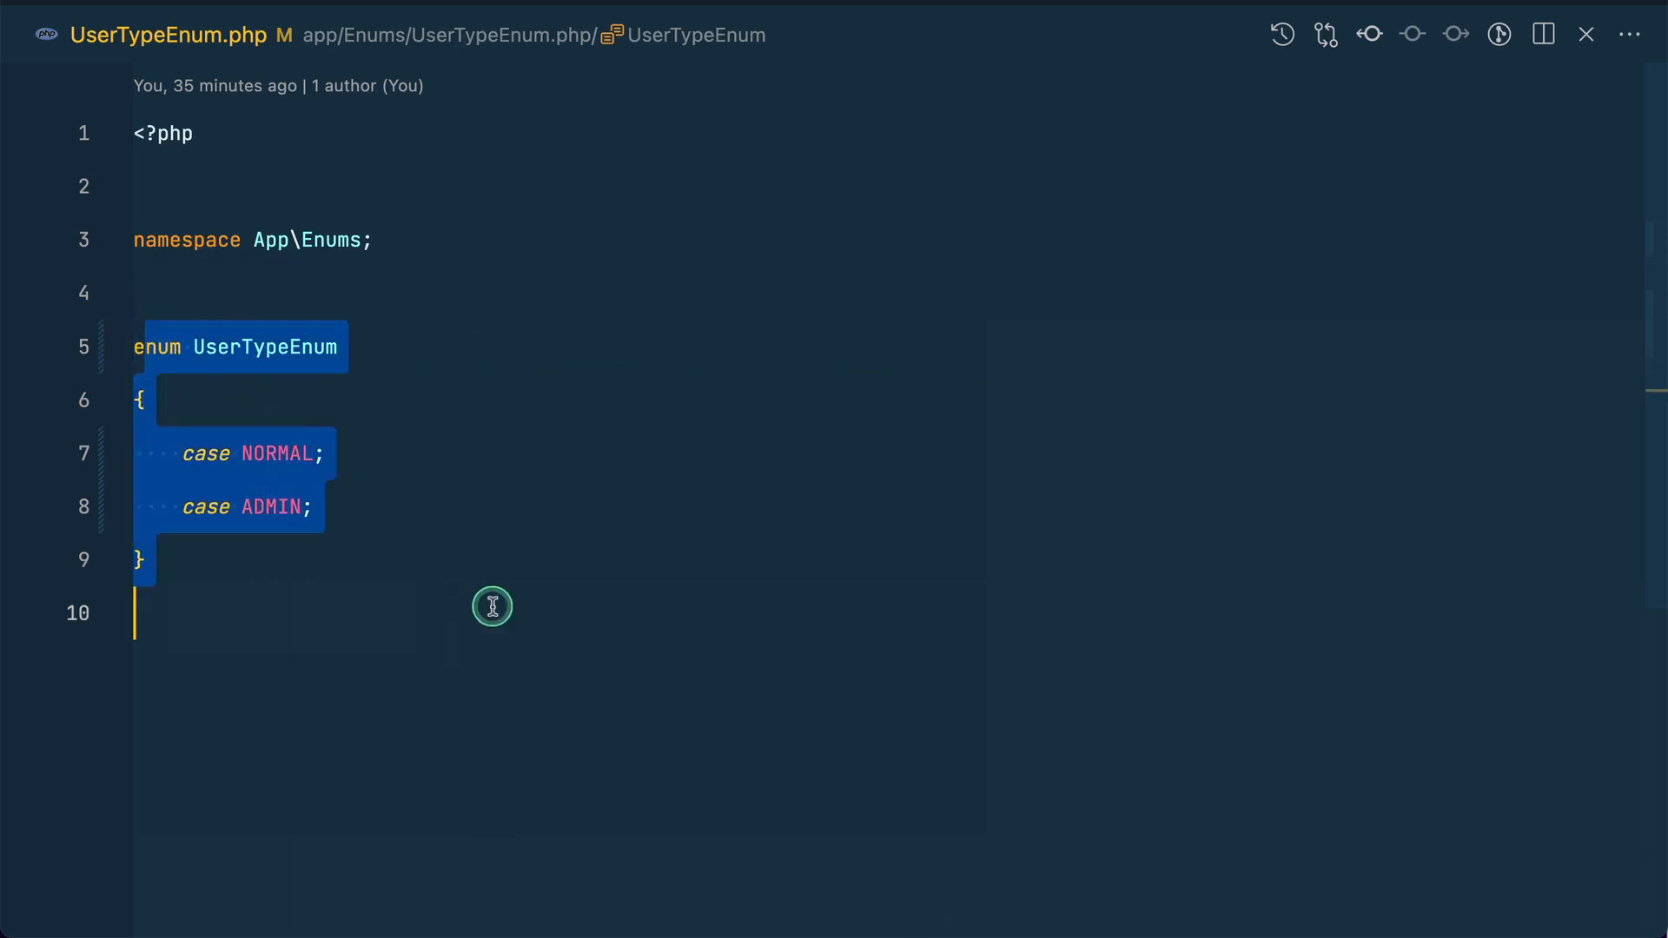
# Make UserTypeEnum.php a plain enum with NORMAL and ADMIN cases, with a laratips terminal open.
pyautogui.click(558, 535)
pyautogui.write('c')
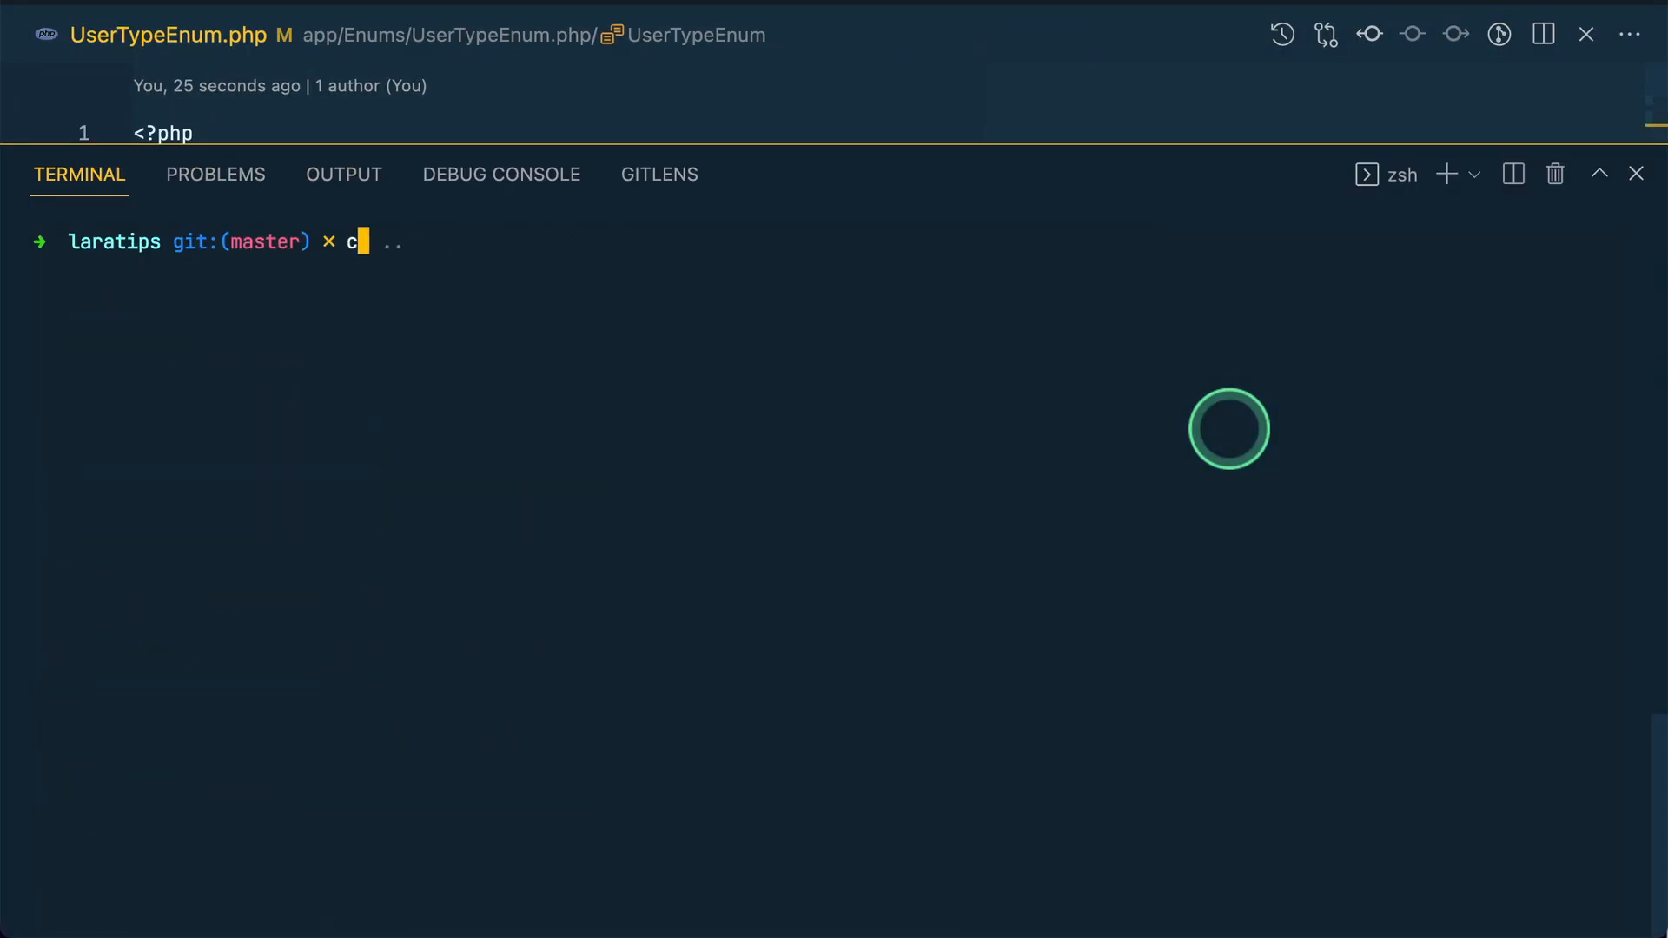
# Run 'valet composer update' in the terminal and rename the ADMIN case to 'admin'.
pyautogui.write('alet composer update')
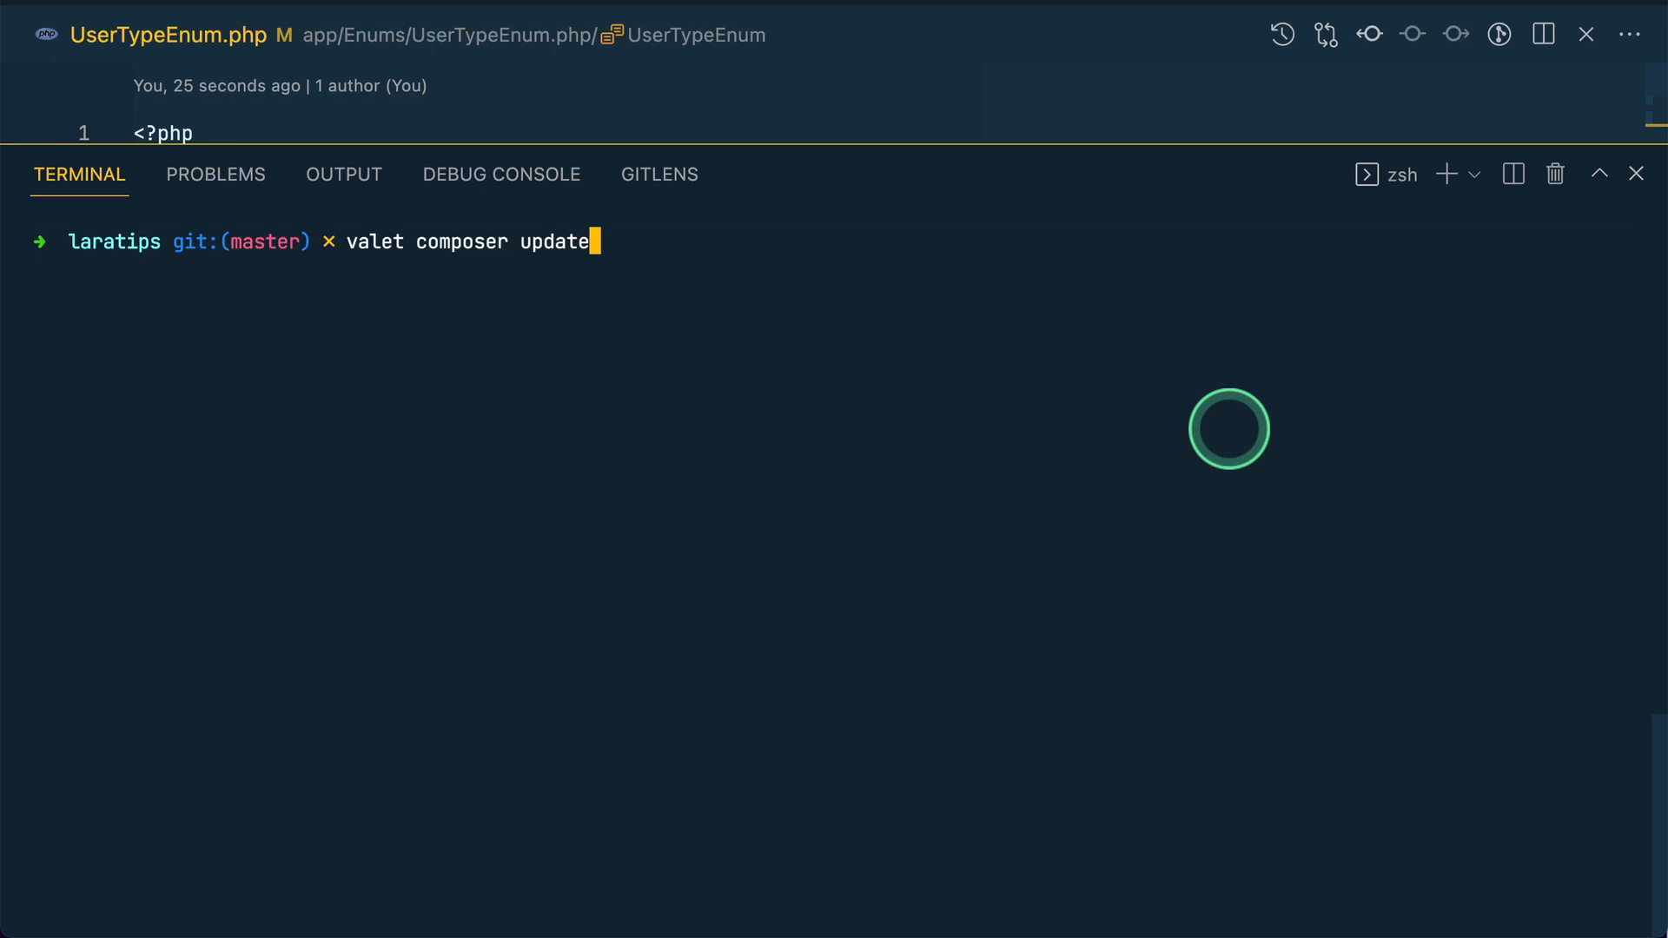
pyautogui.press('Return')
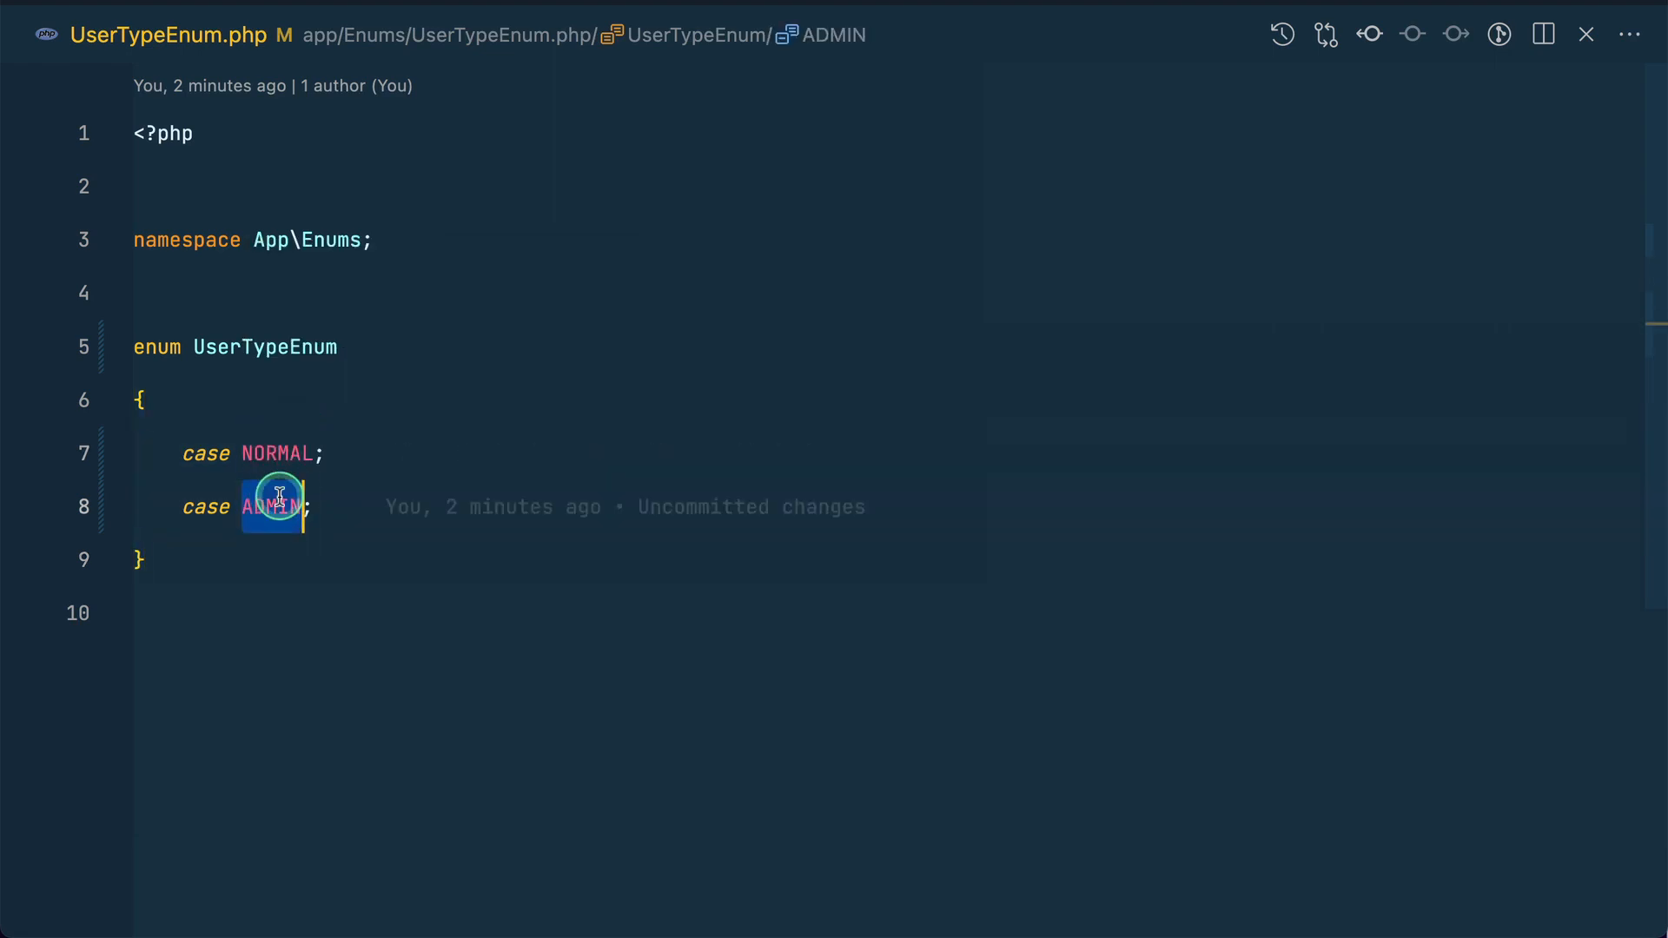
pyautogui.write('admin')
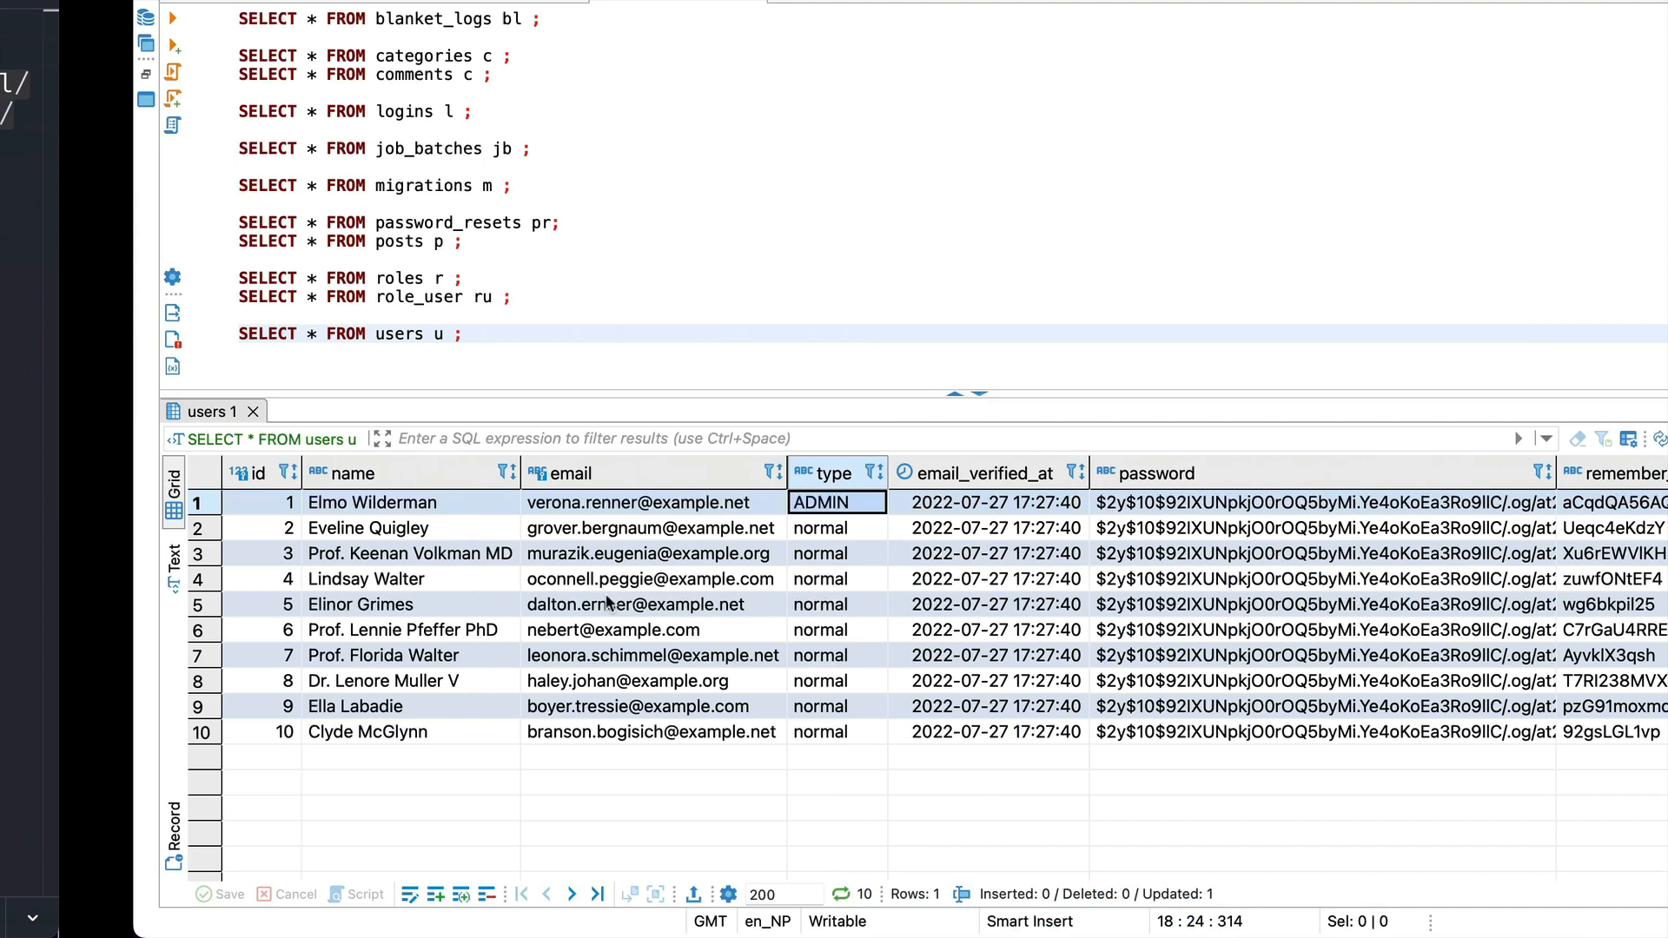
# Set row 1's type cell to 'admin' and switch to the browser with Cmd+Tab.
pyautogui.write('admin')
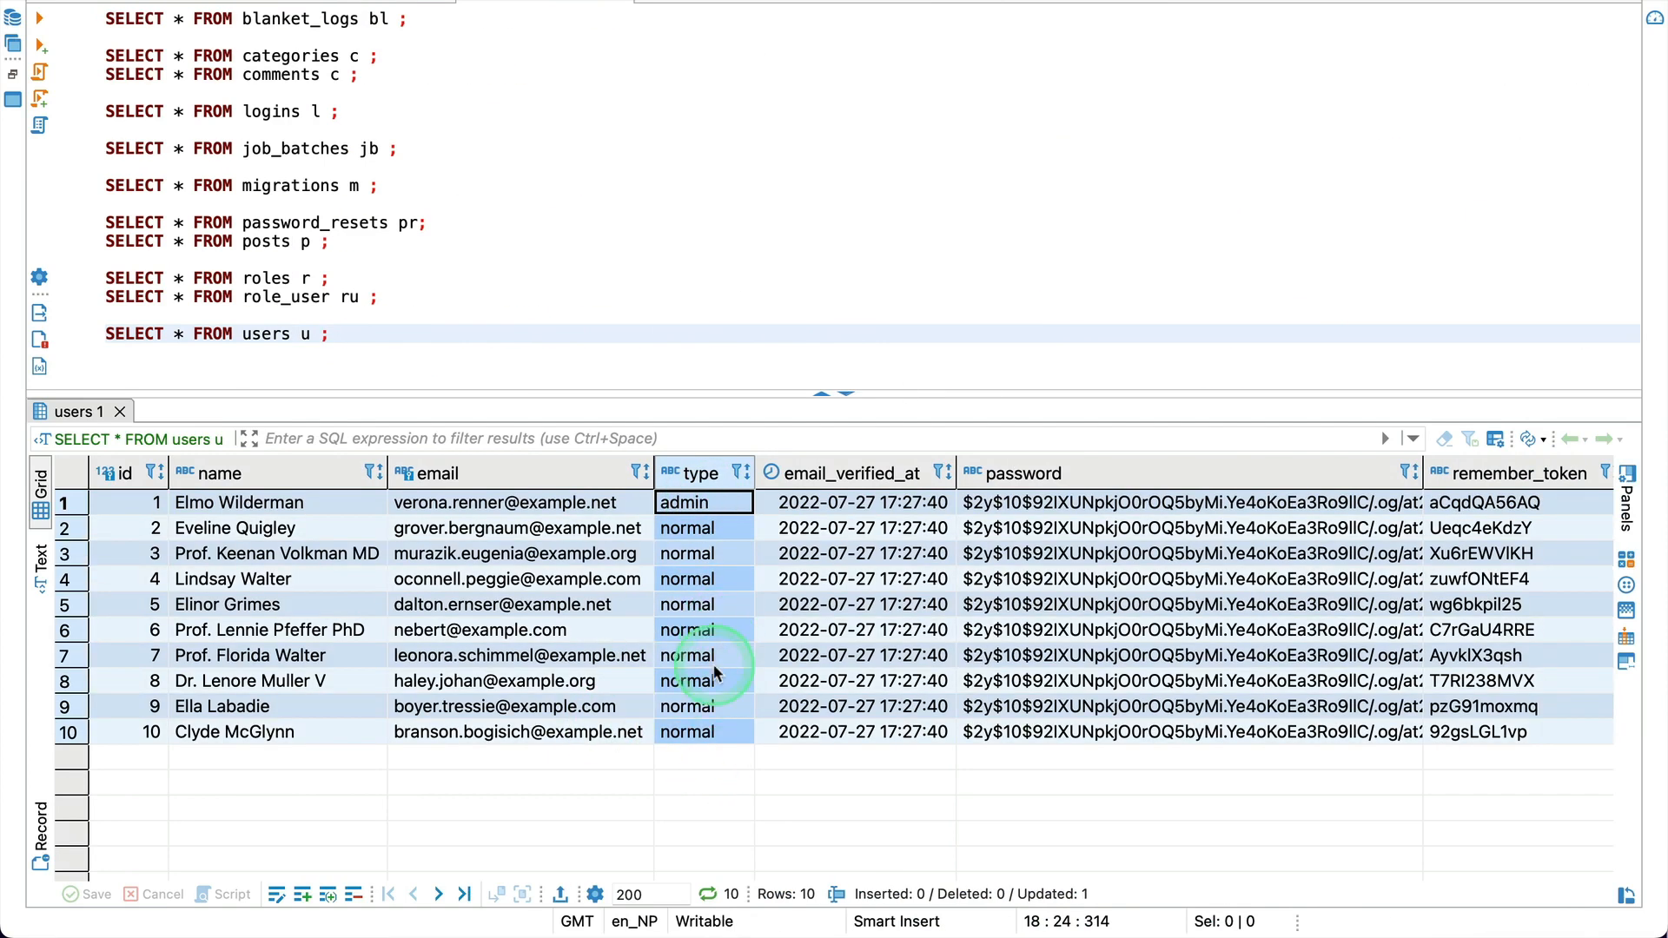
pyautogui.press('cmd+tab')
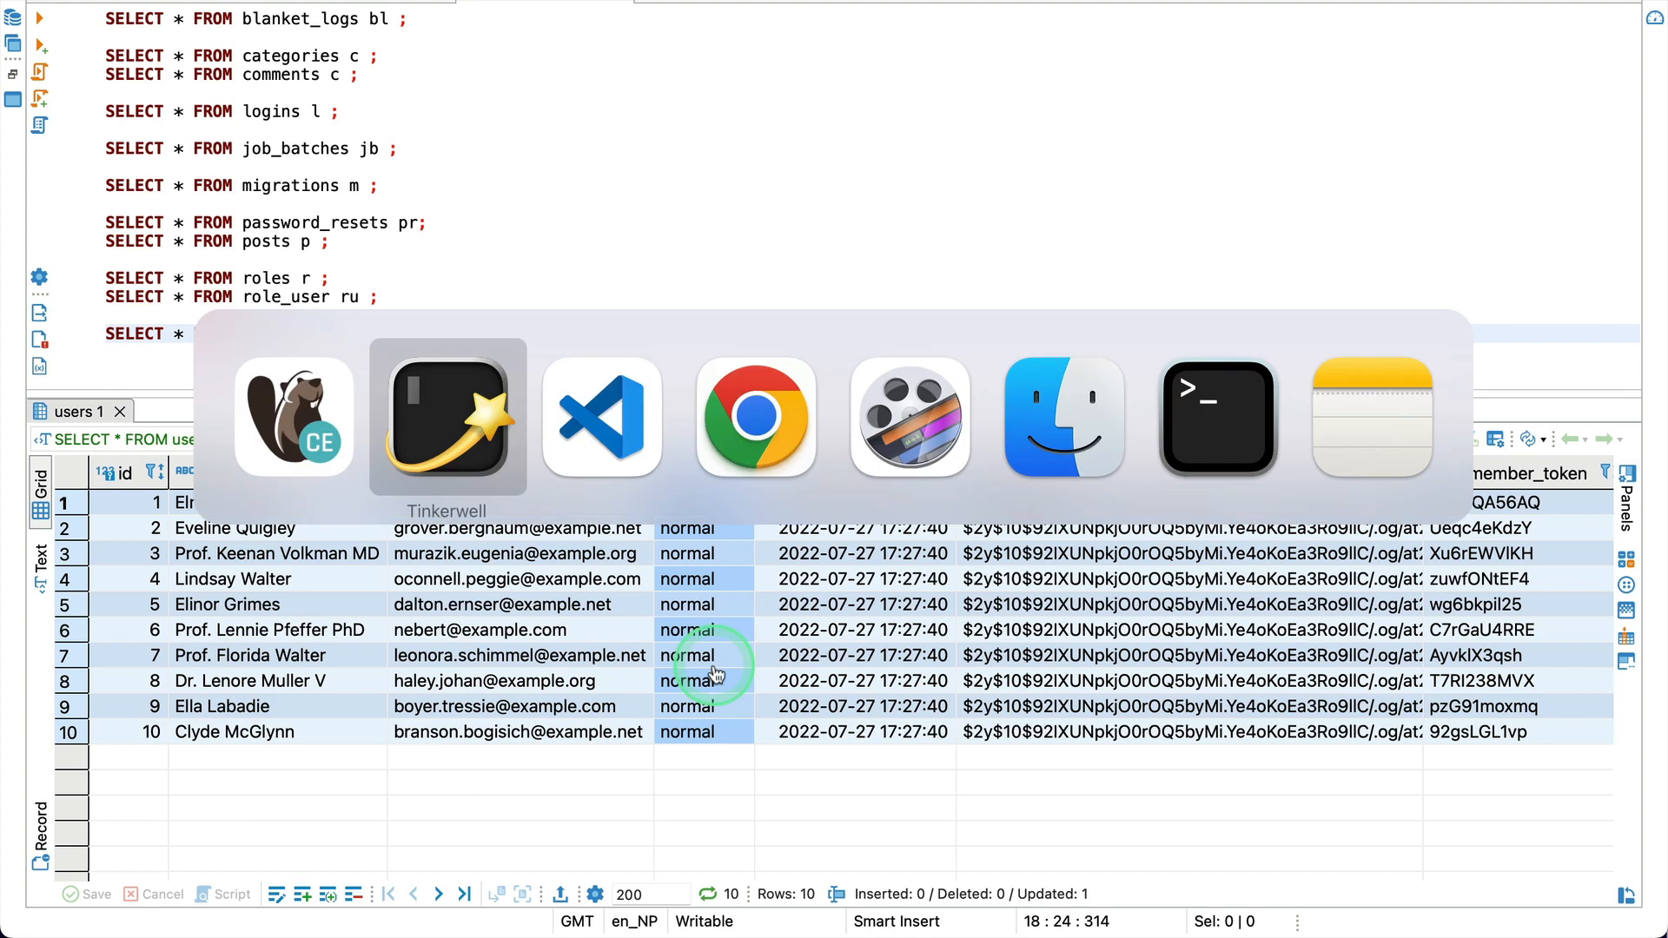
pyautogui.click(602, 417)
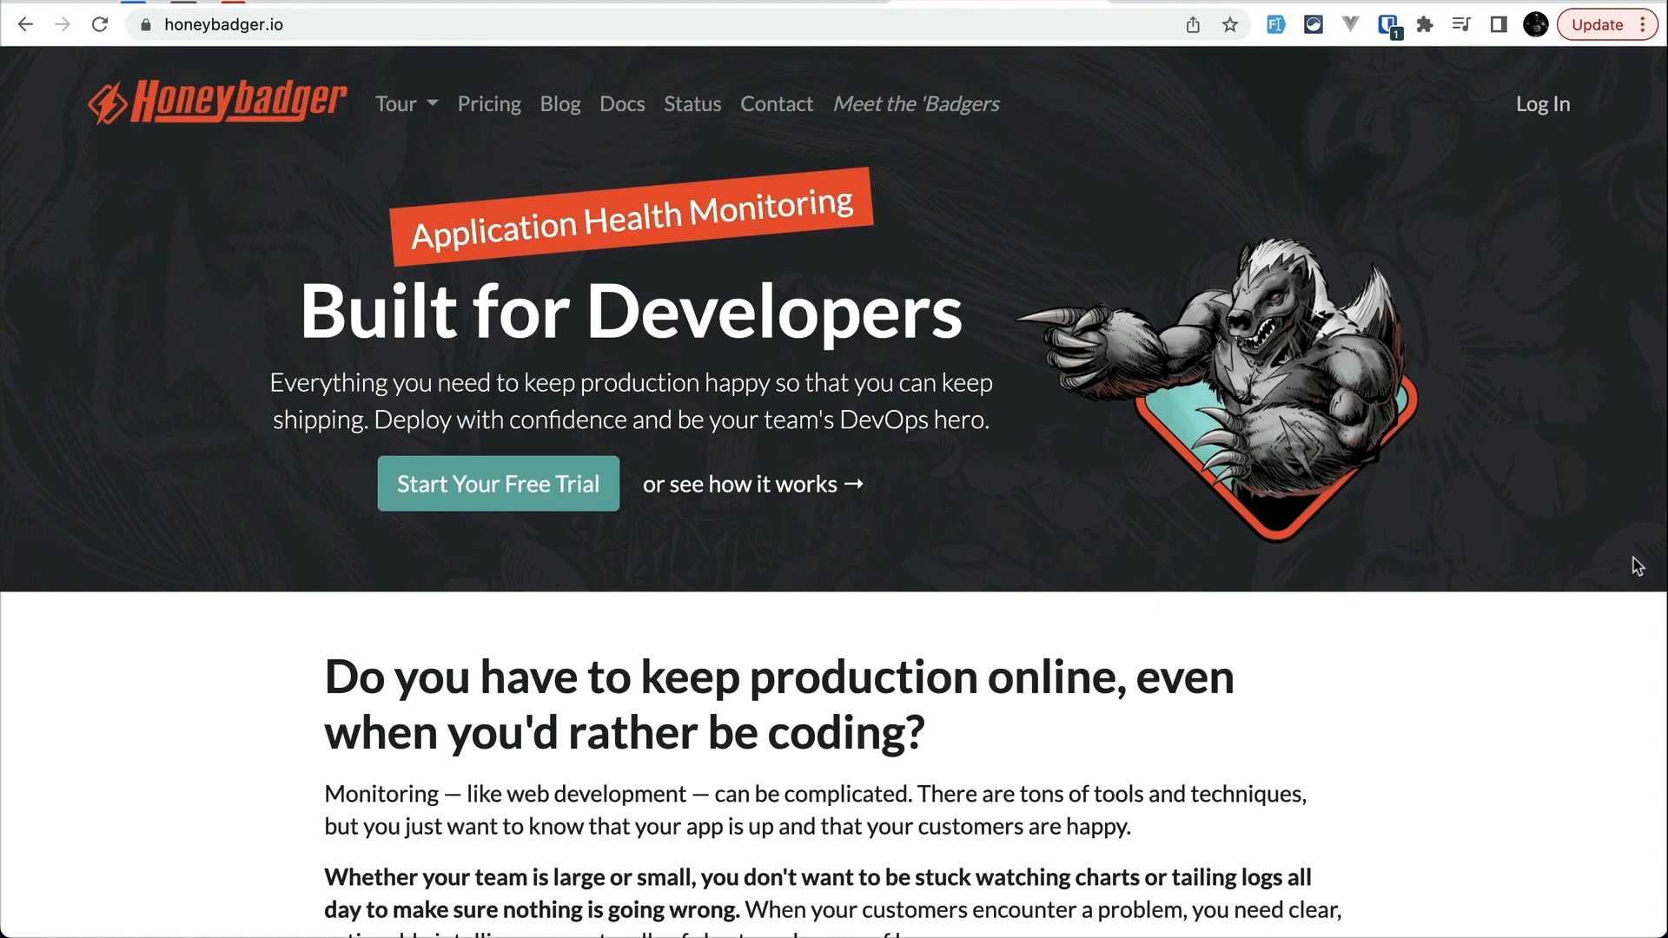
# Scroll the Honeybadger homepage, then view Laratips errors, check-ins and installation settings.
pyautogui.scroll(-3)
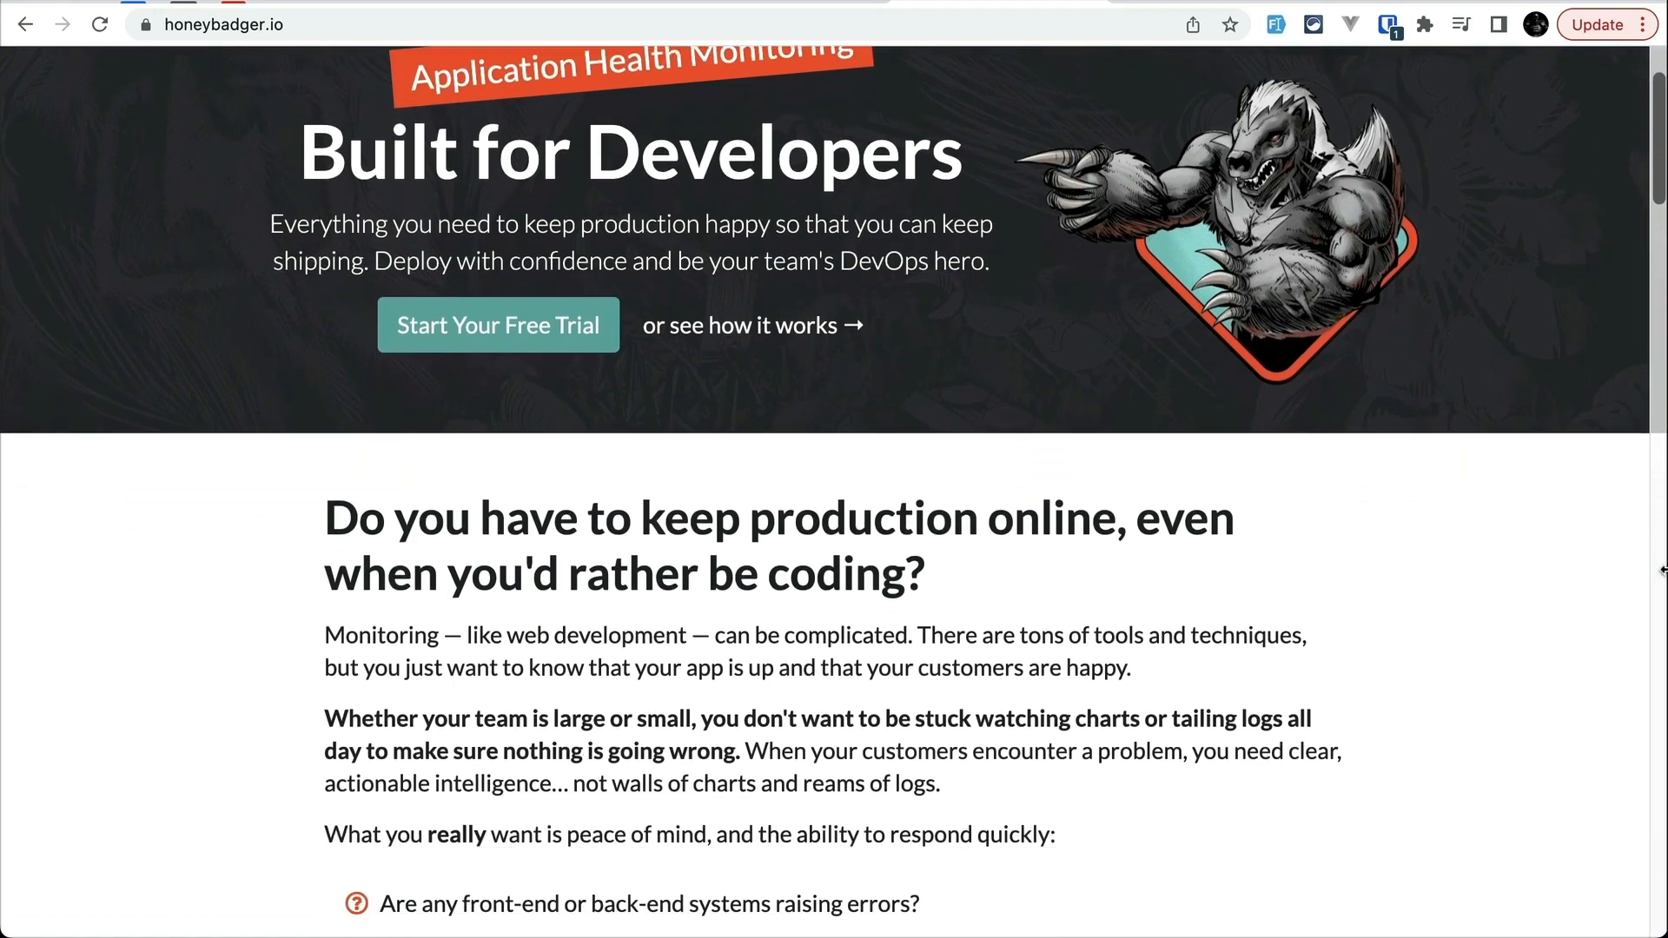
pyautogui.click(497, 324)
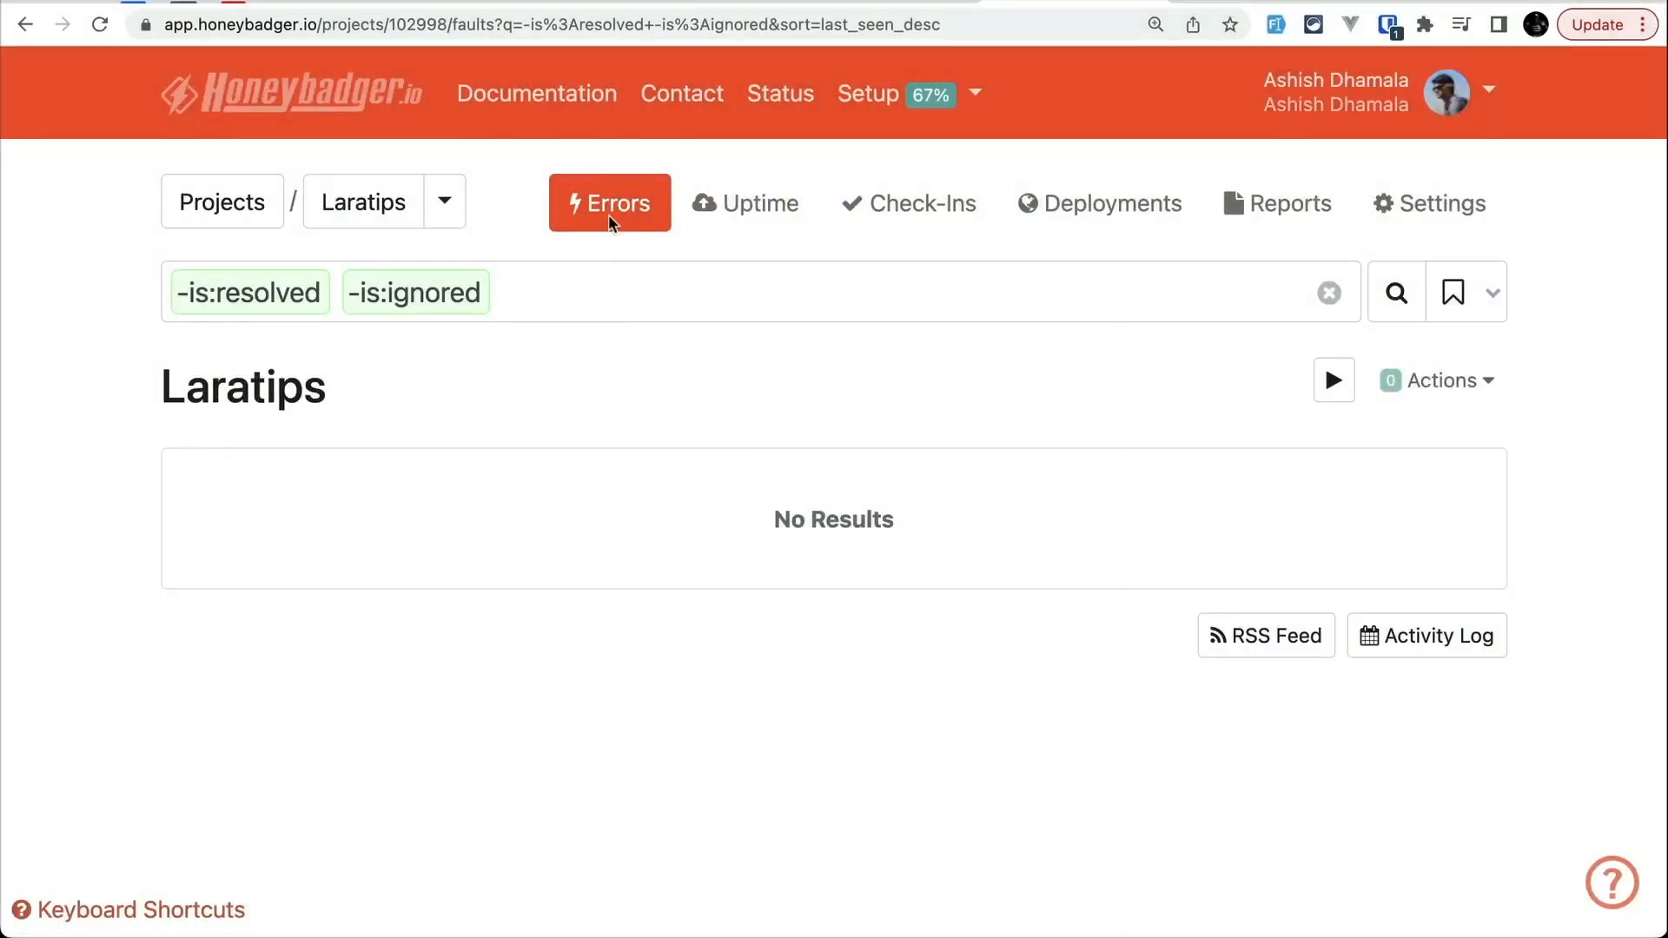
pyautogui.click(907, 203)
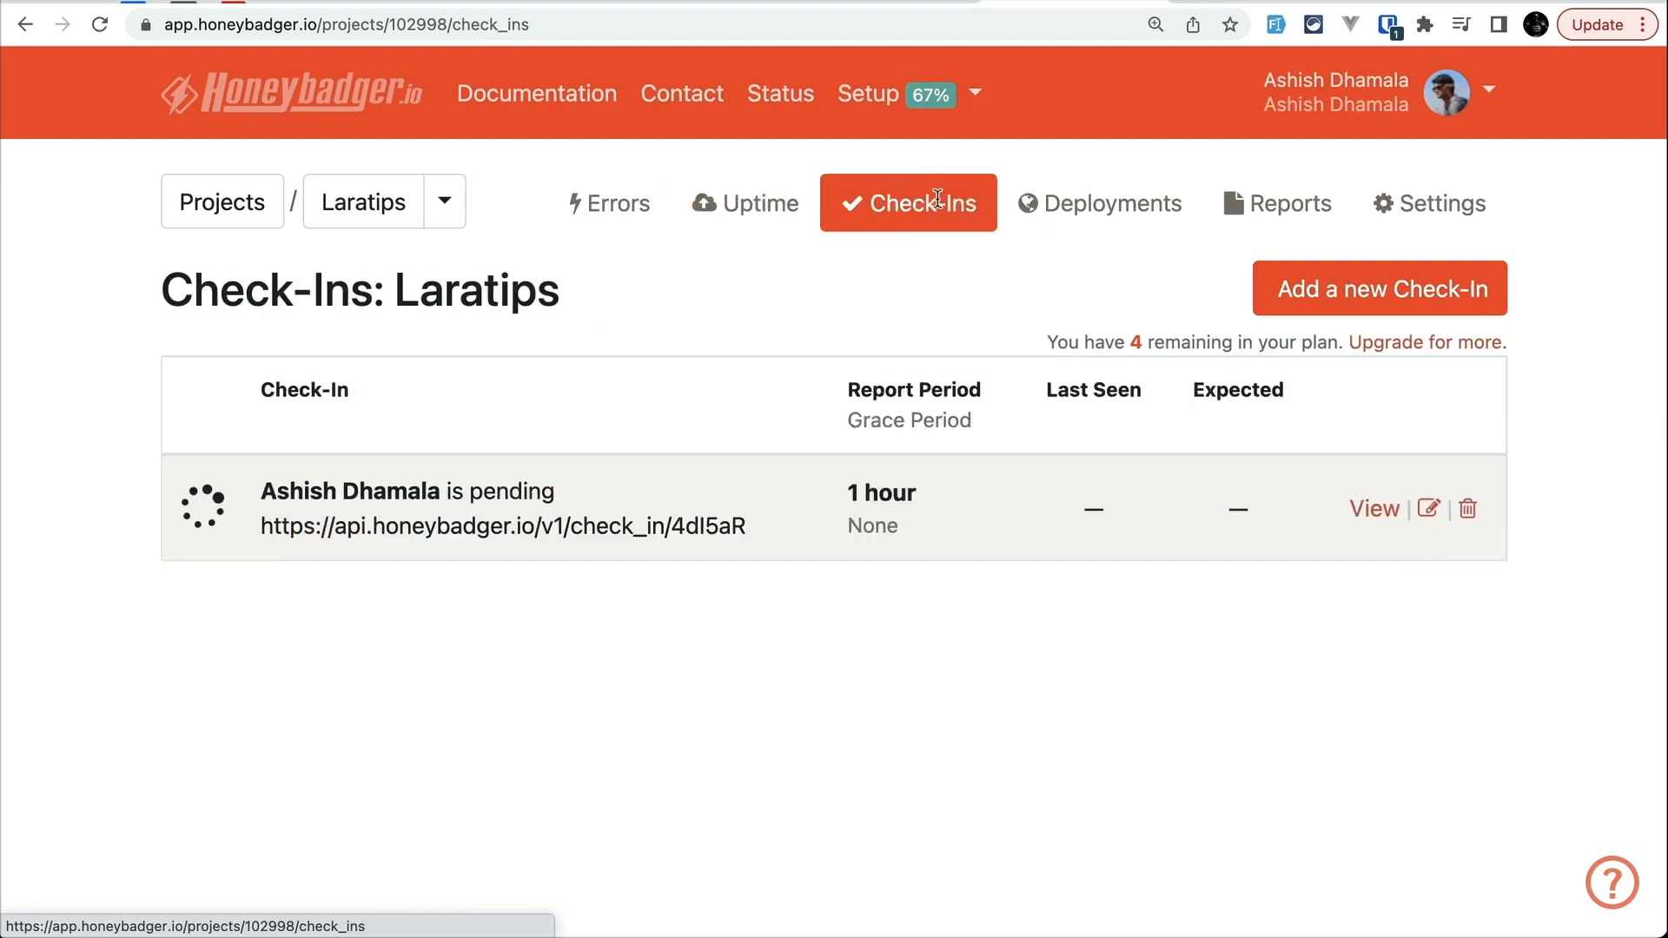
pyautogui.click(1099, 204)
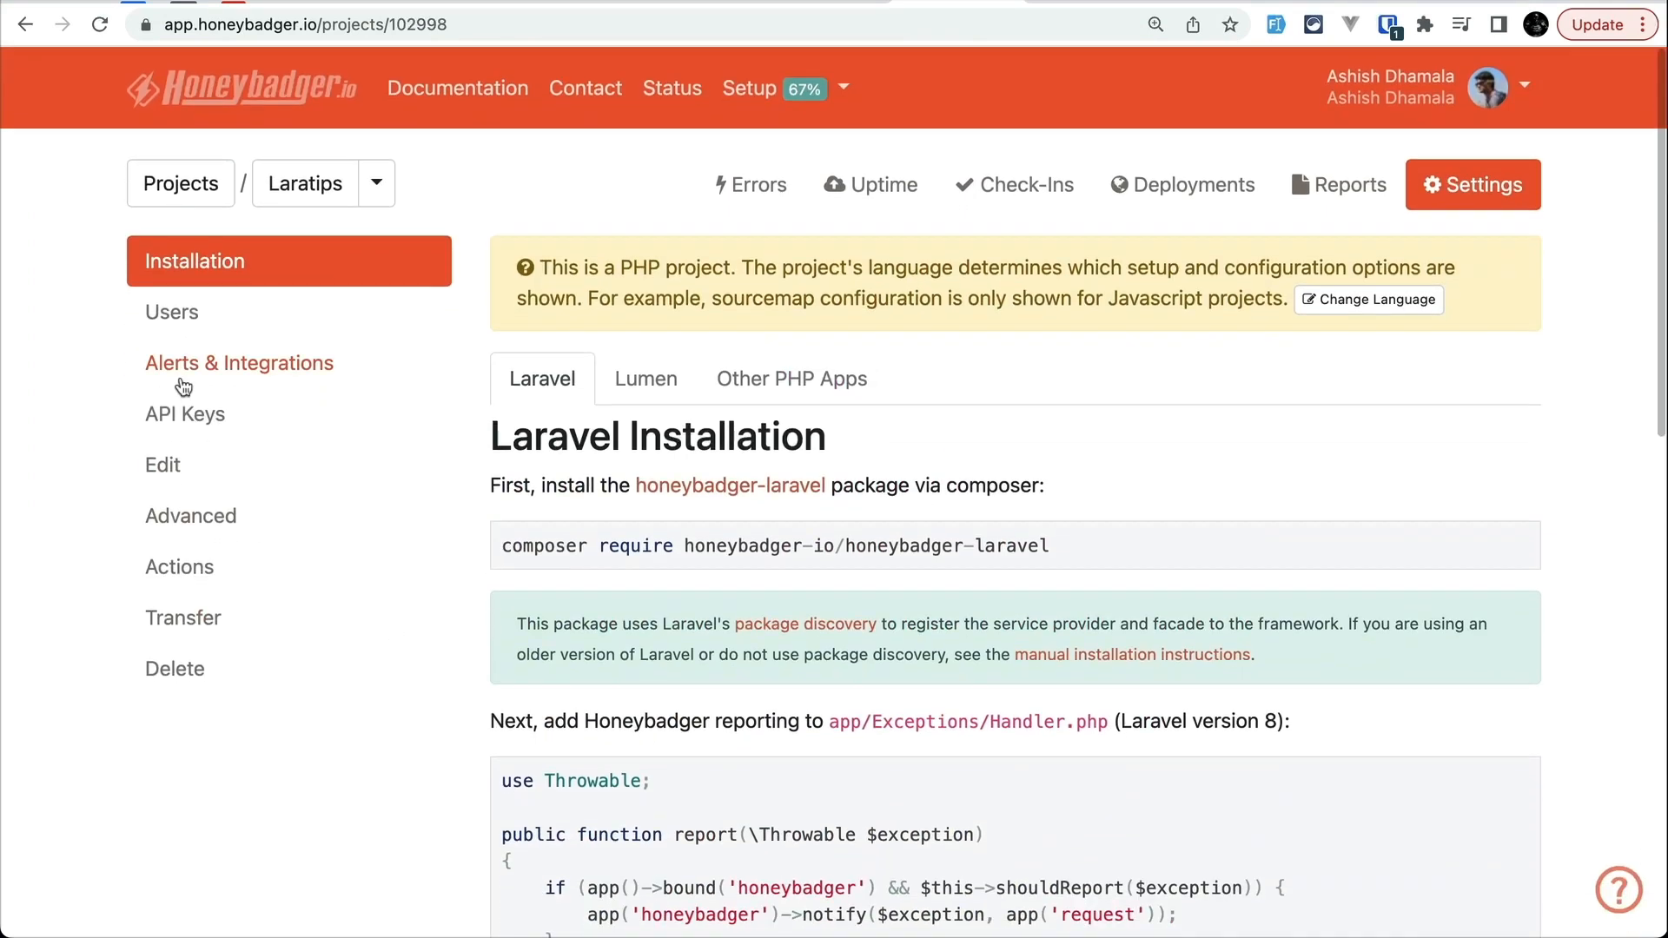
# View Alerts & Integrations, the QueryException's Context and Params, then Honeybadger's Pricing page.
pyautogui.click(238, 363)
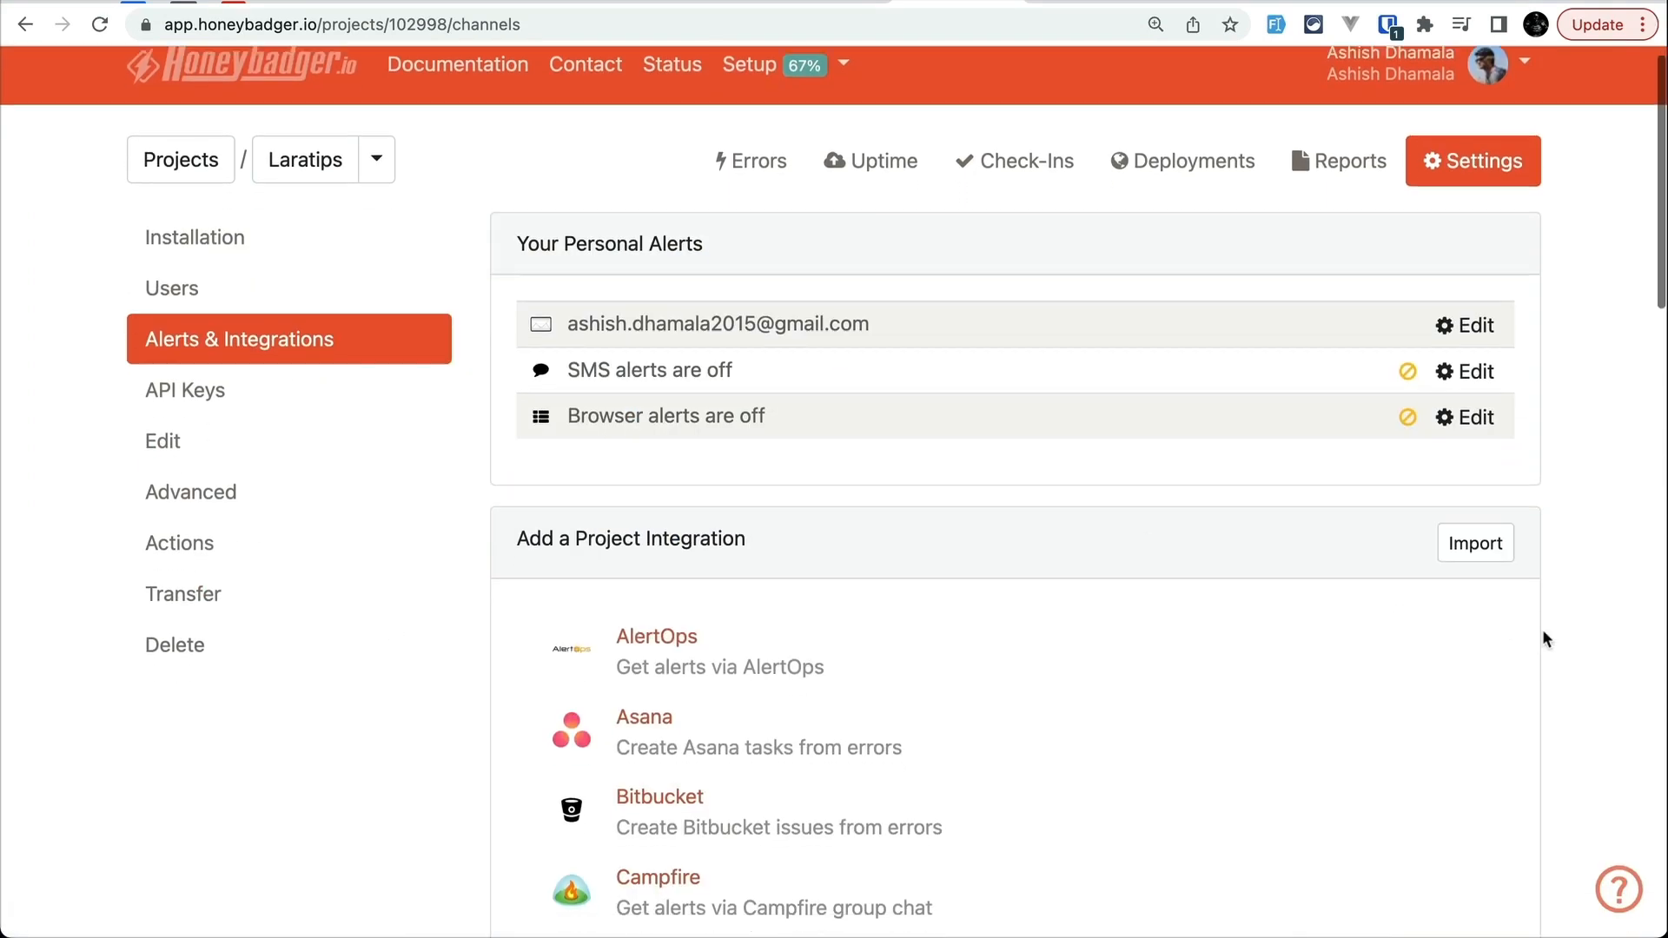
pyautogui.scroll(-3)
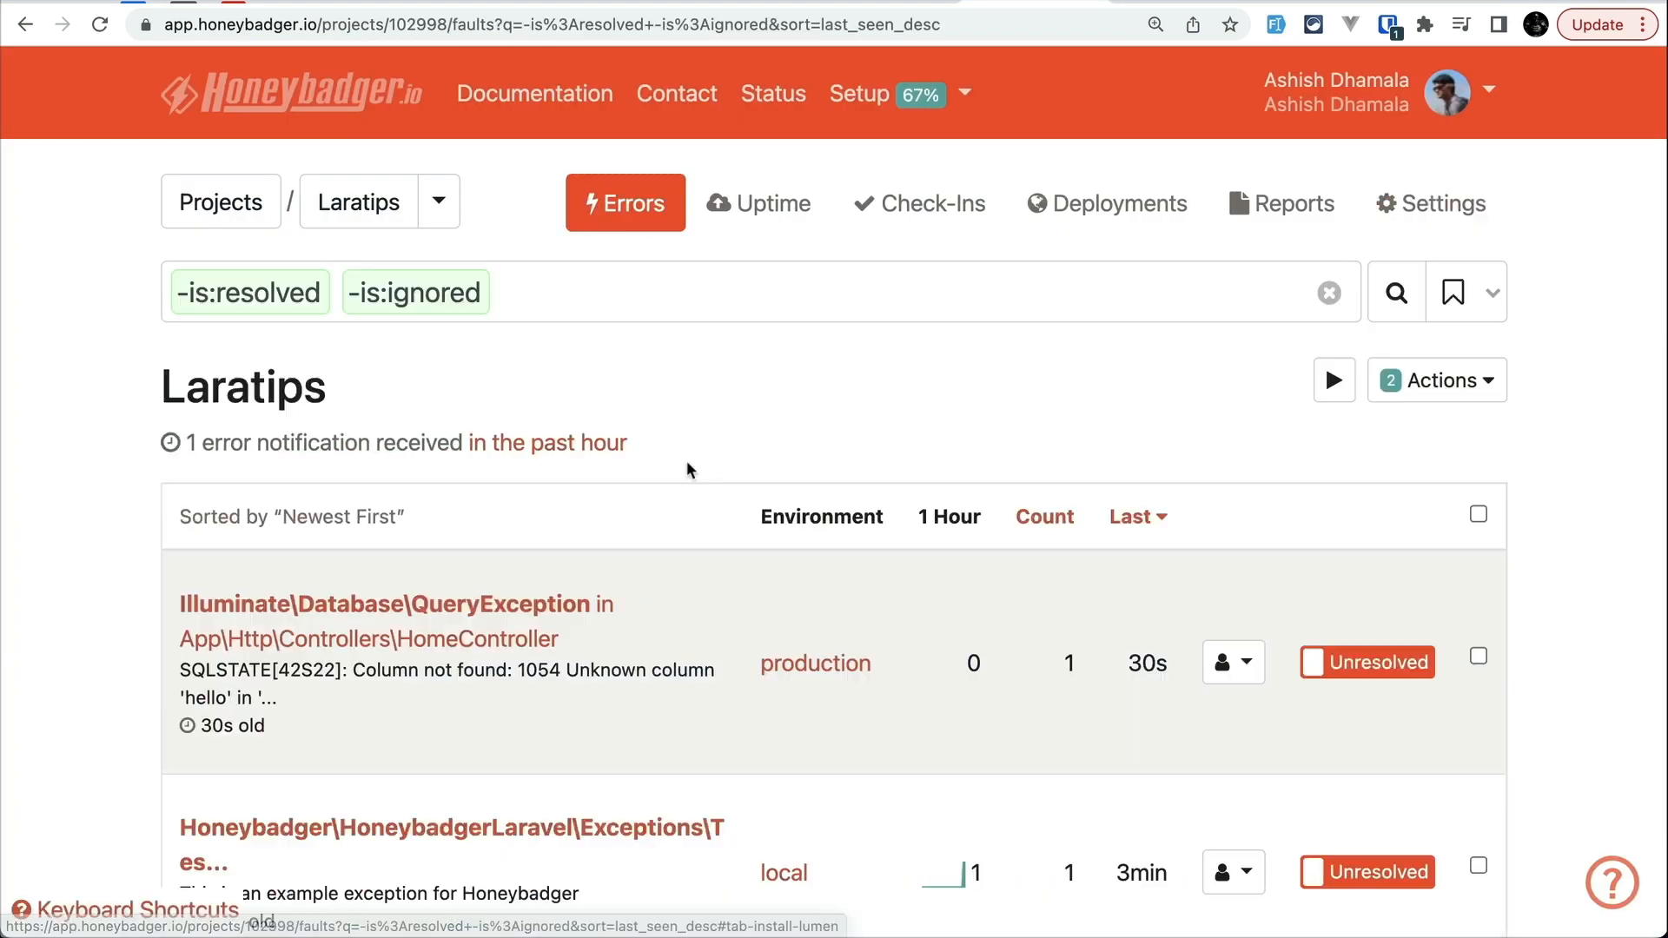
pyautogui.click(393, 605)
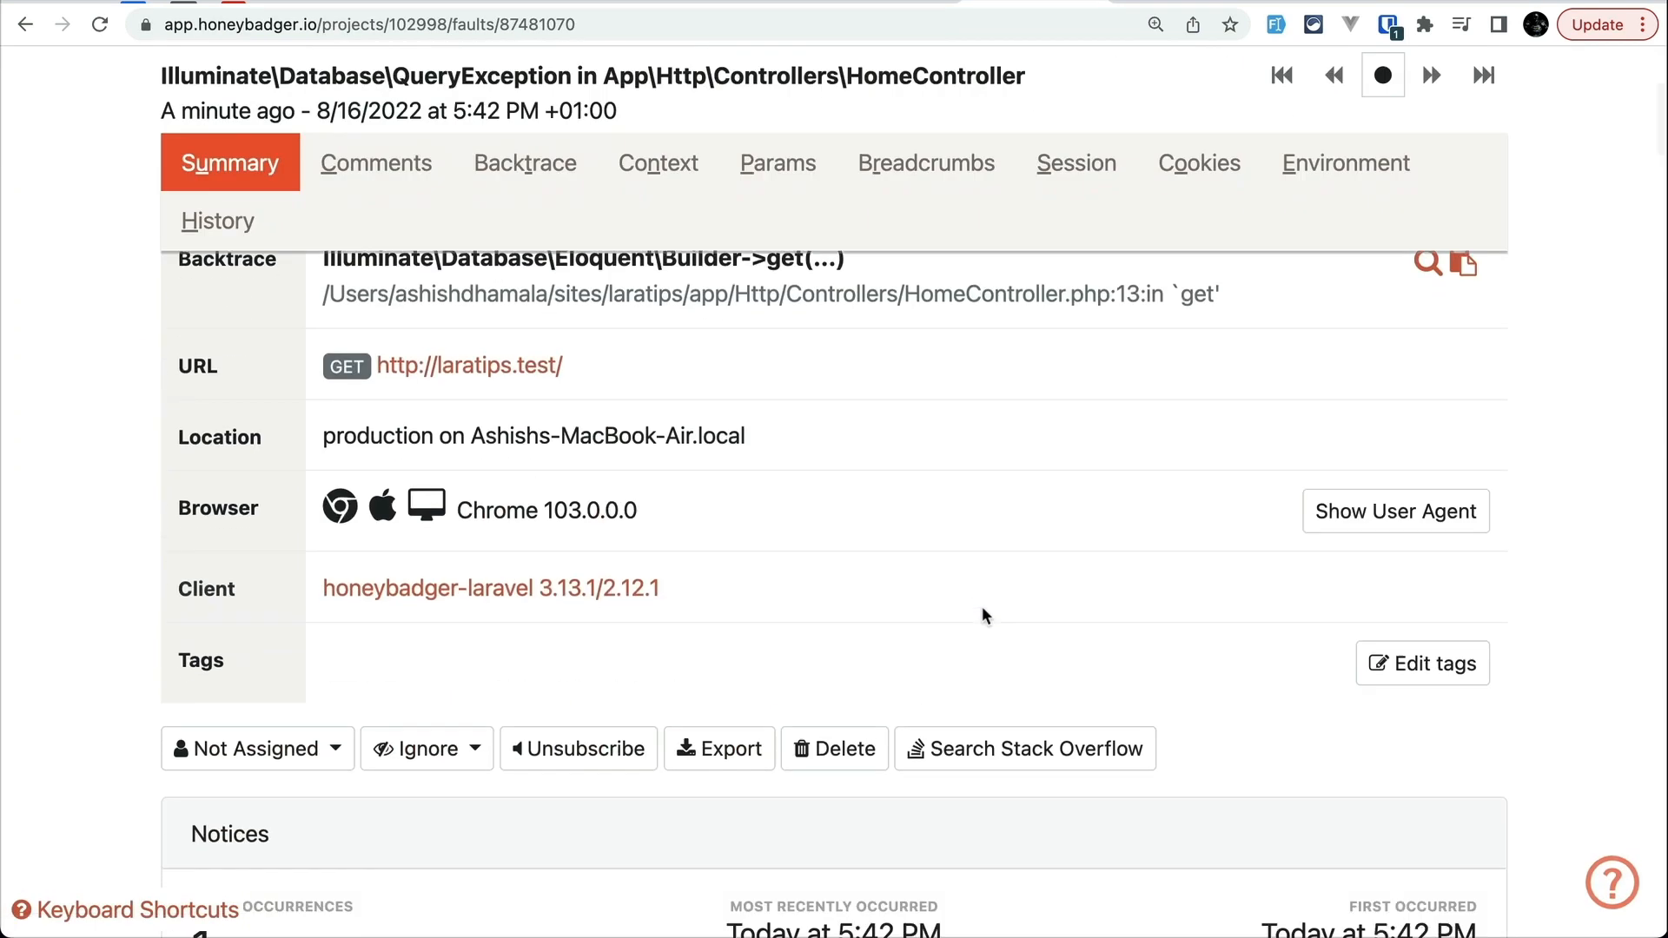
pyautogui.click(658, 162)
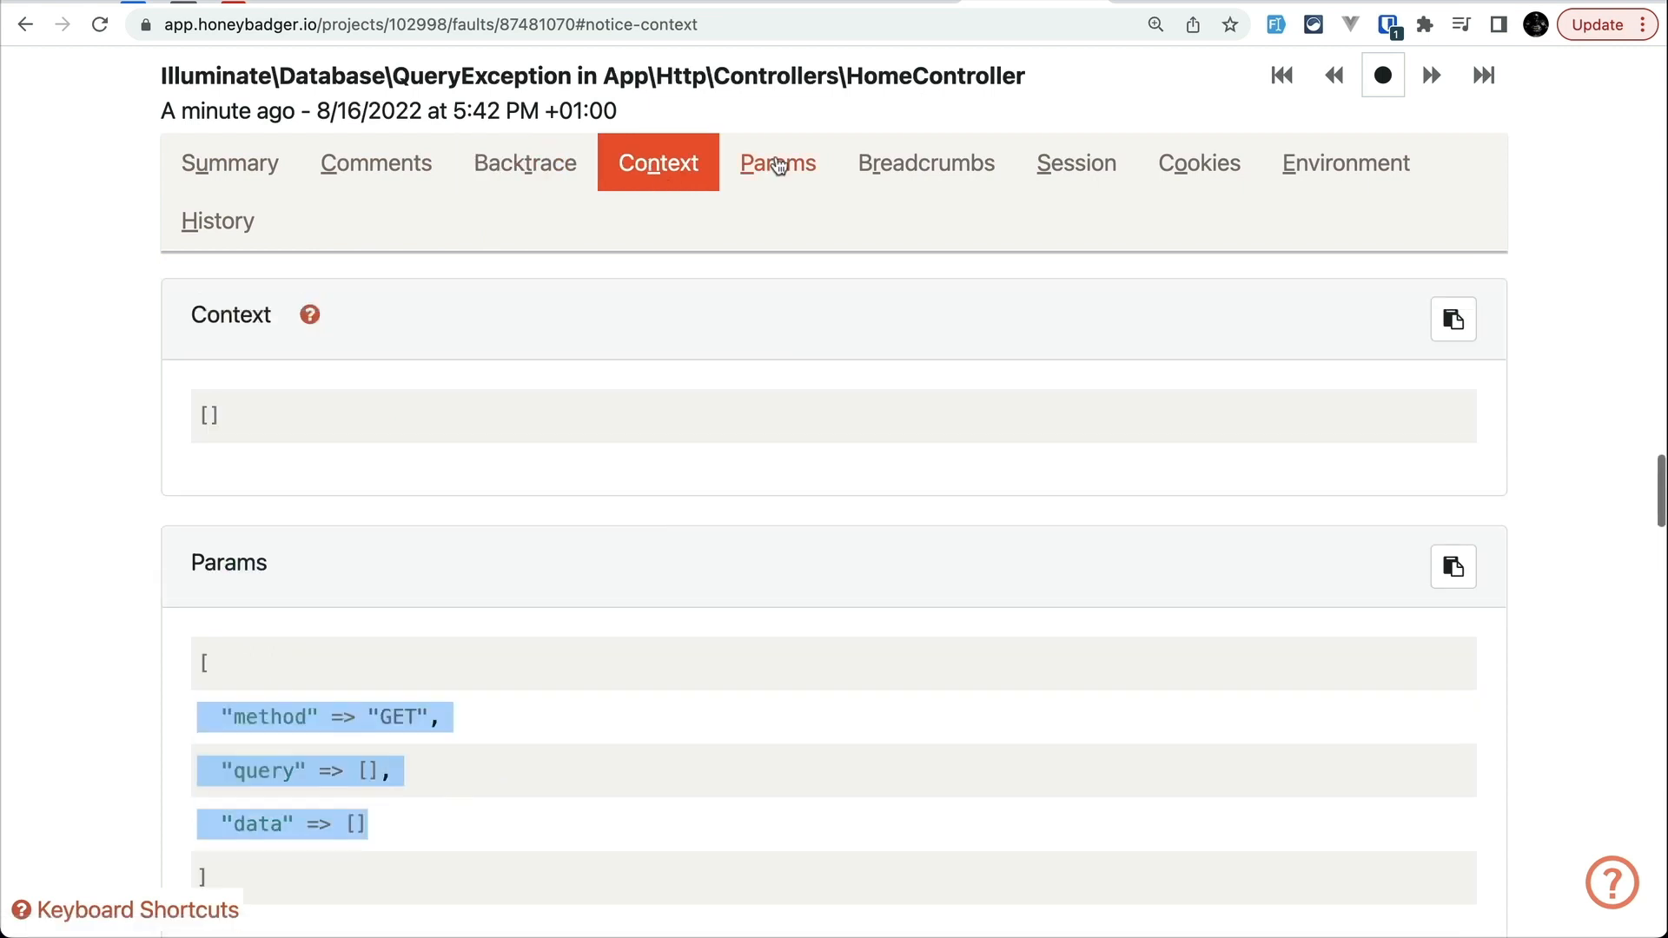
pyautogui.click(1344, 162)
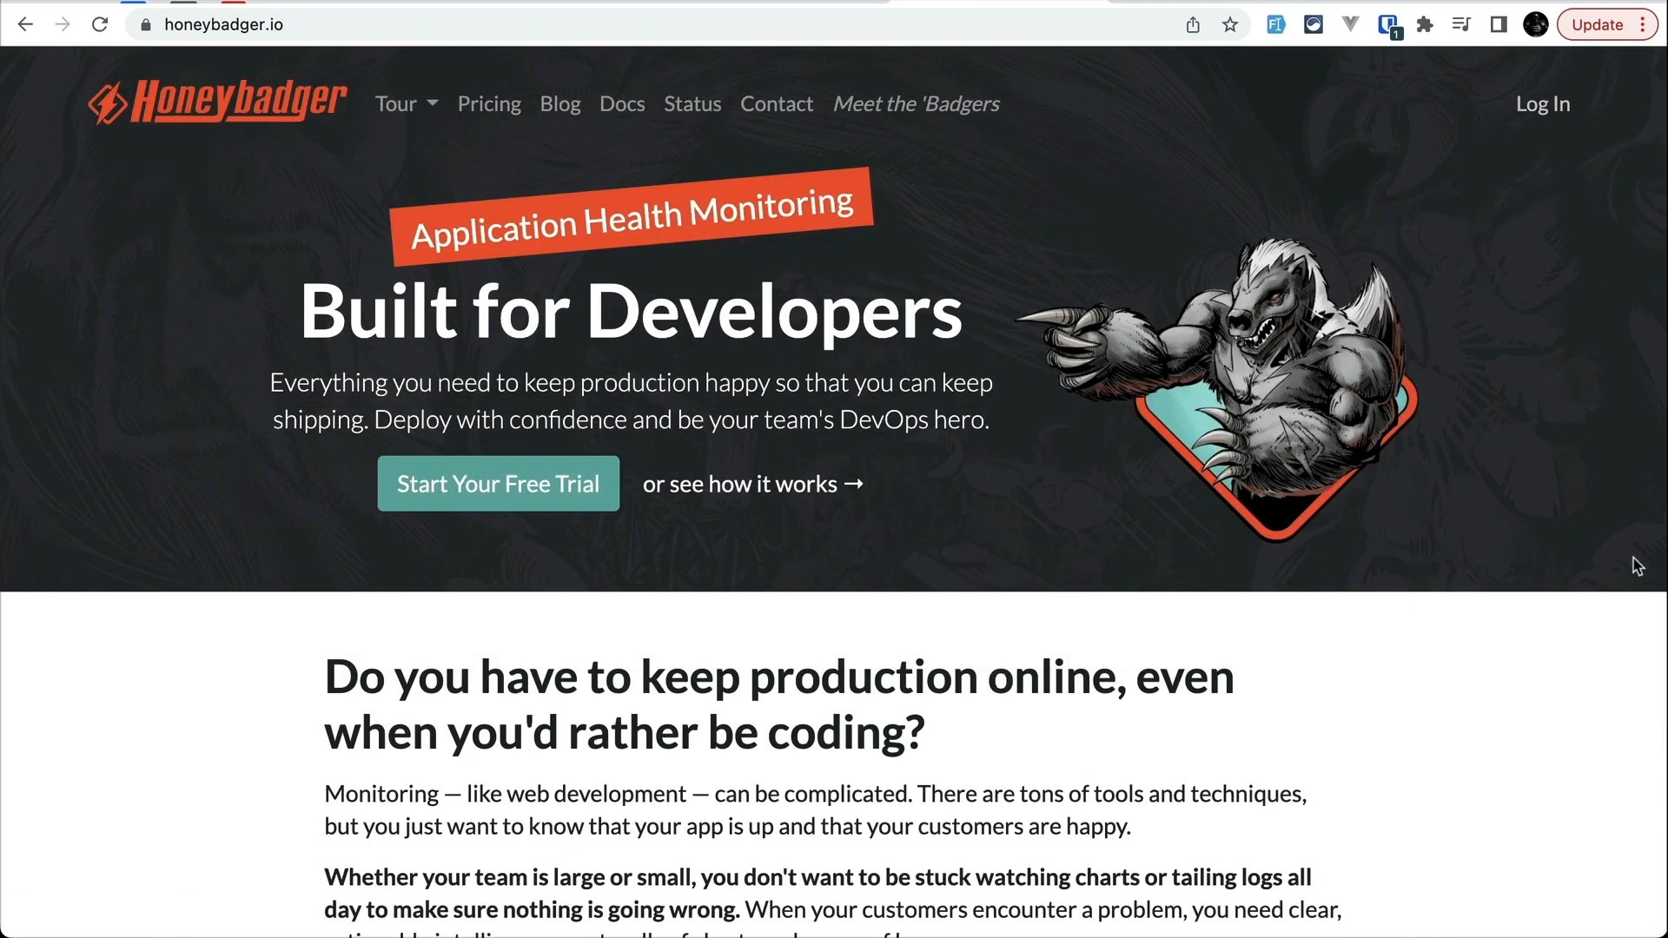
pyautogui.click(489, 103)
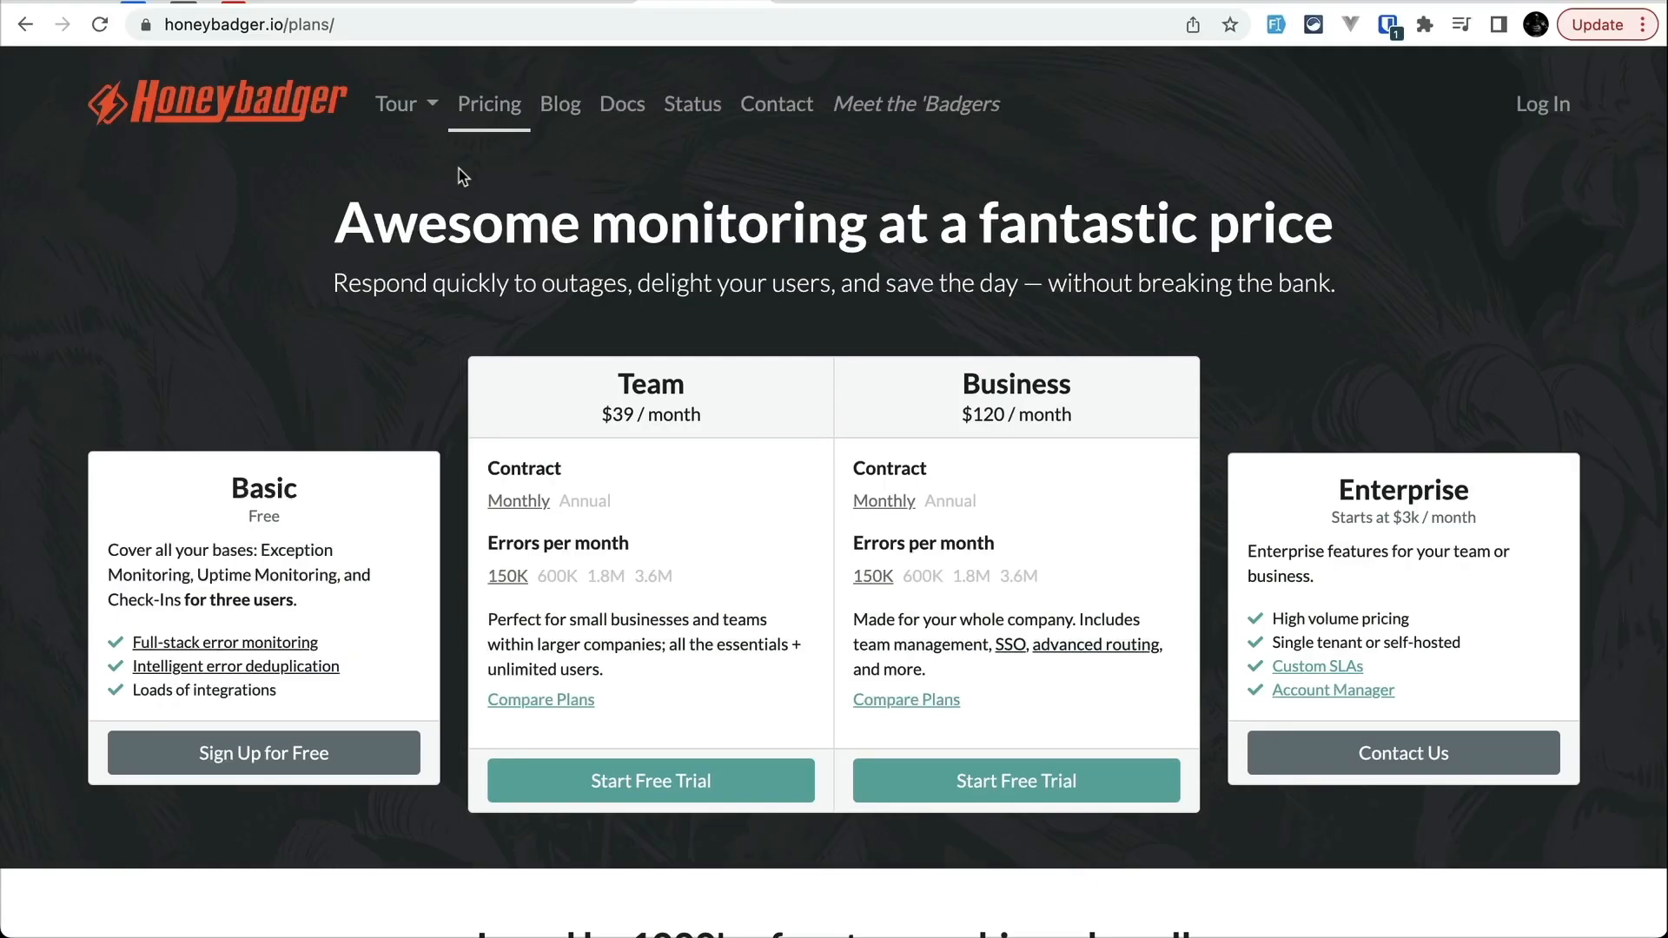
pyautogui.click(216, 103)
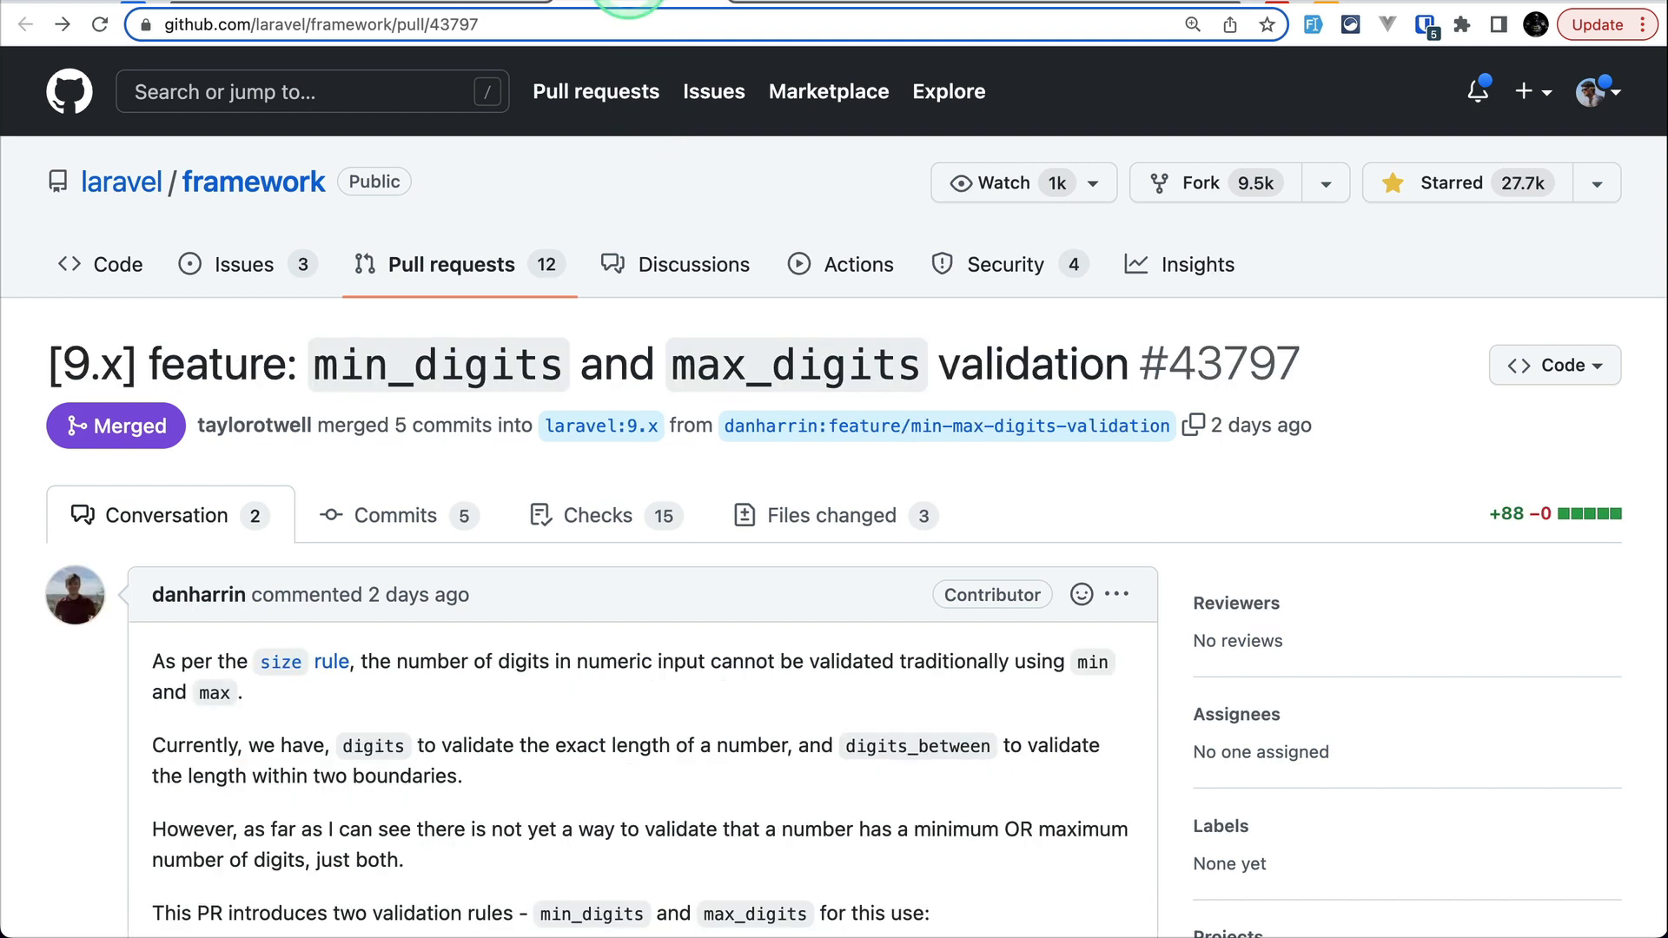
# Highlight 'max_digits' in the title of PR #43797 and scroll its description.
pyautogui.doubleClick(436, 364)
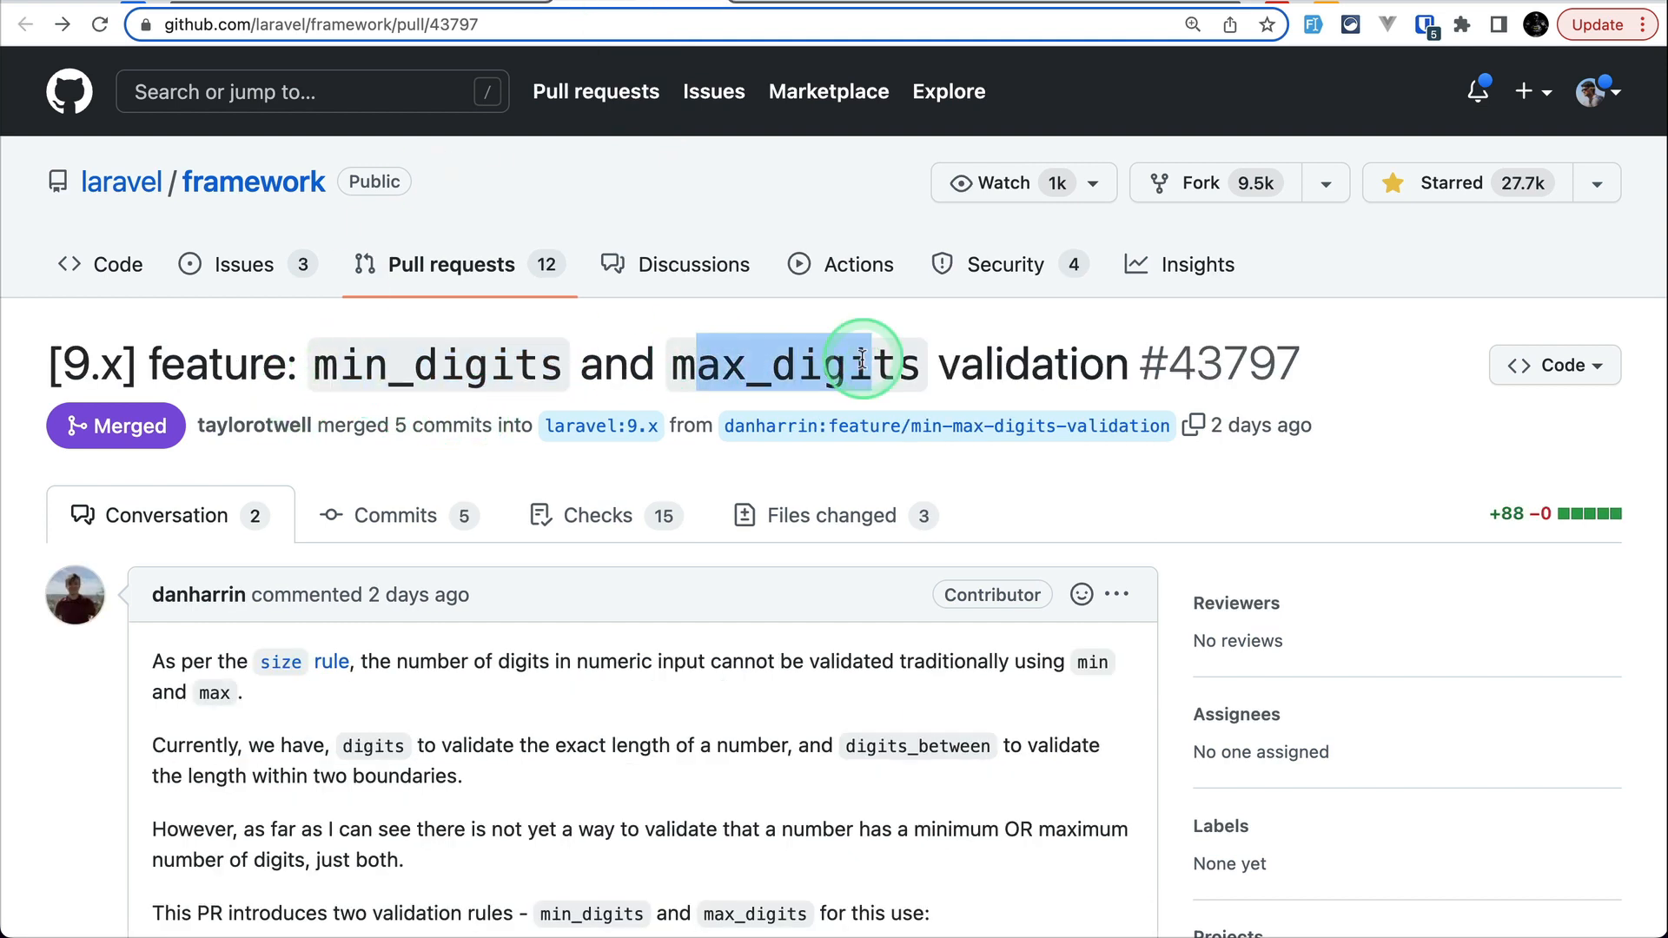
pyautogui.scroll(-3)
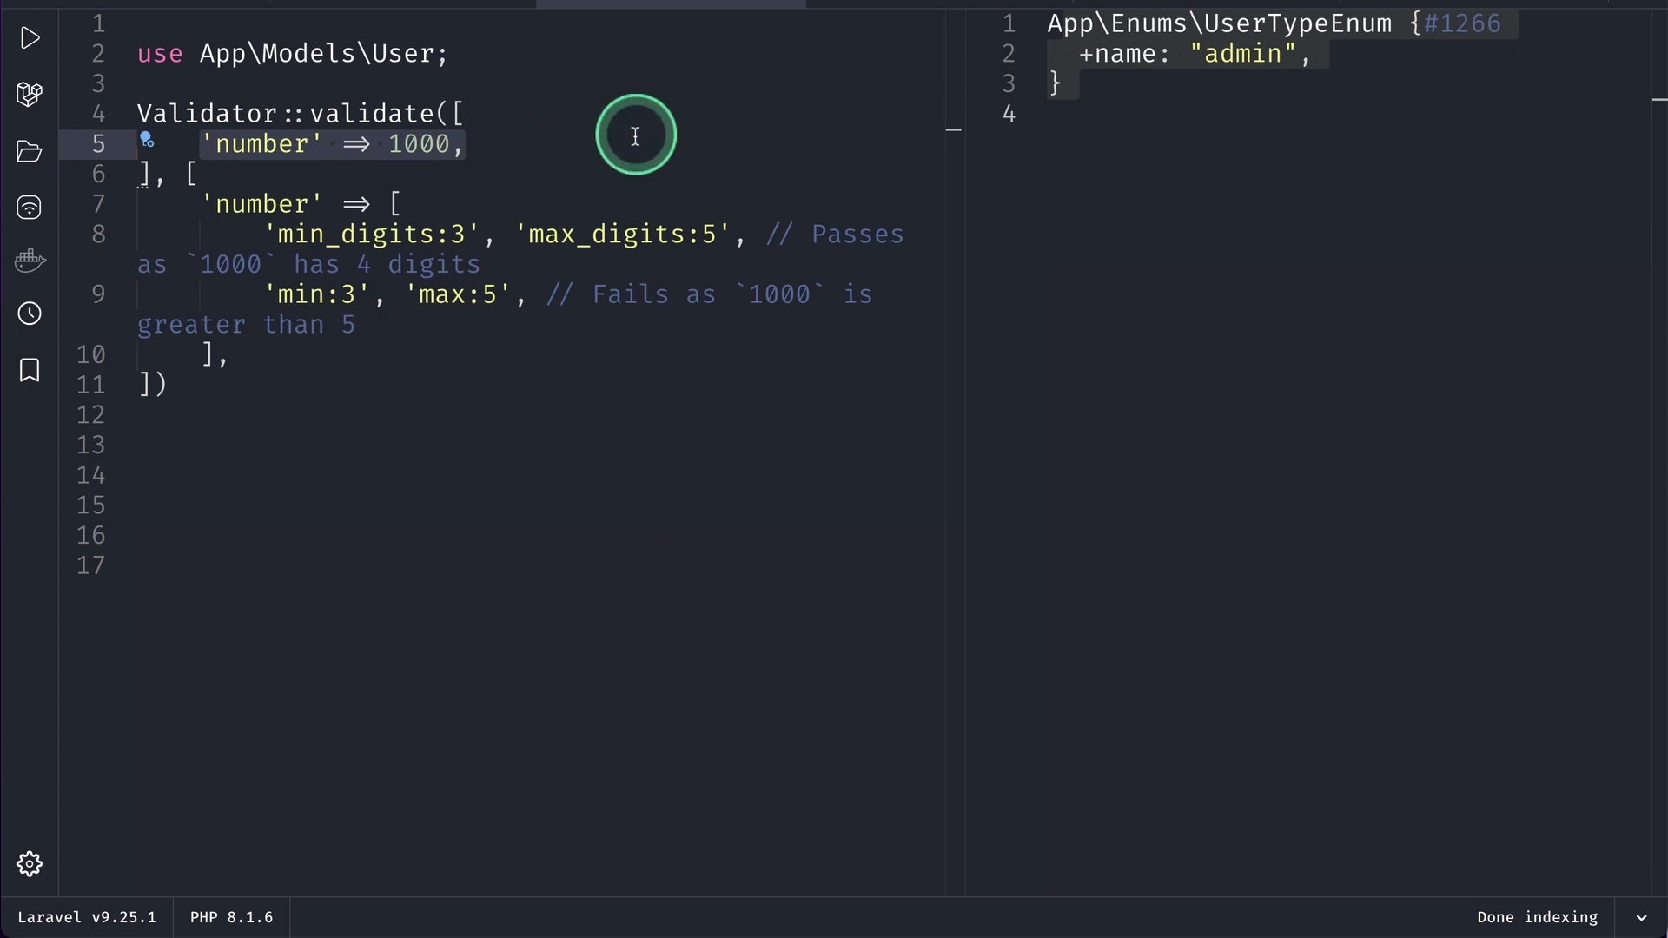
pyautogui.moveTo(664, 210)
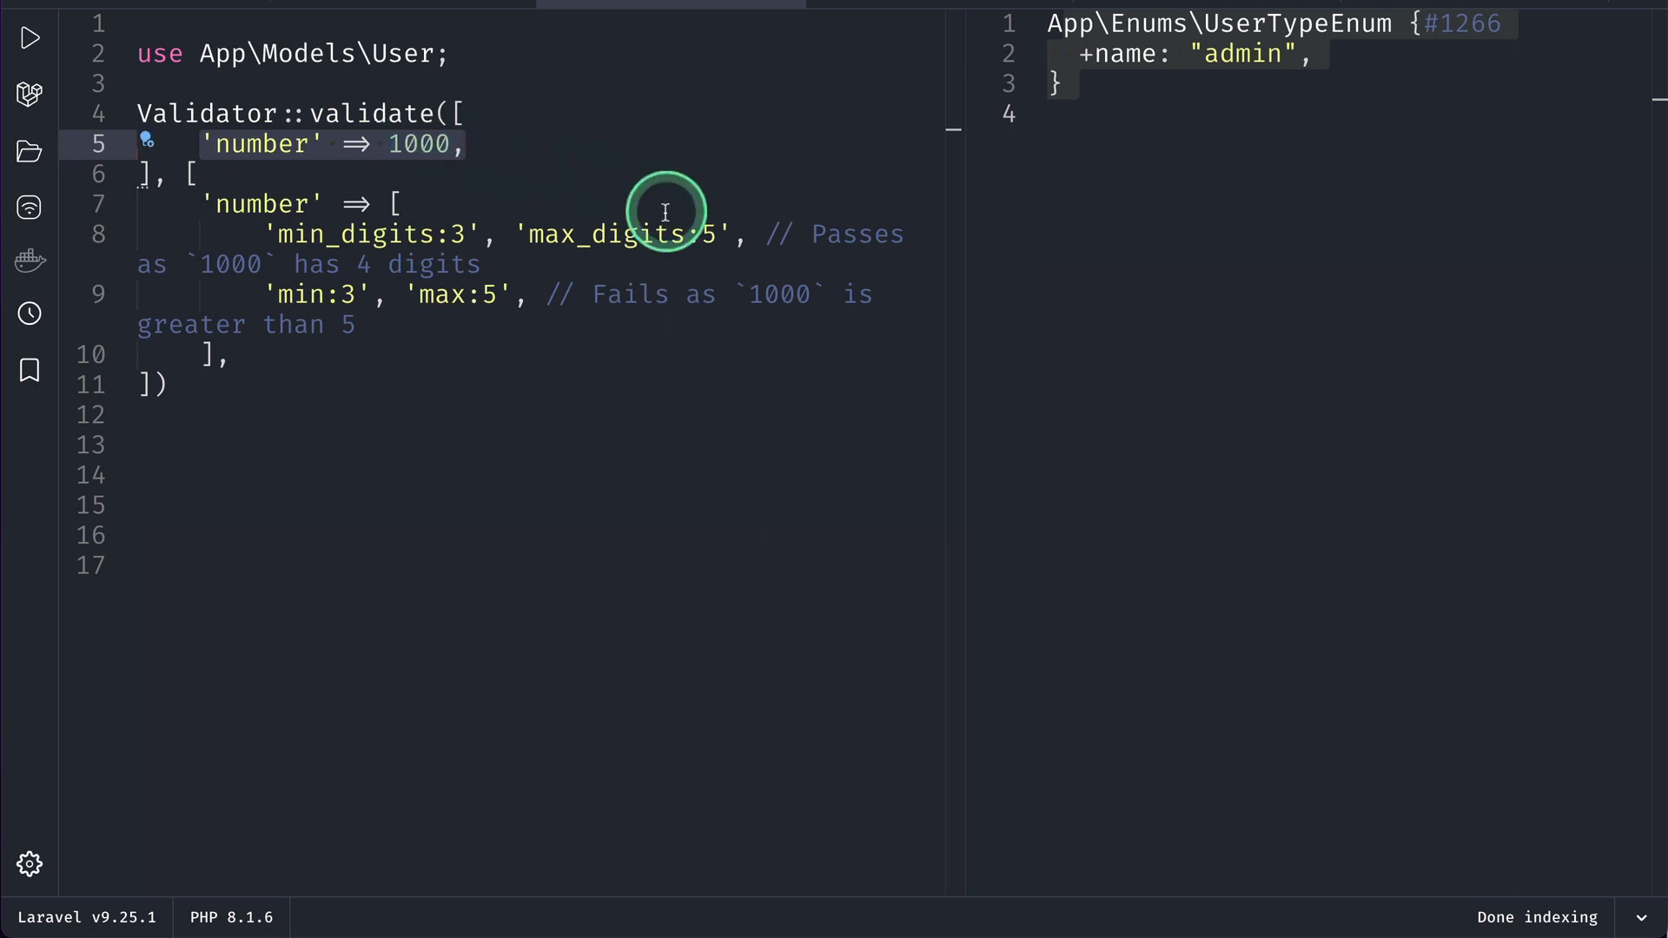
# Delete the 'min:3', 'max:5' line and trailing comments, keeping min_digits:3 and max_digits:5.
pyautogui.click(463, 143)
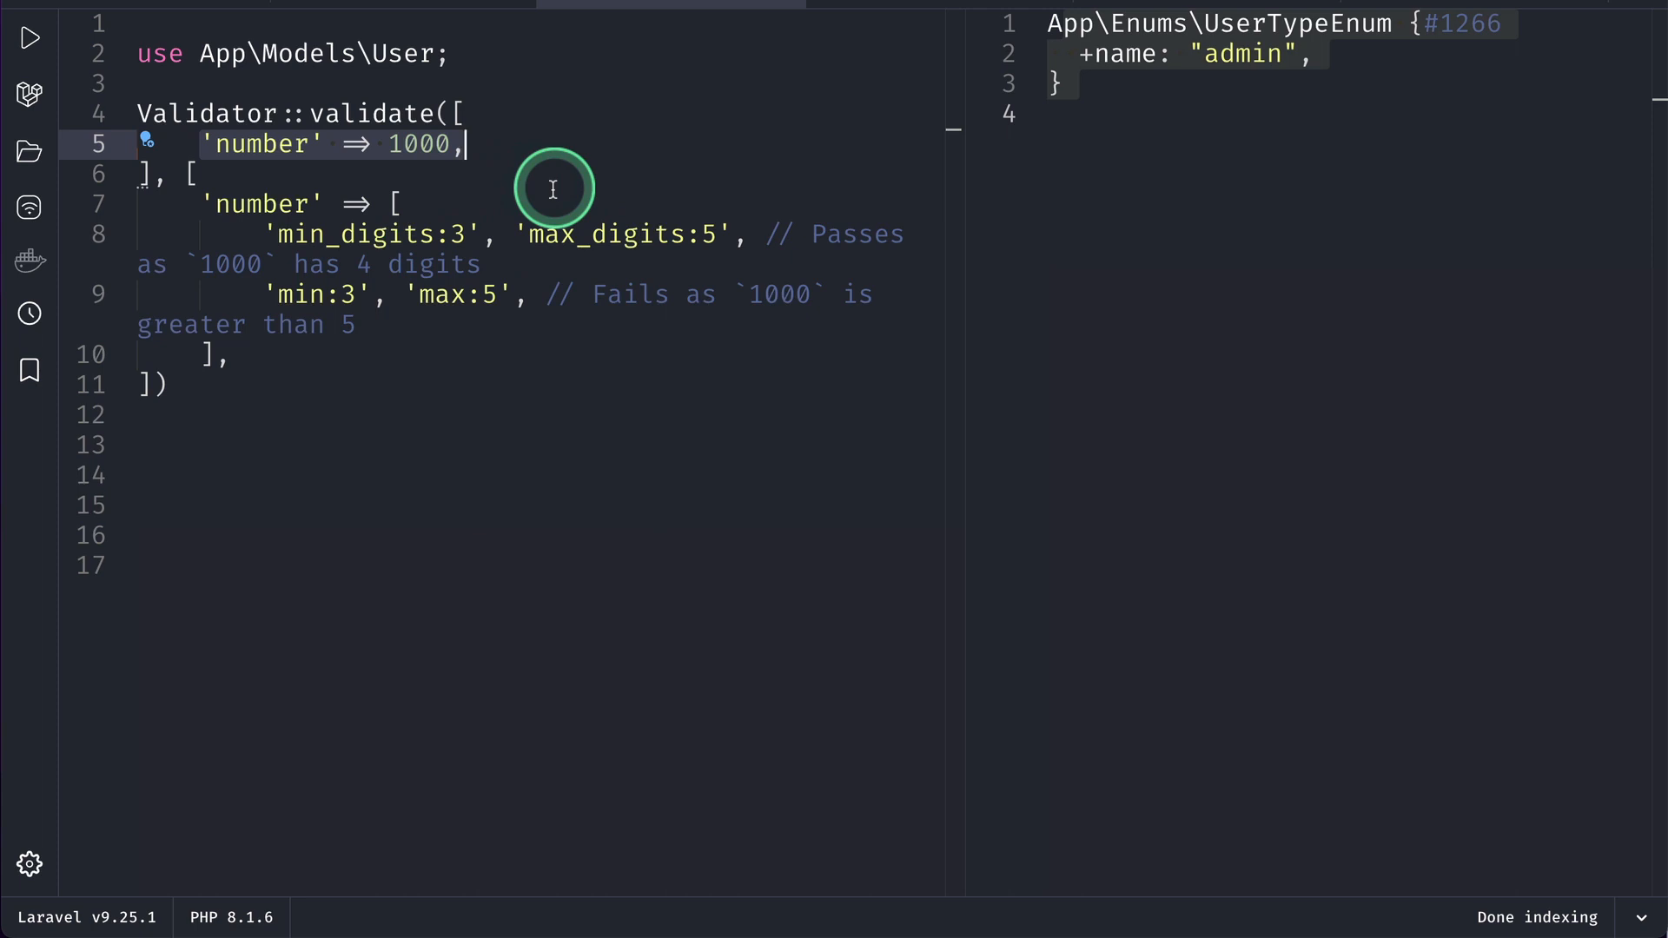
pyautogui.click(489, 294)
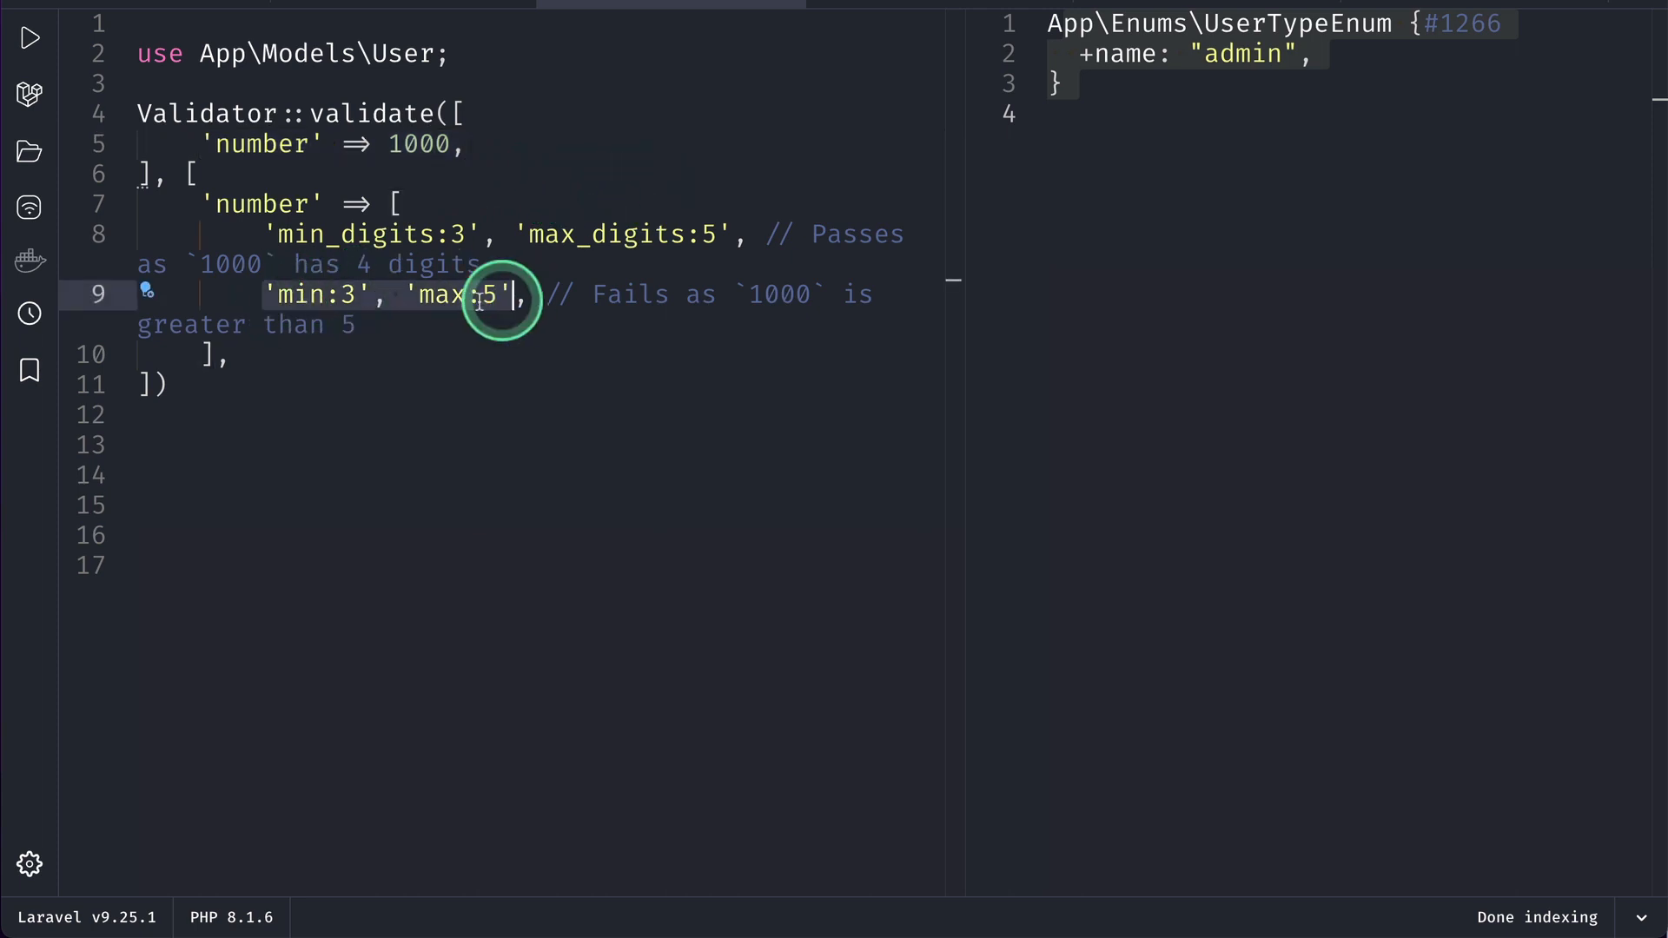
pyautogui.moveTo(318, 295)
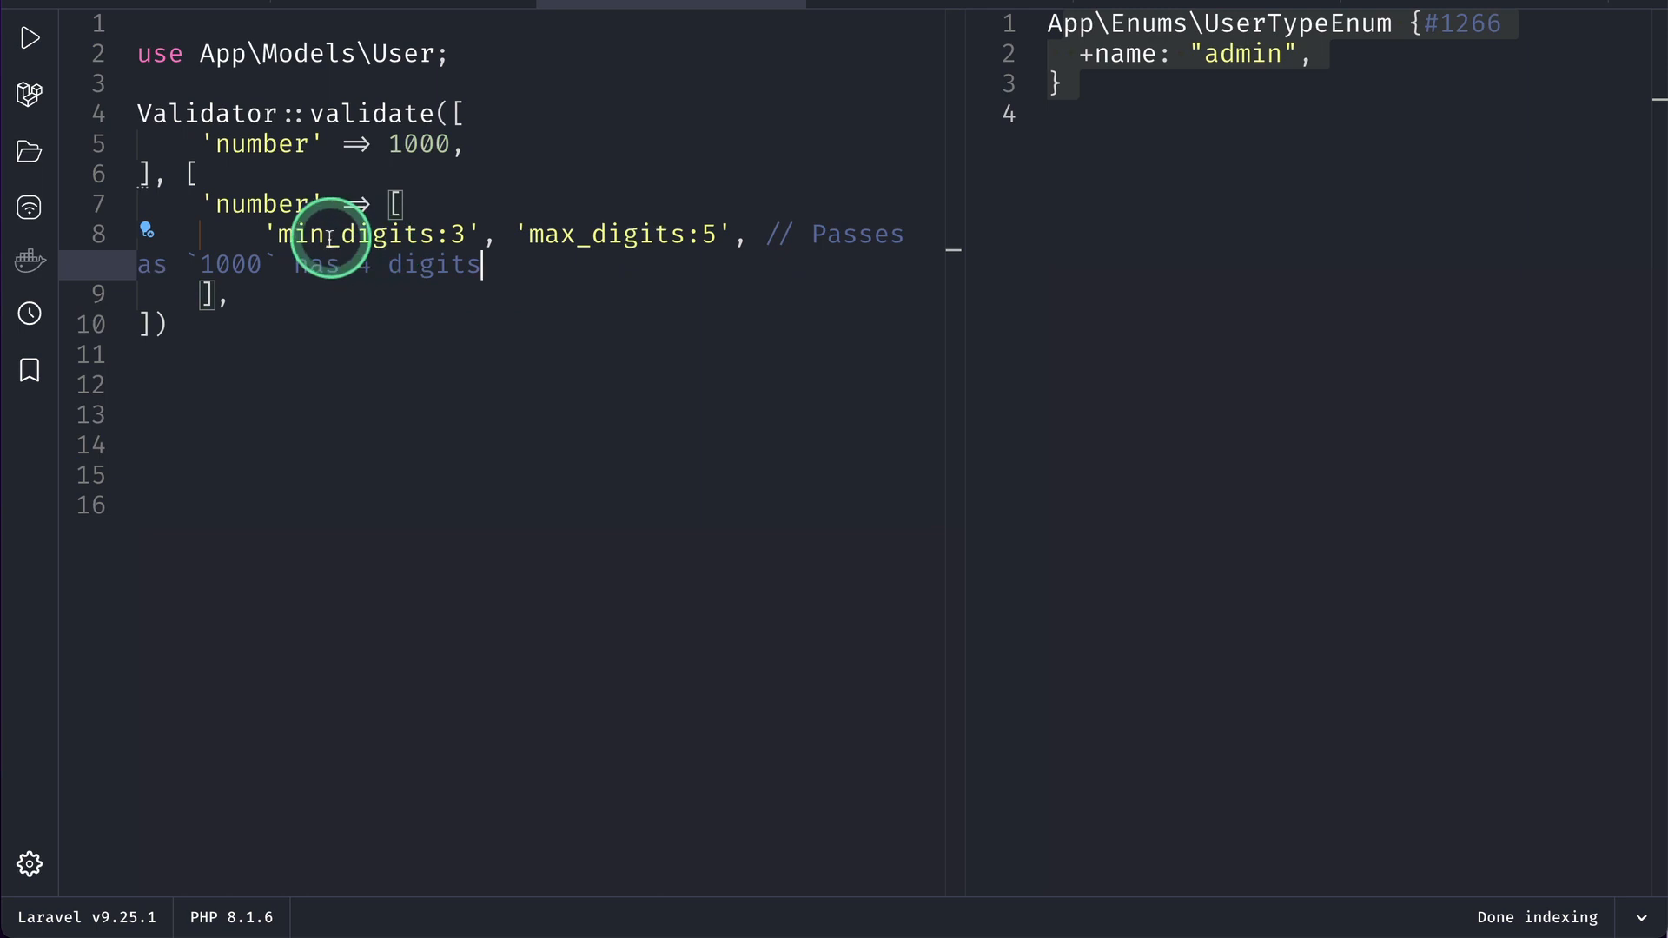
pyautogui.doubleClick(607, 233)
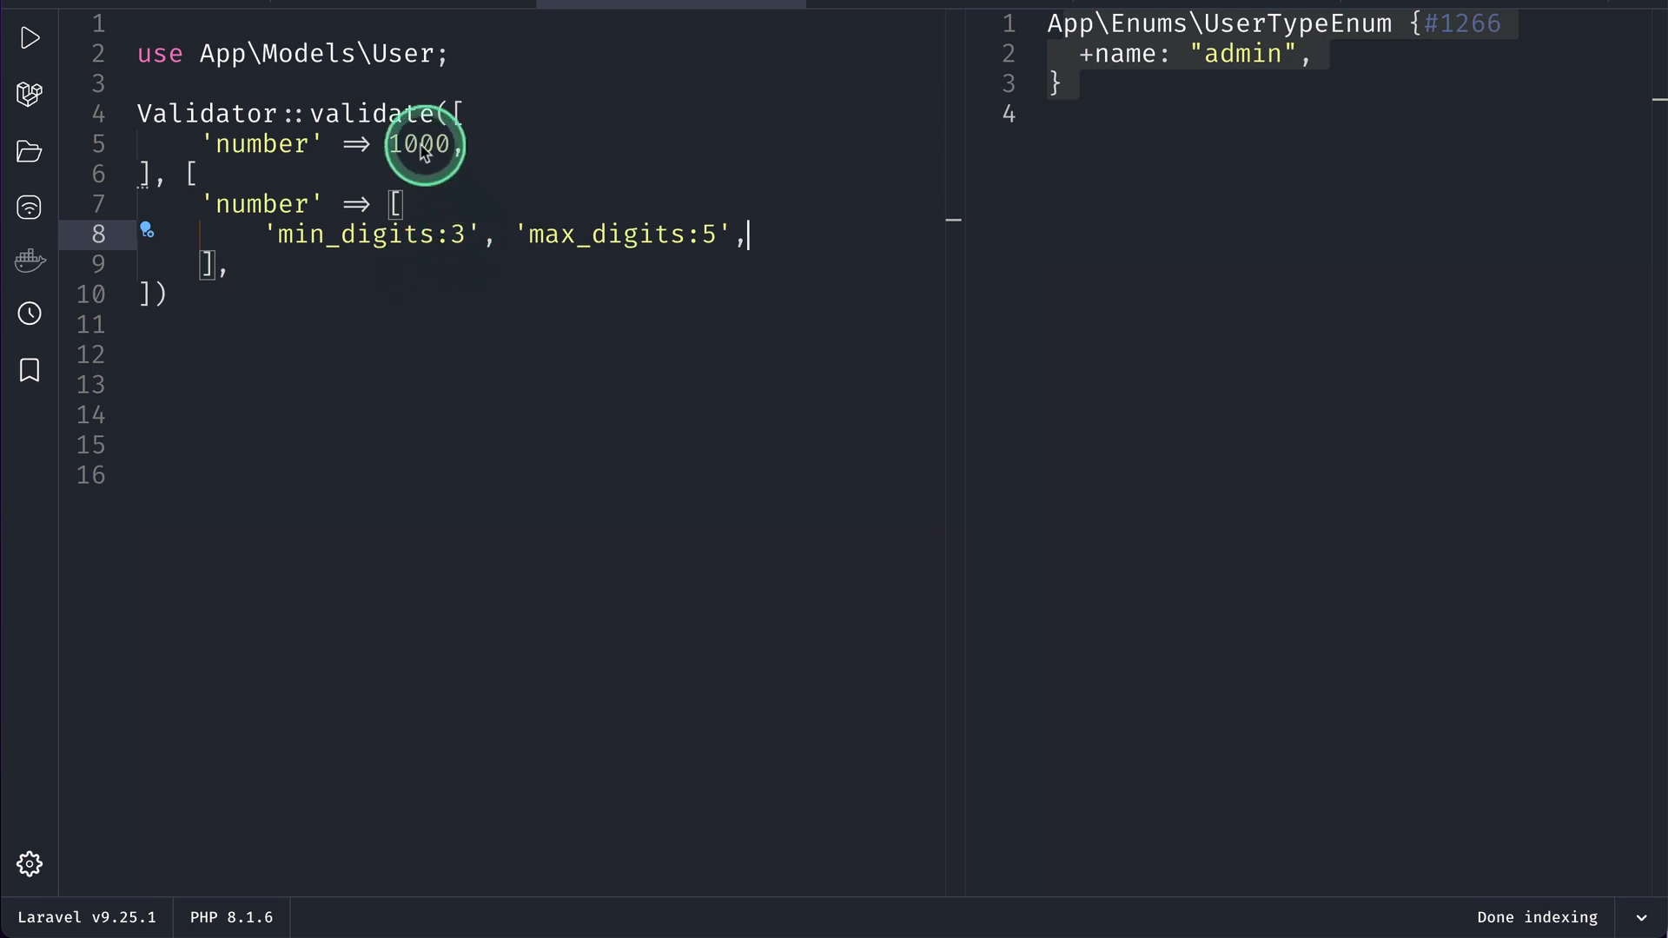
pyautogui.moveTo(423, 145)
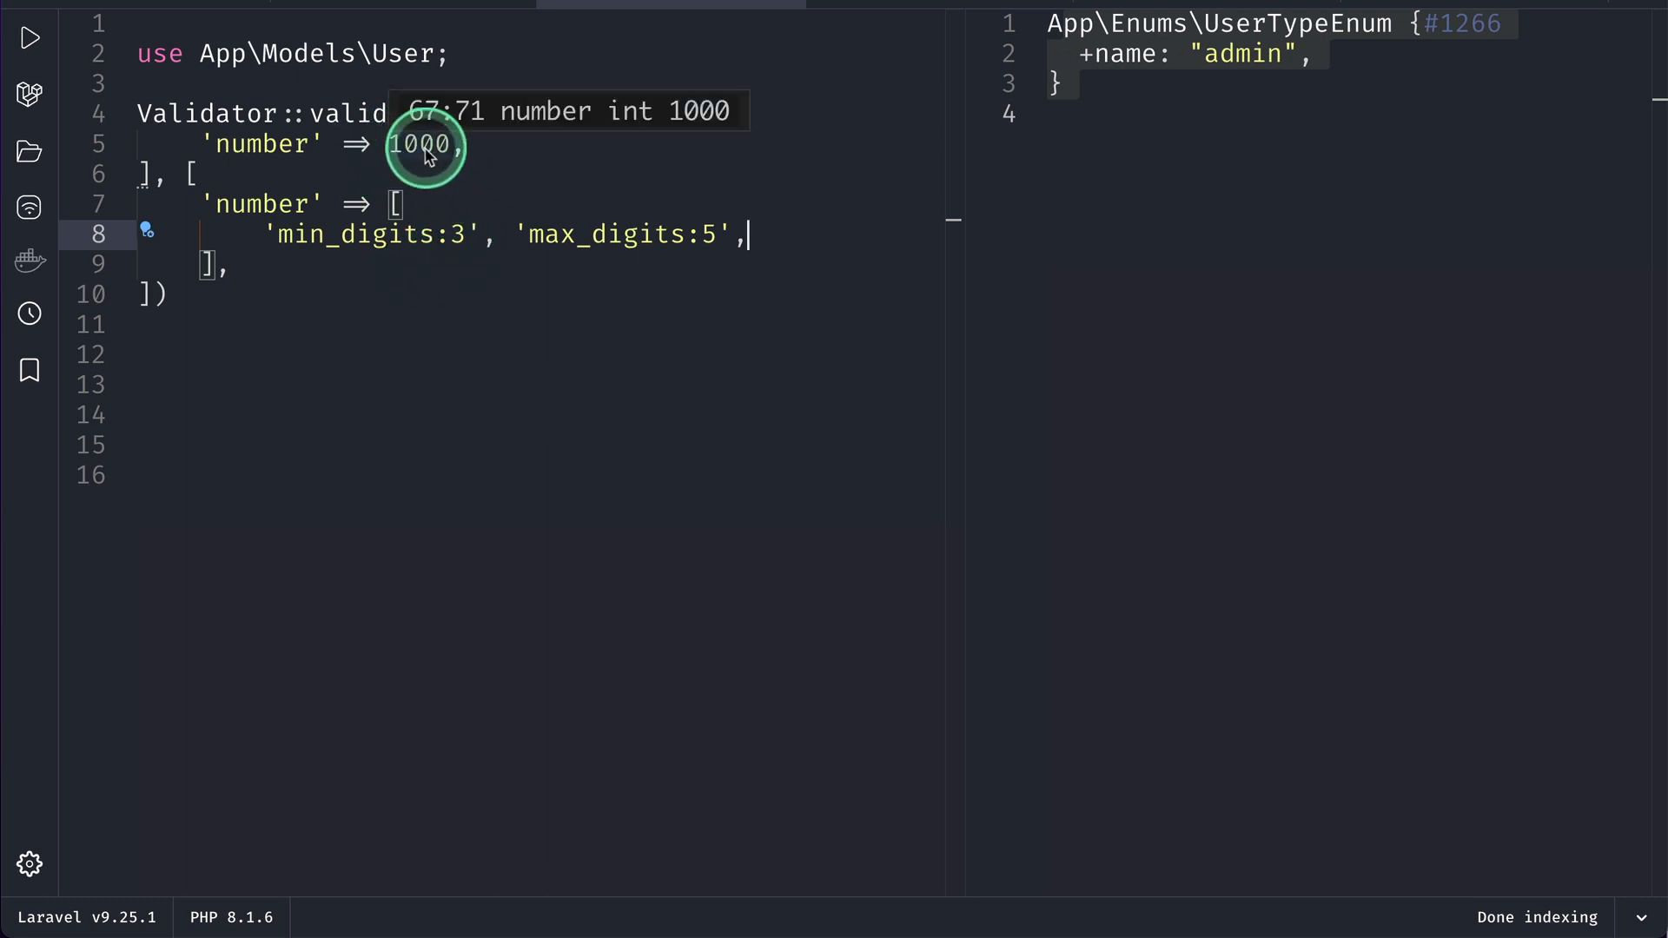
pyautogui.moveTo(537, 213)
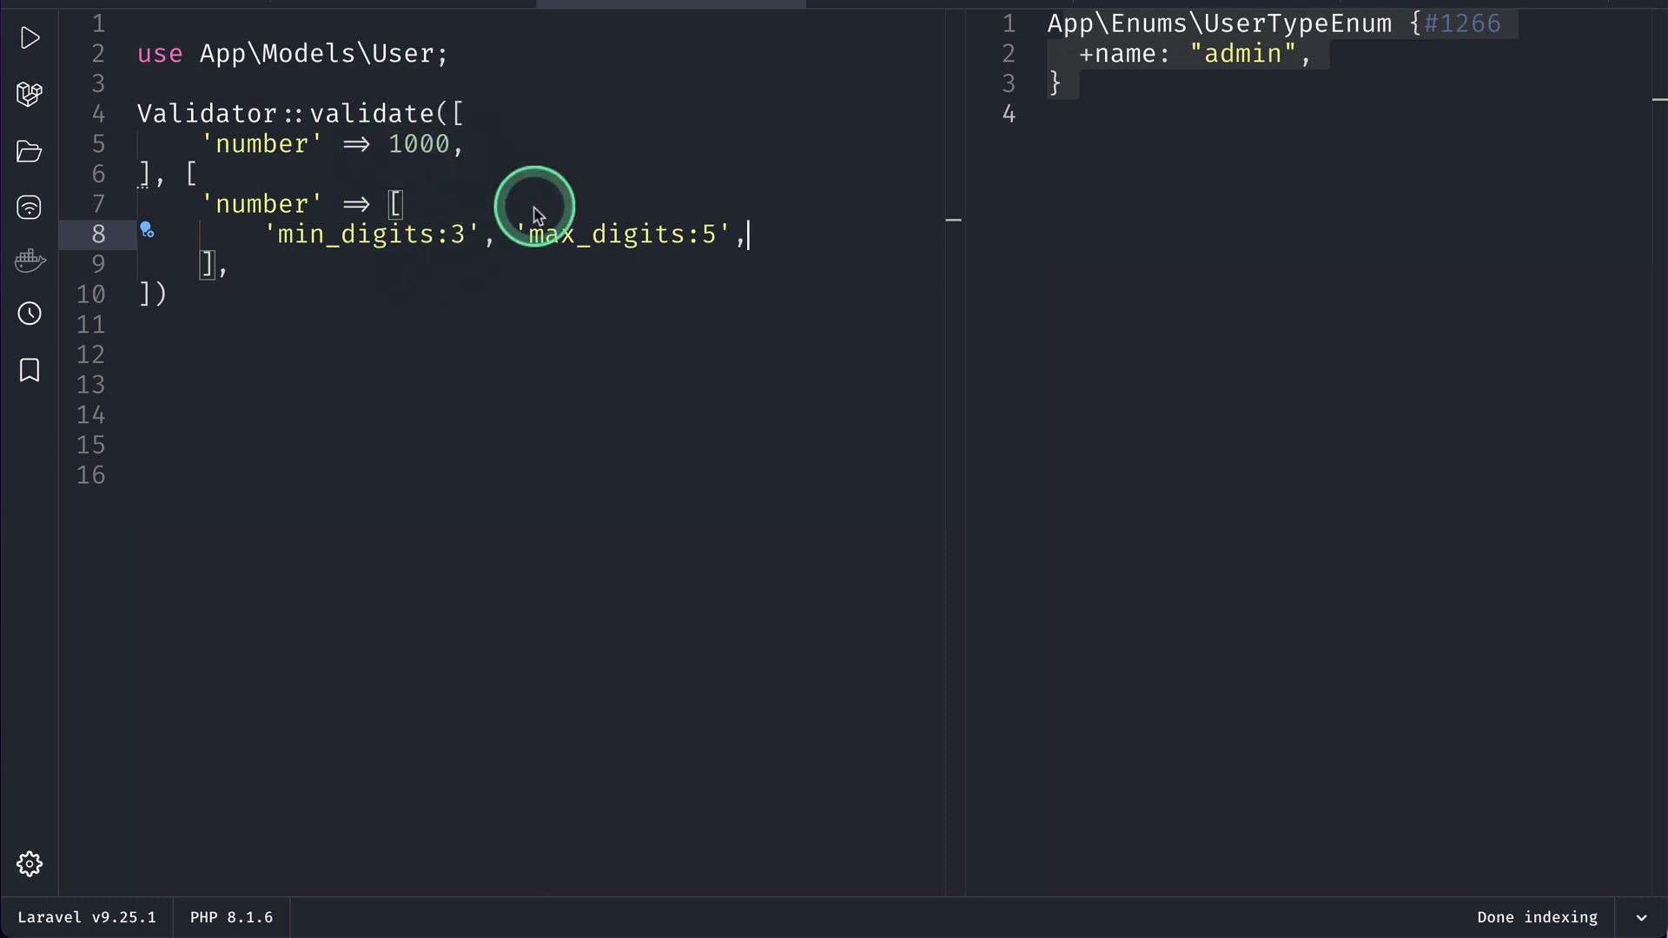
pyautogui.moveTo(409, 175)
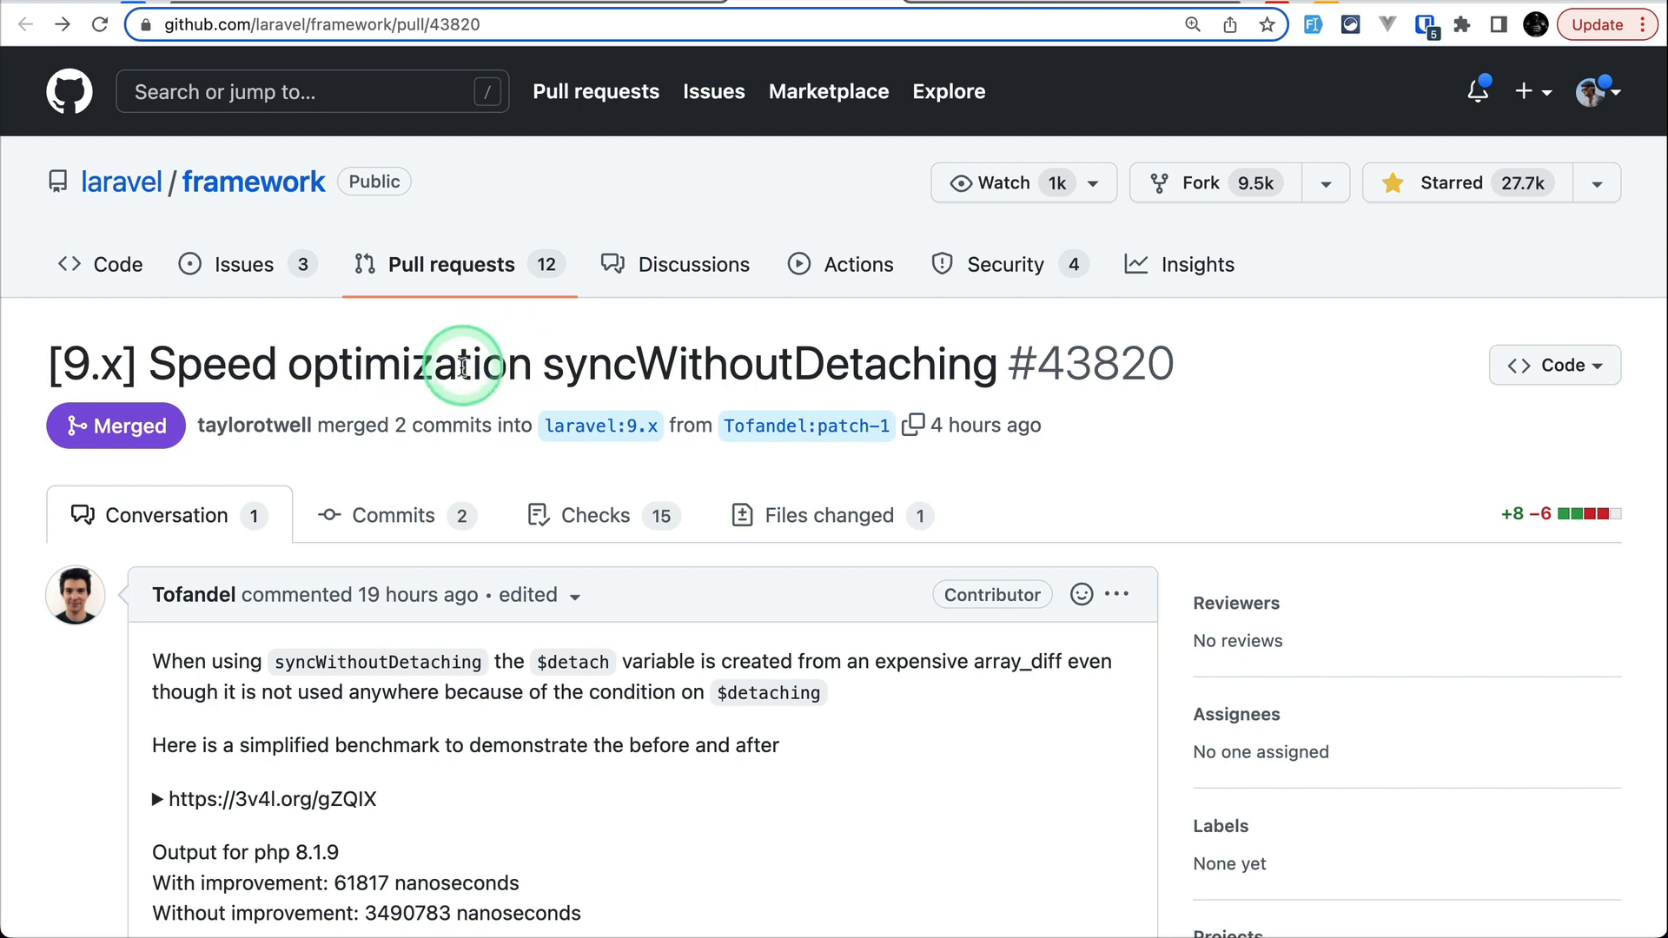
pyautogui.moveTo(261, 712)
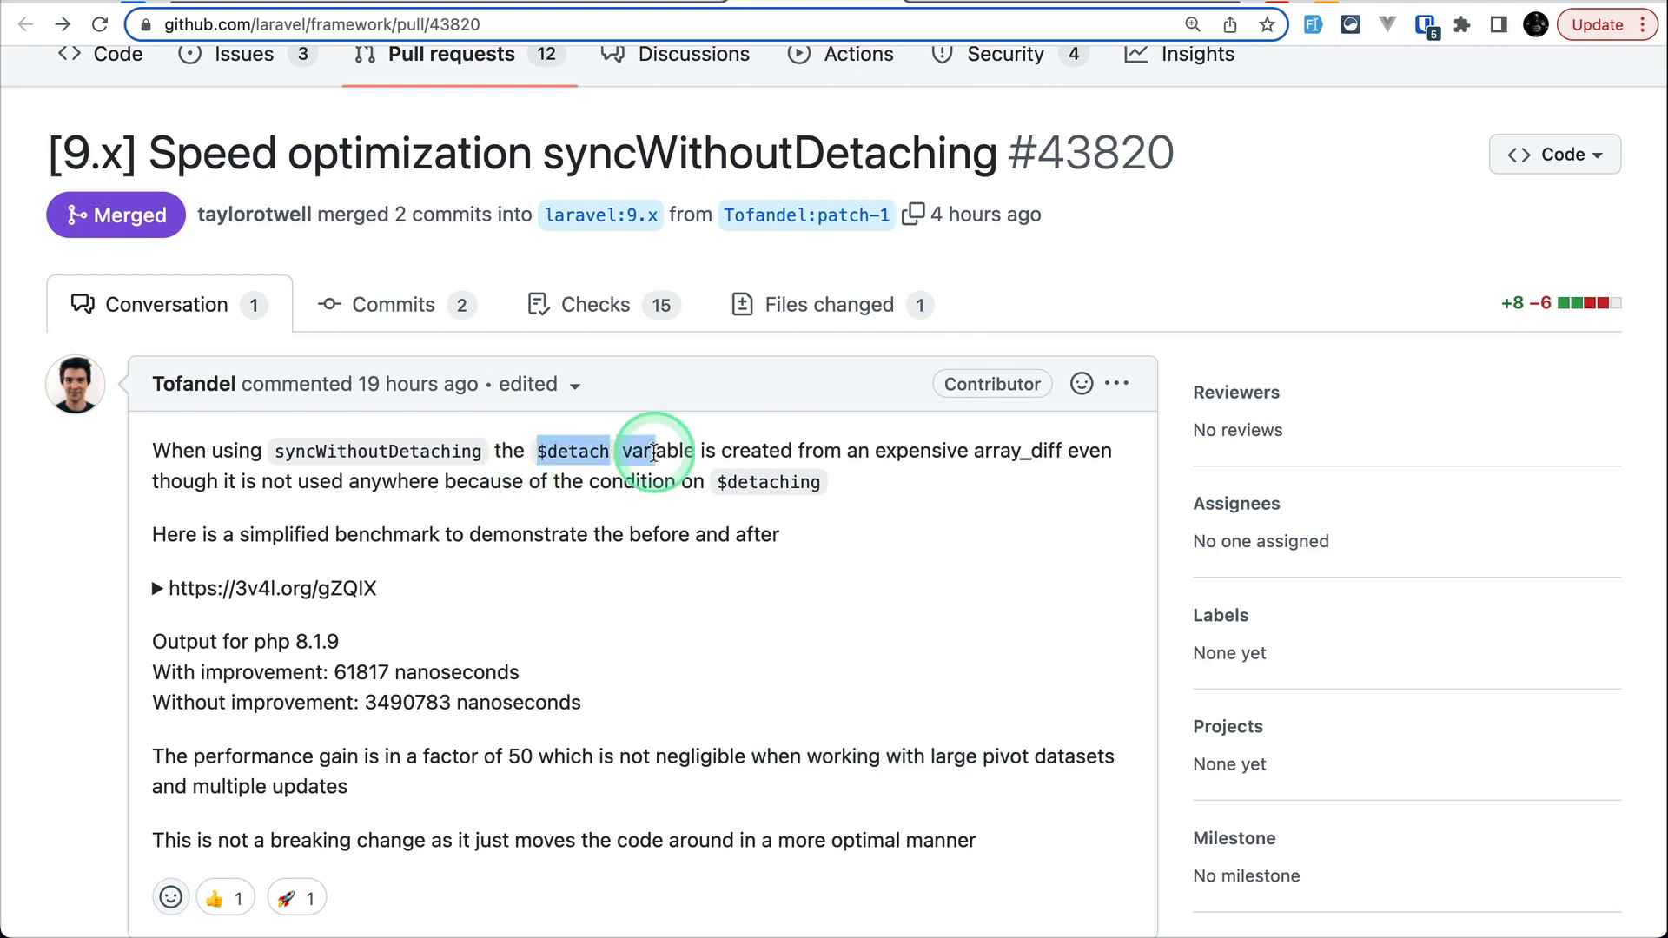
pyautogui.moveTo(1027, 473)
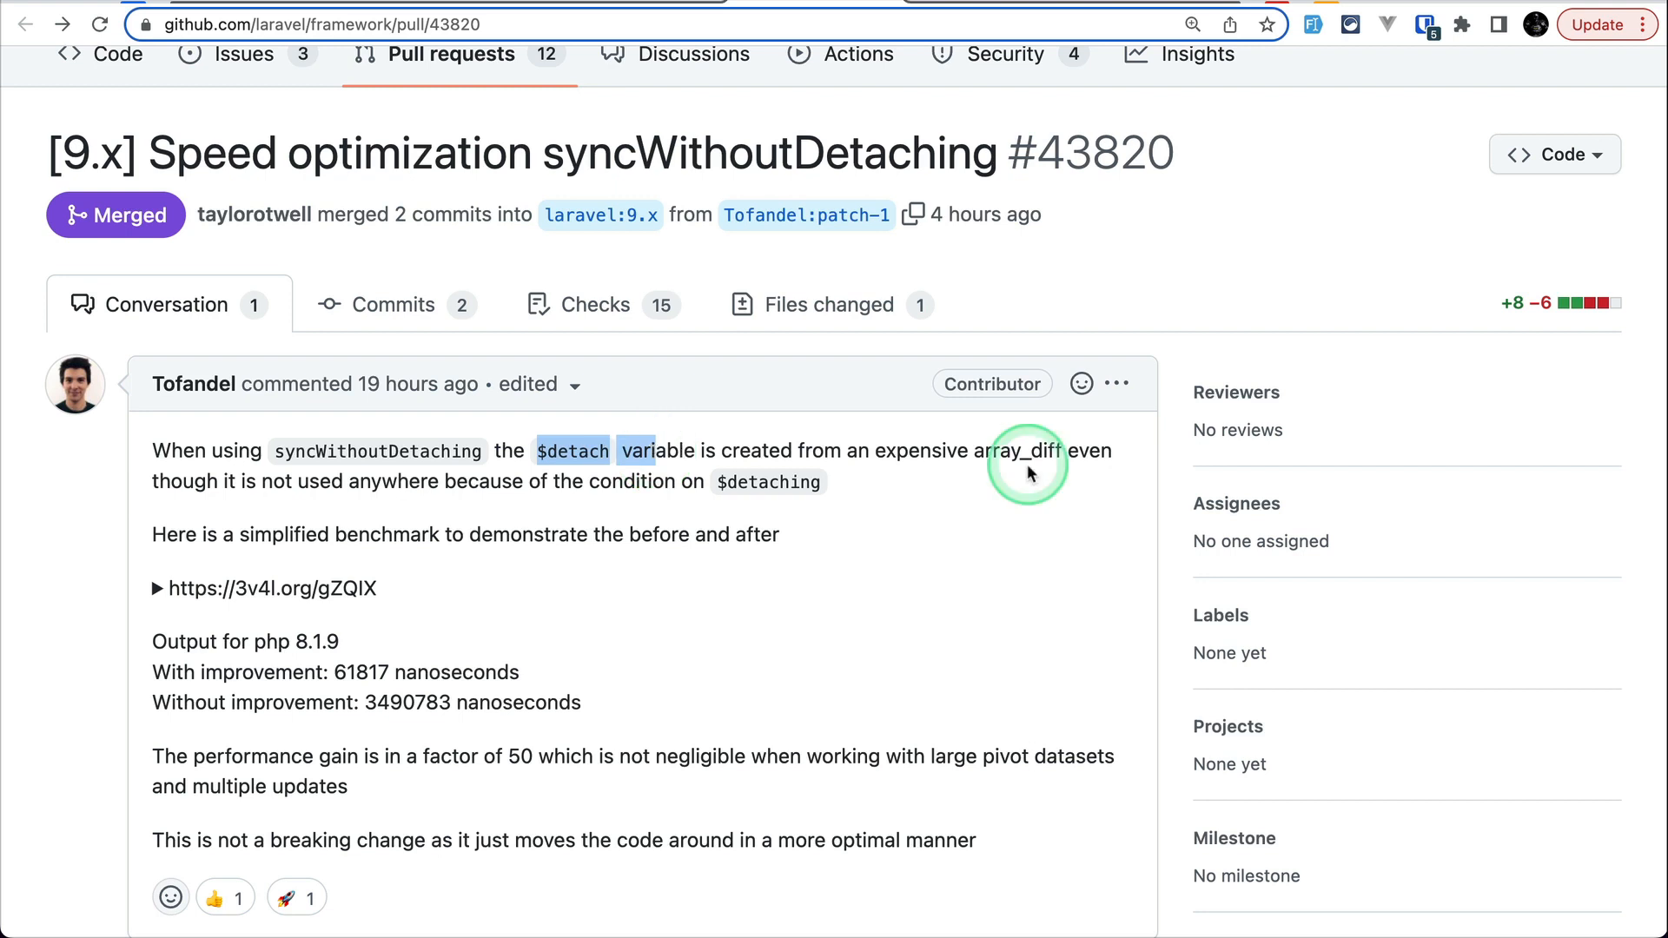
pyautogui.moveTo(851, 360)
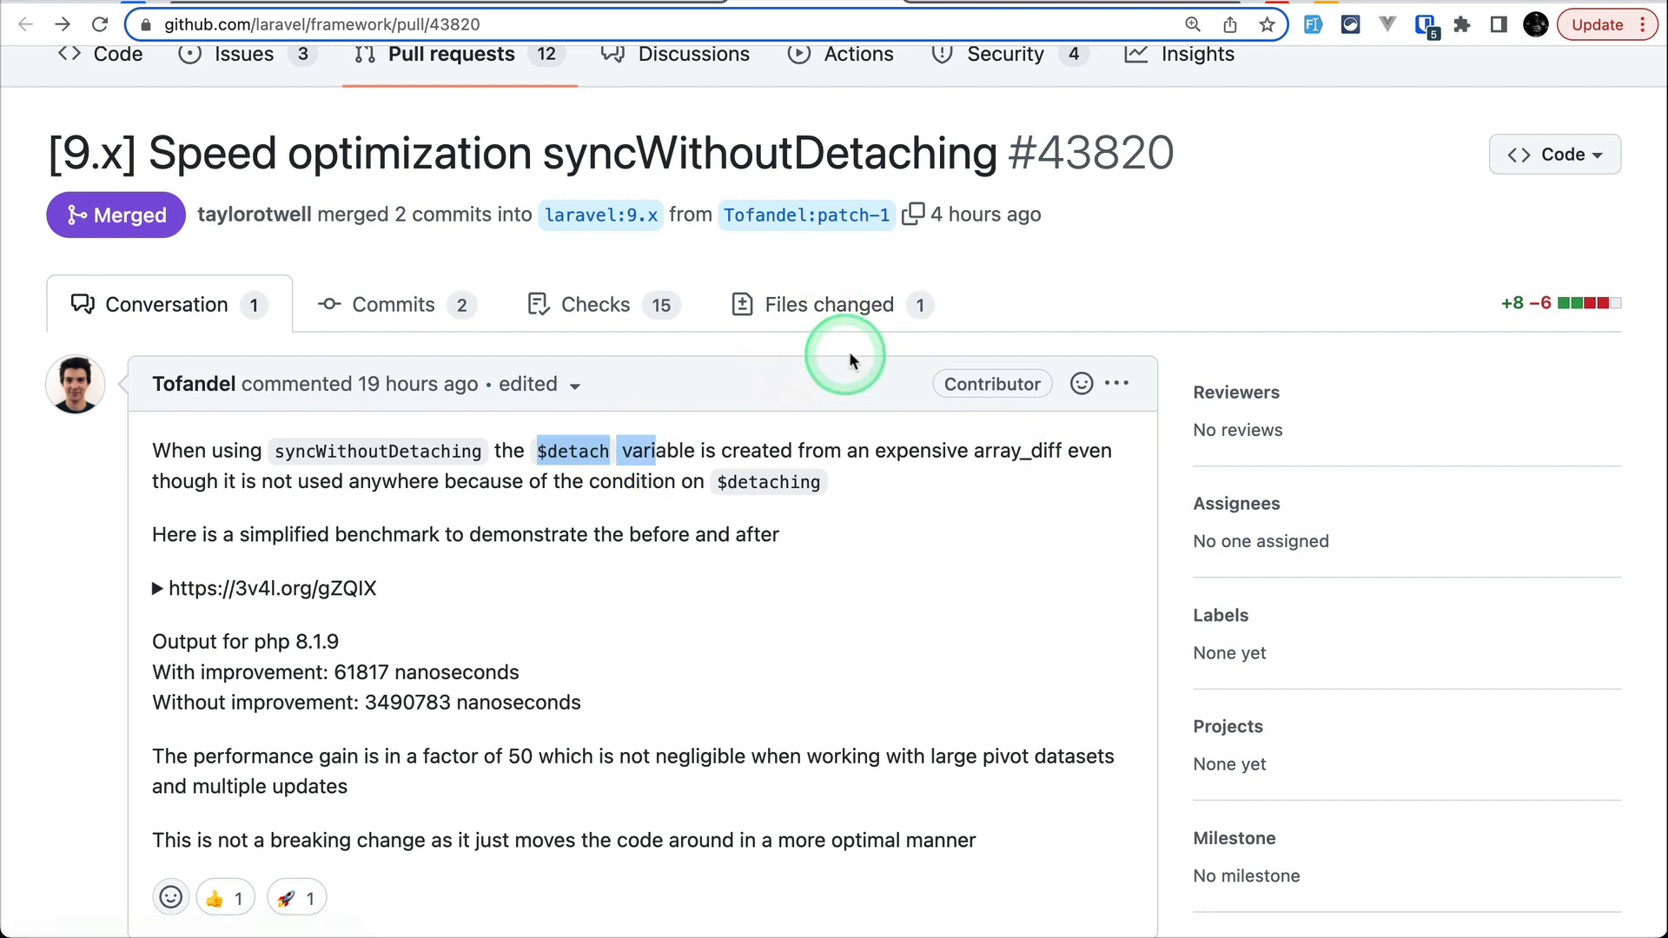
# Open the Files changed tab of syncWithoutDetaching optimization PR #43820.
pyautogui.click(835, 305)
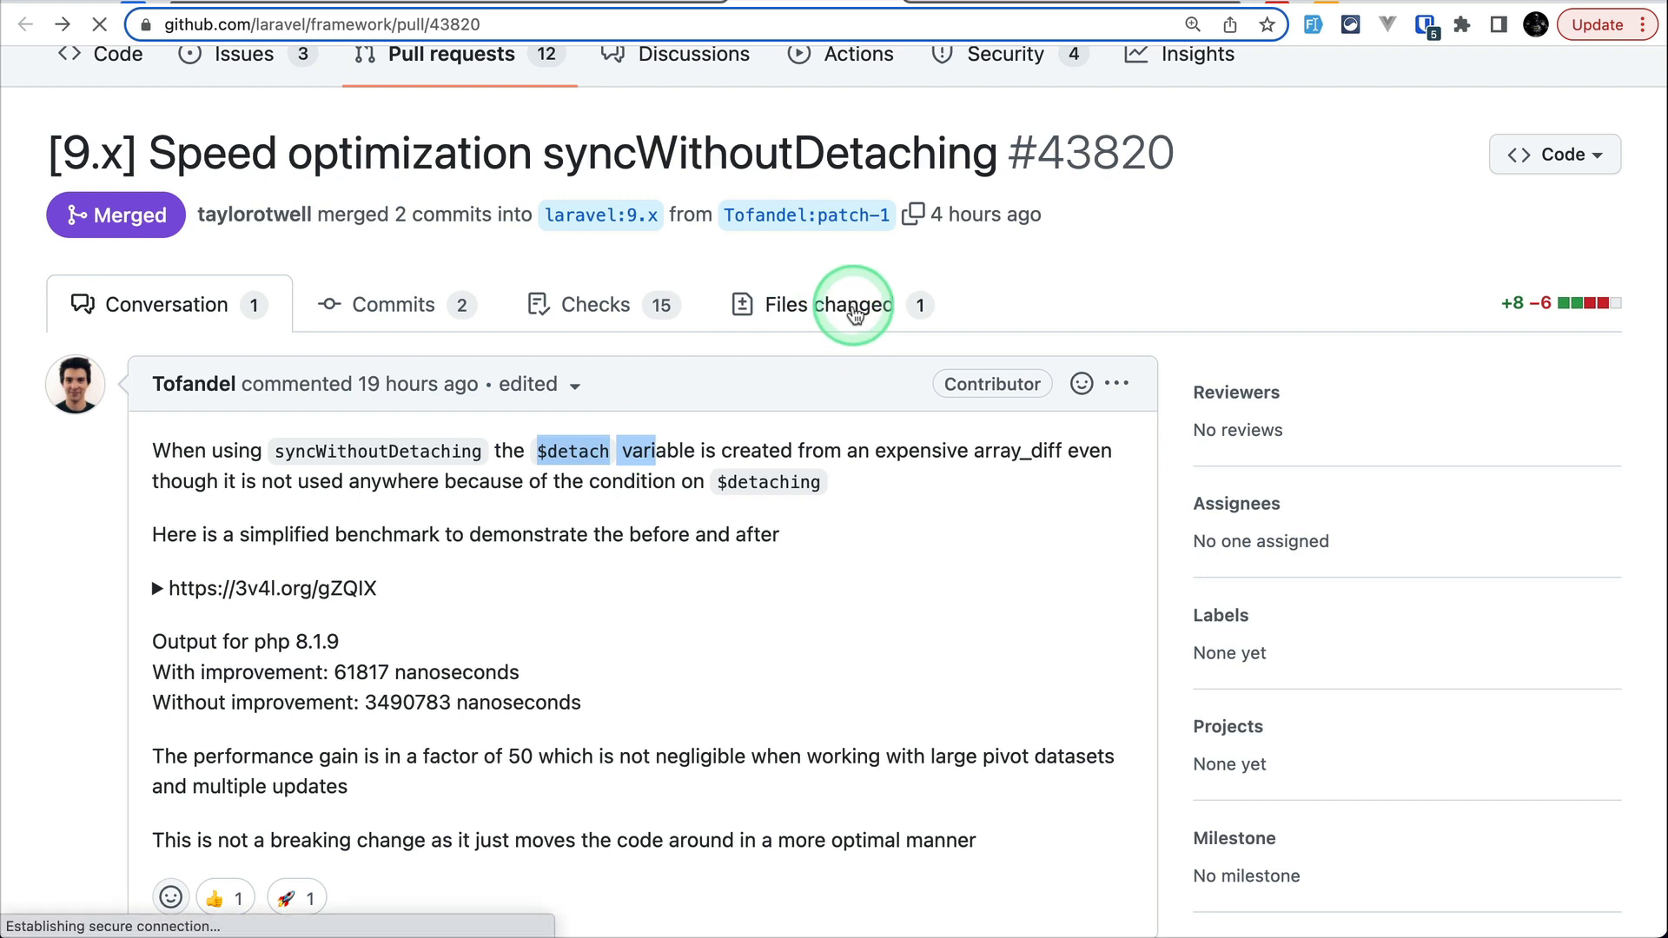
pyautogui.click(804, 305)
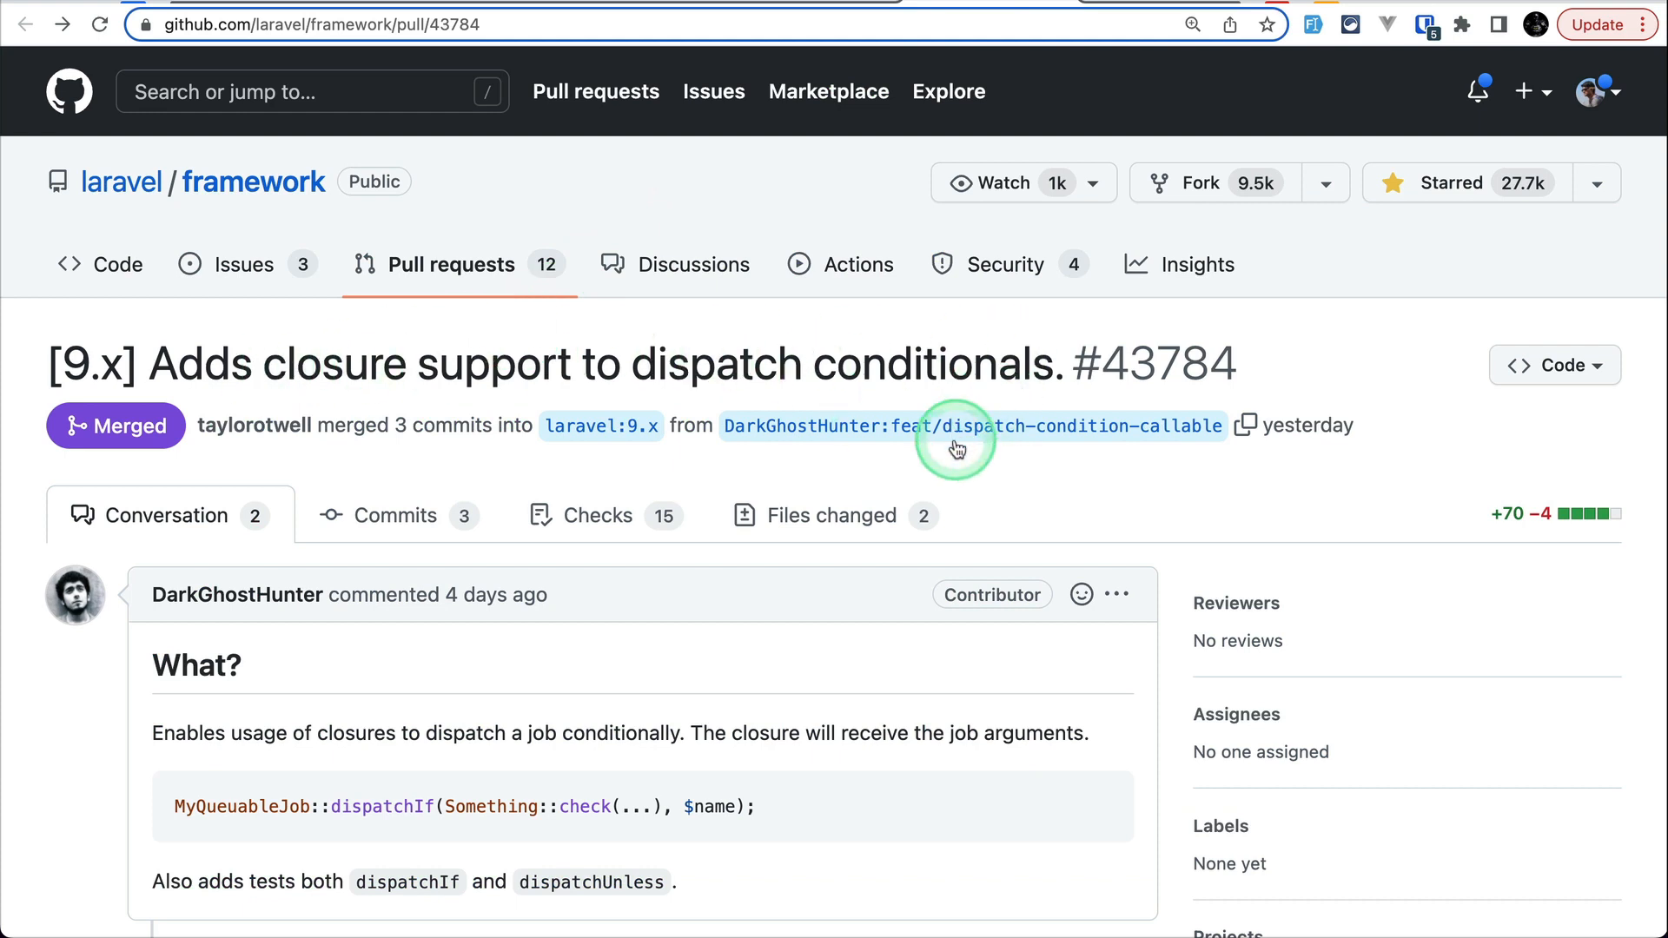
# Scroll PR #43784 and highlight its dispatchIf closure example.
pyautogui.scroll(-3)
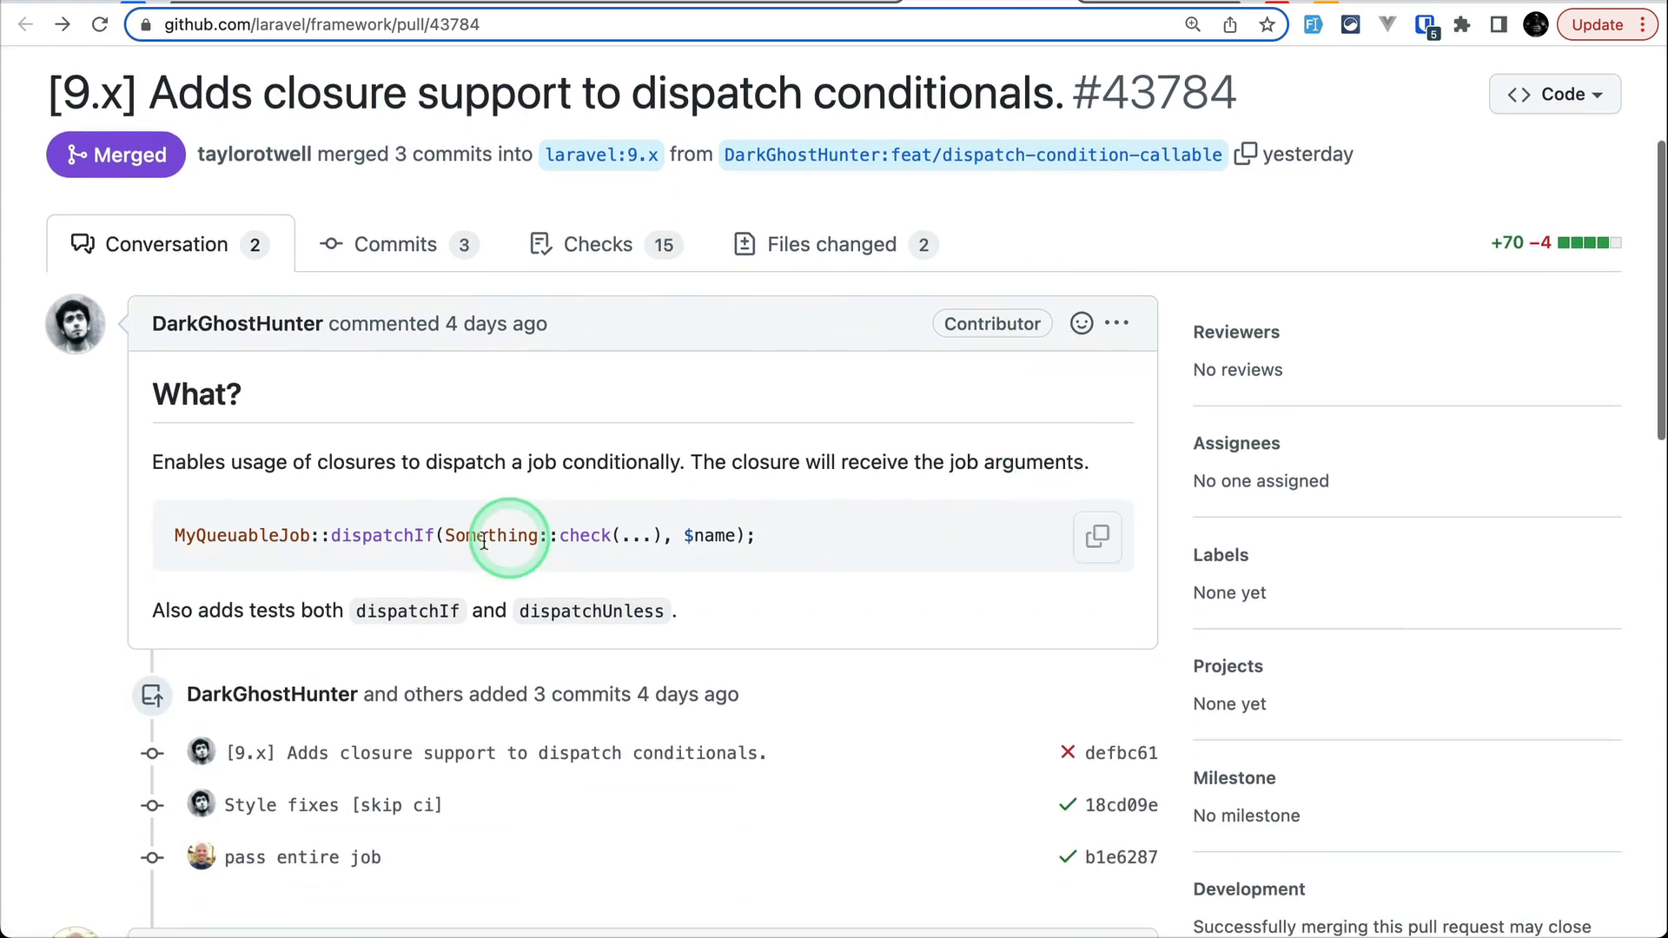
pyautogui.moveTo(446, 535)
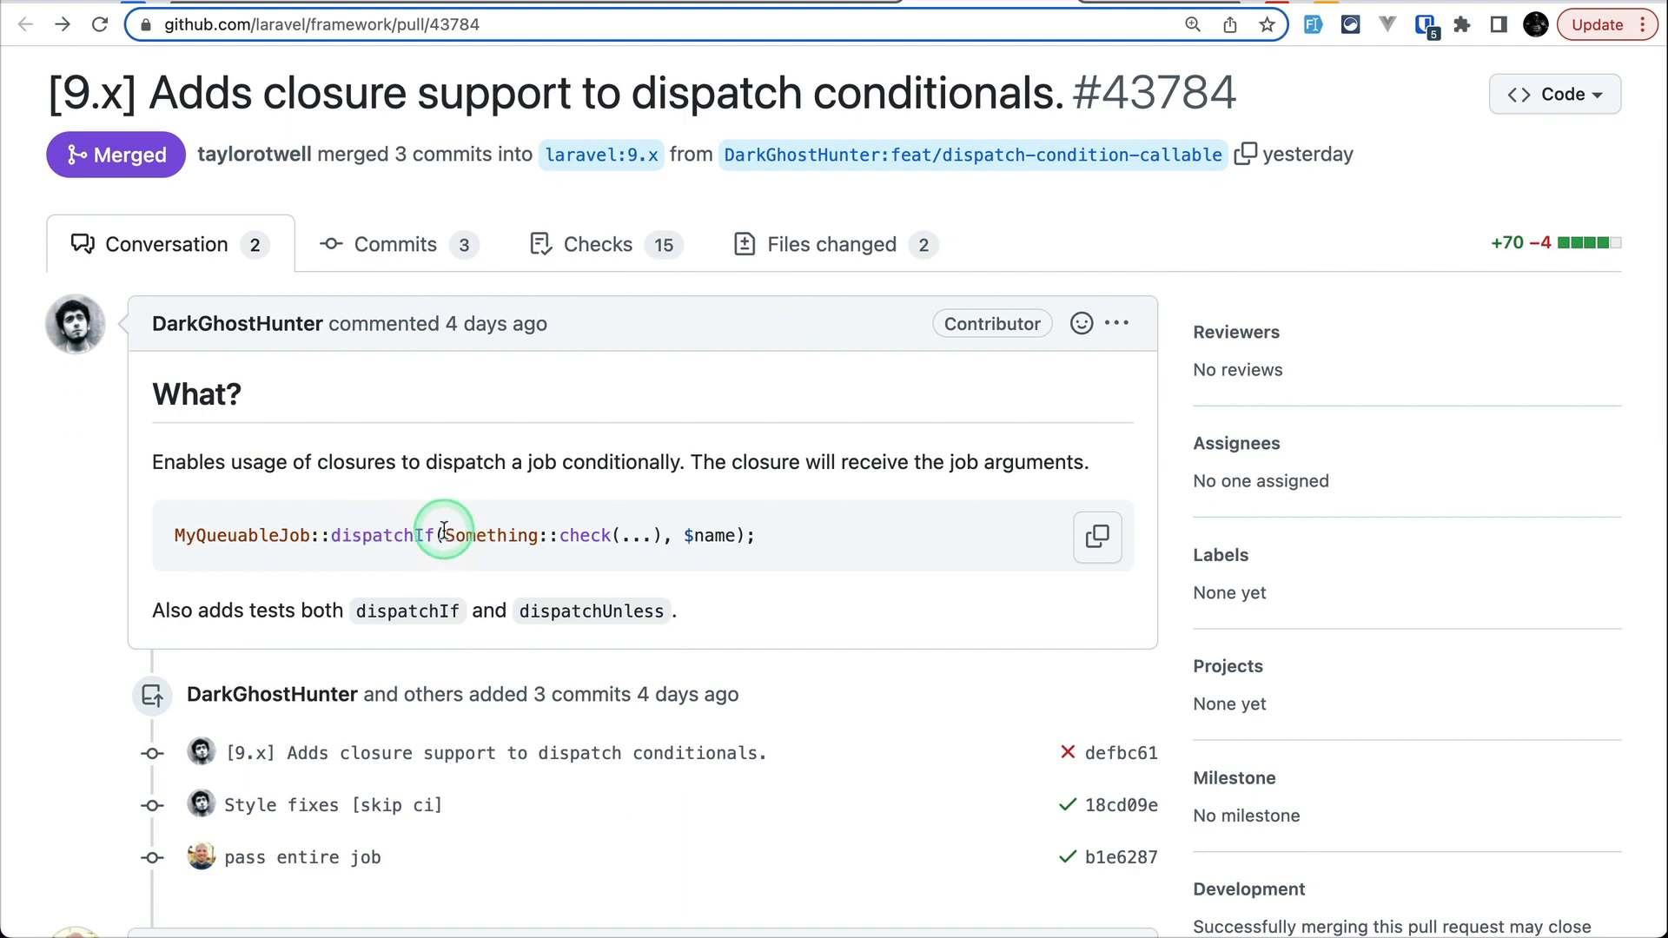
pyautogui.moveTo(345, 535)
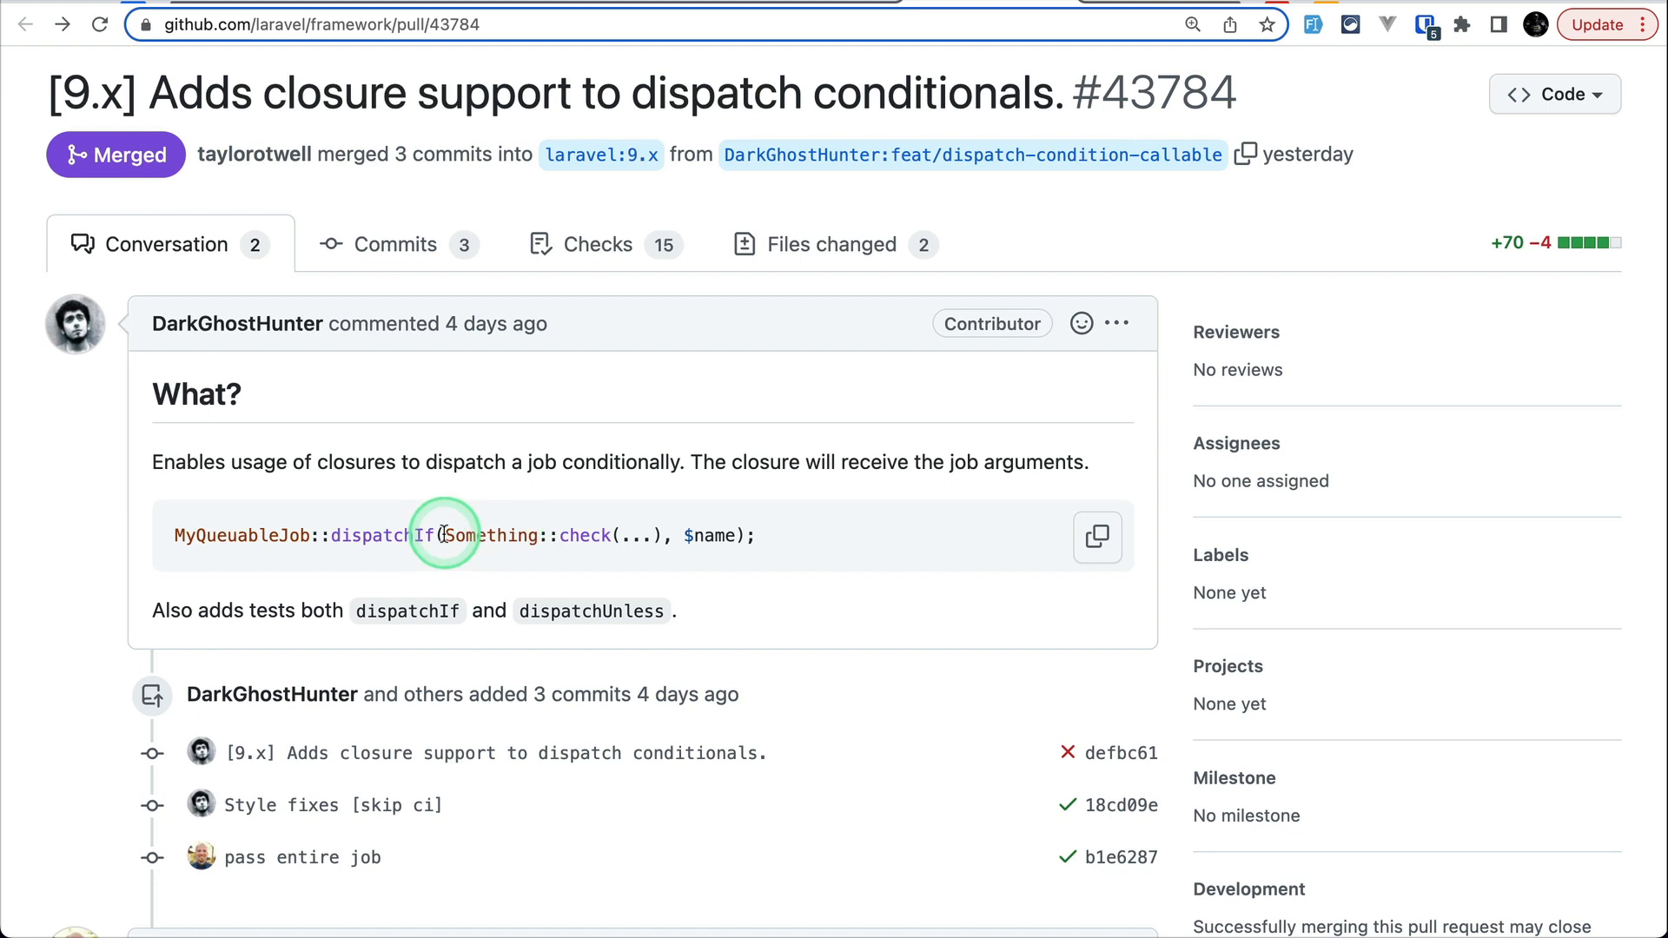
pyautogui.moveTo(441, 535); pyautogui.dragTo(664, 535)
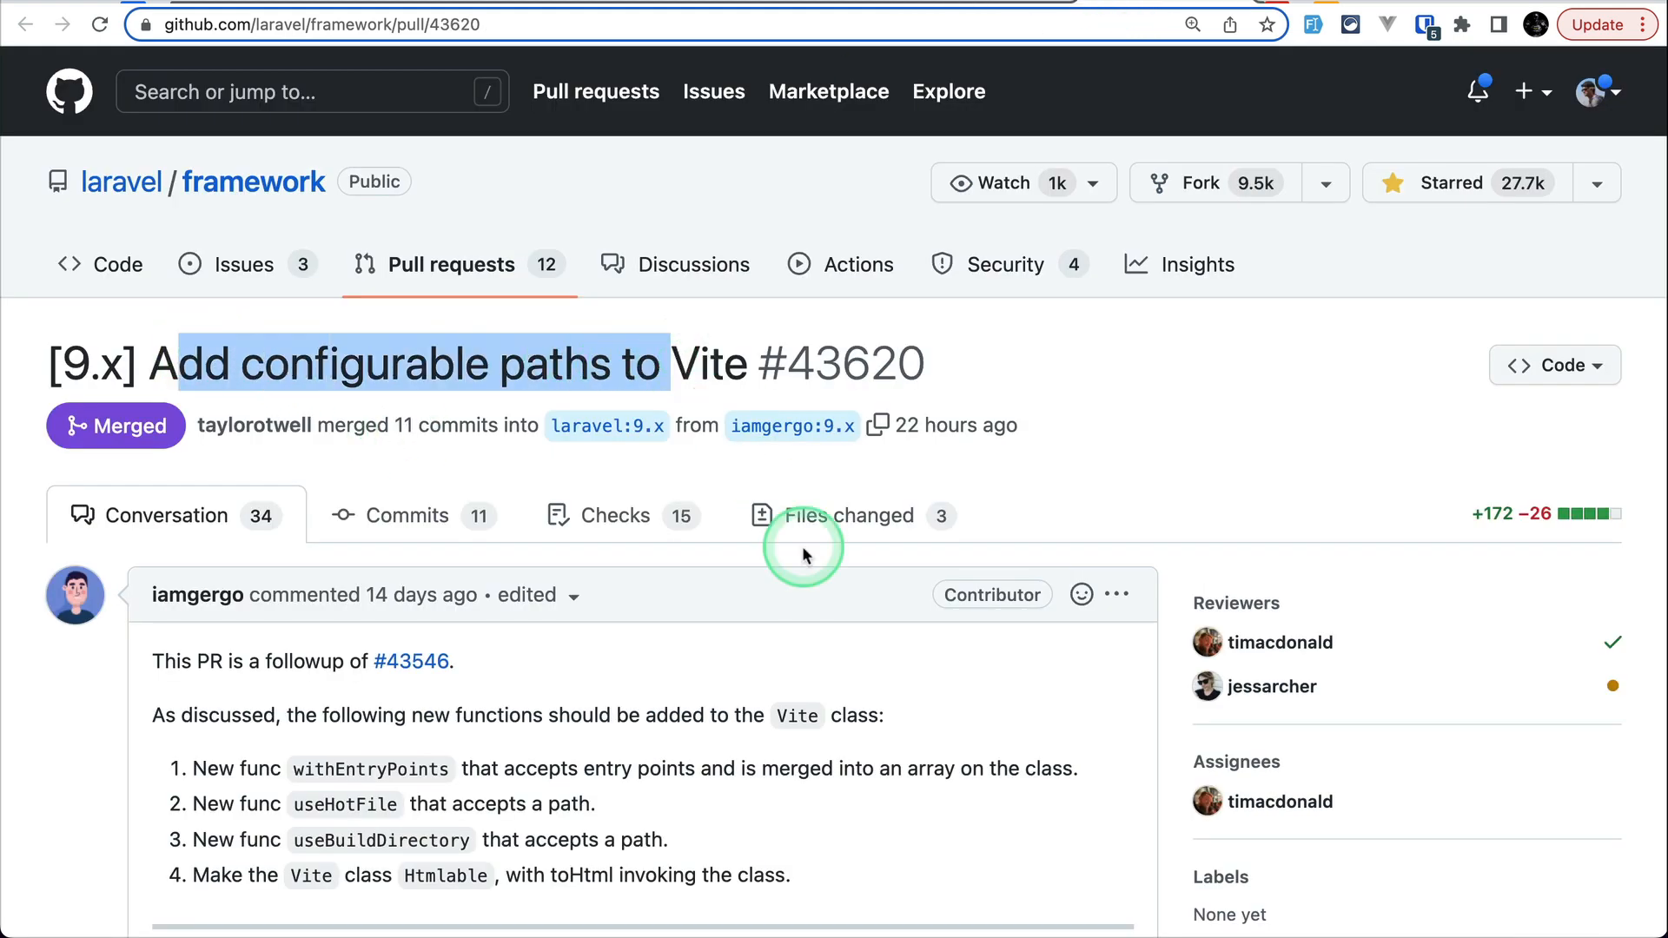
pyautogui.scroll(-3)
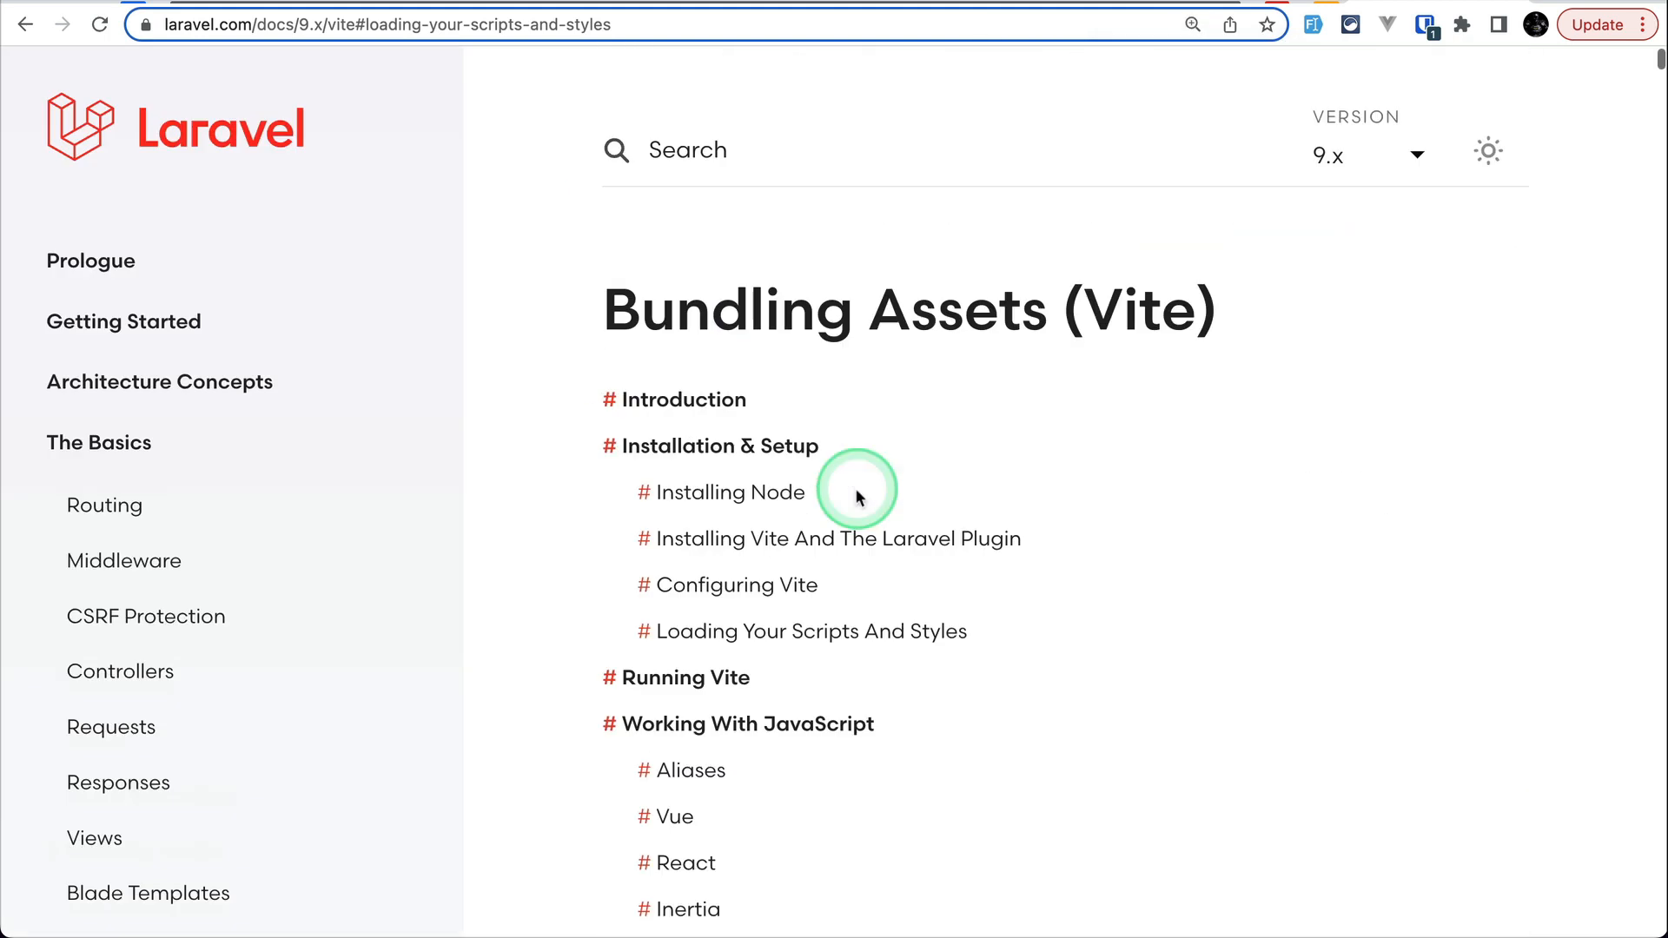
# Highlight the useHotFile and useBuildDirectory examples and the matching vite.config.js settings.
pyautogui.scroll(-3)
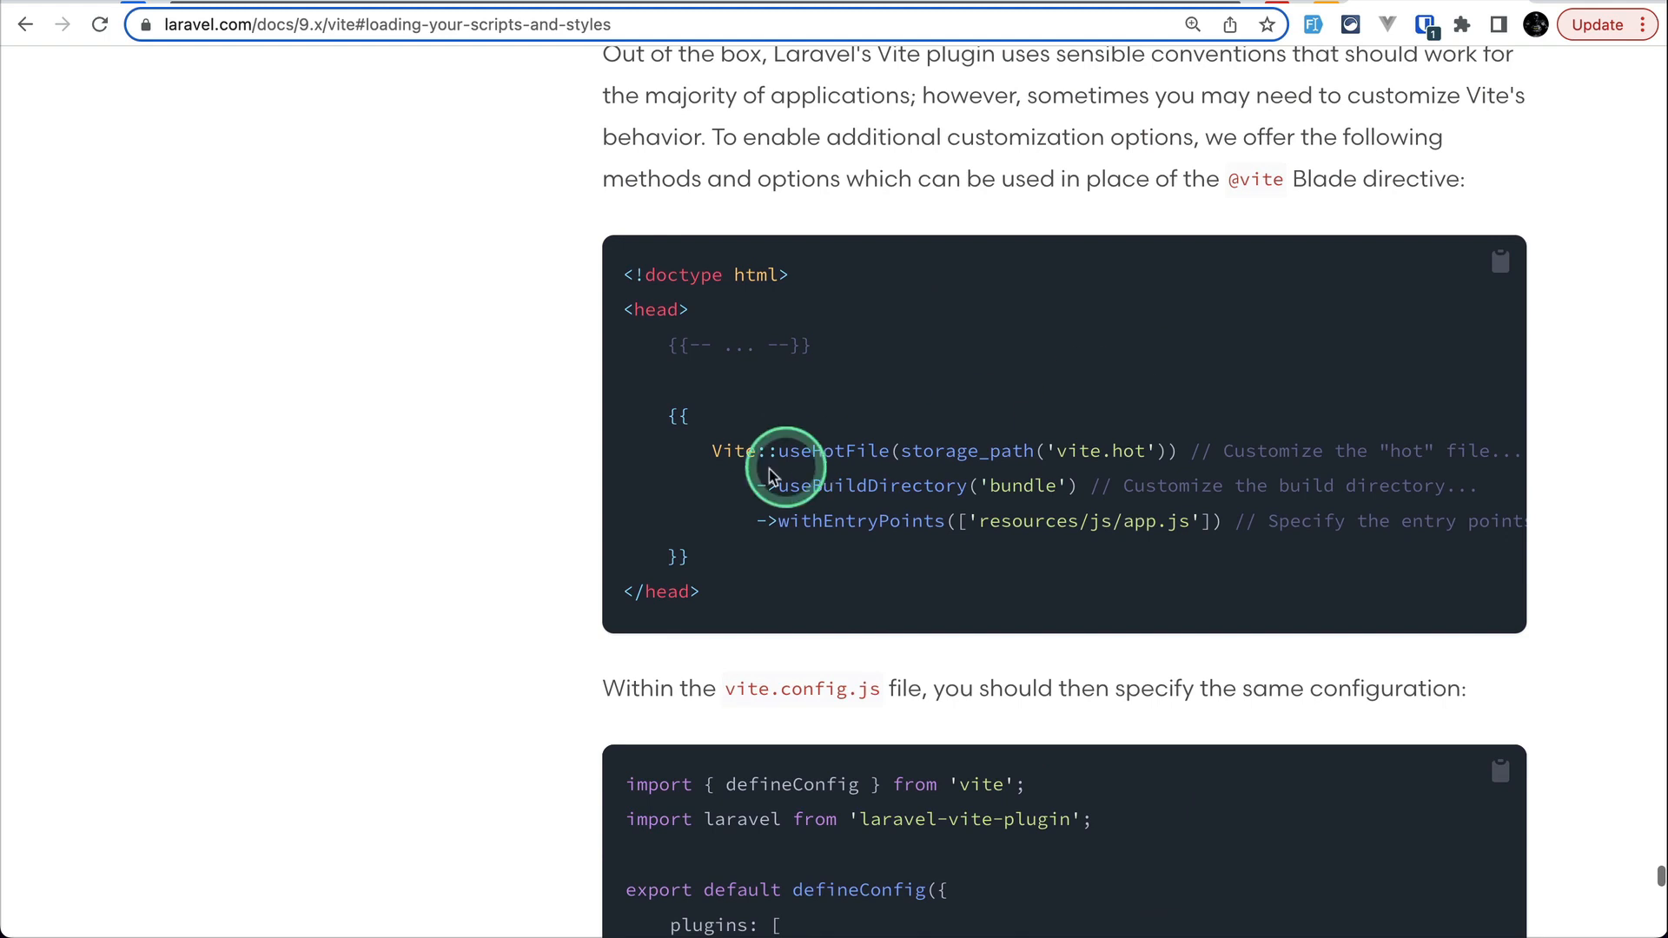
pyautogui.moveTo(1075, 458)
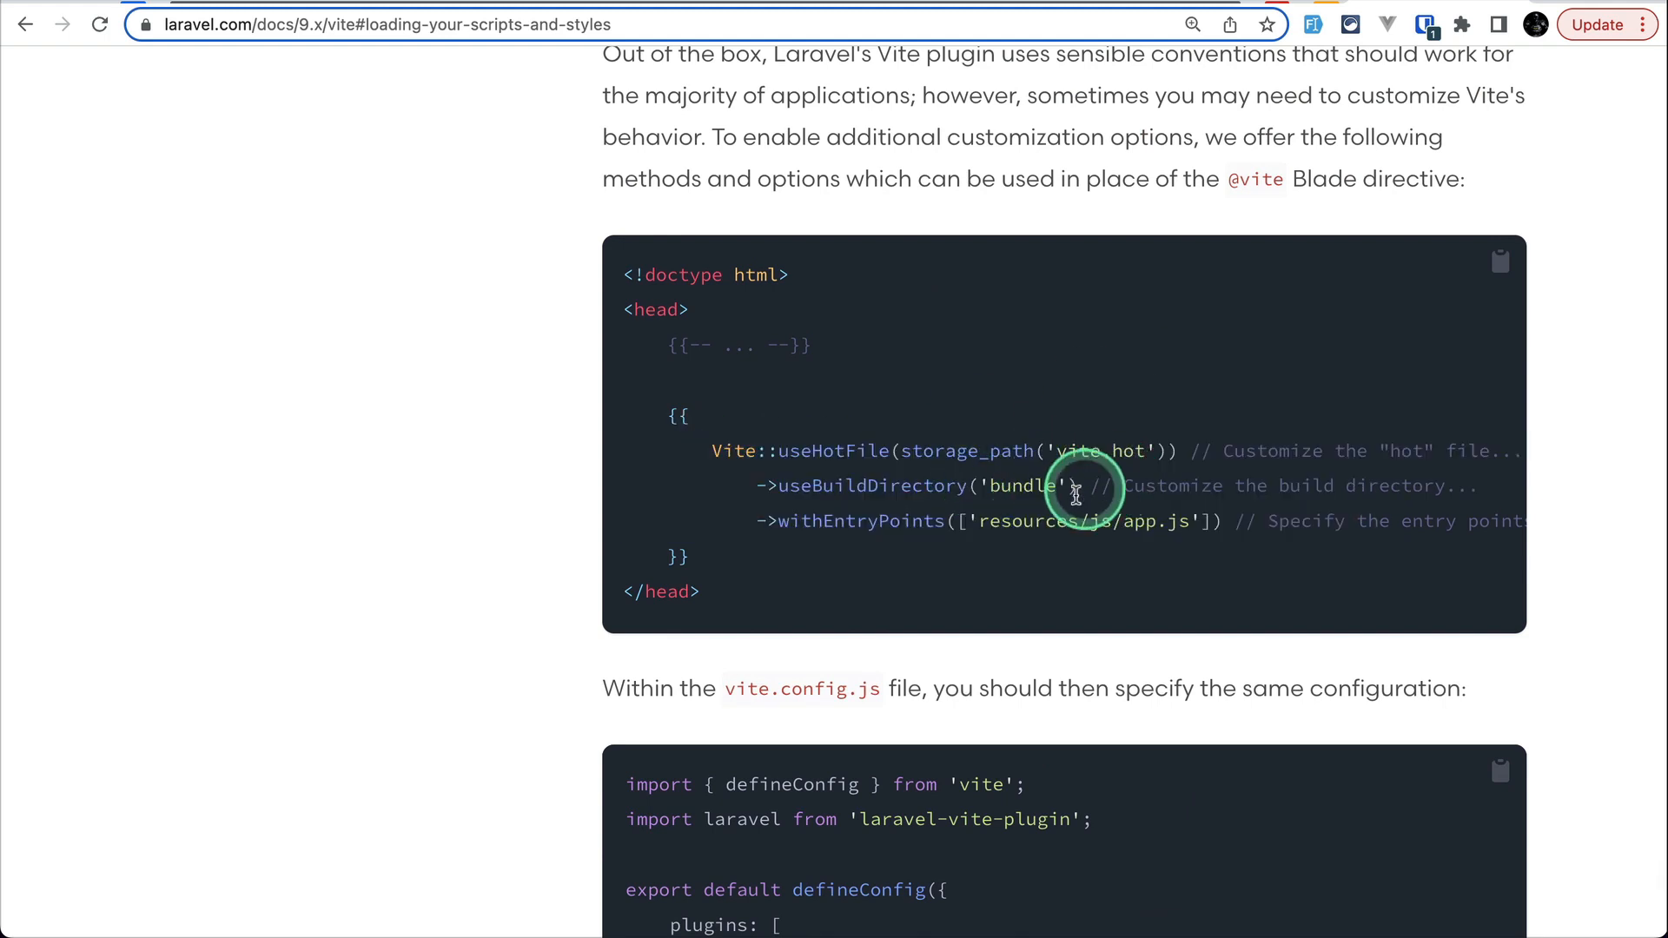
pyautogui.doubleClick(1057, 521)
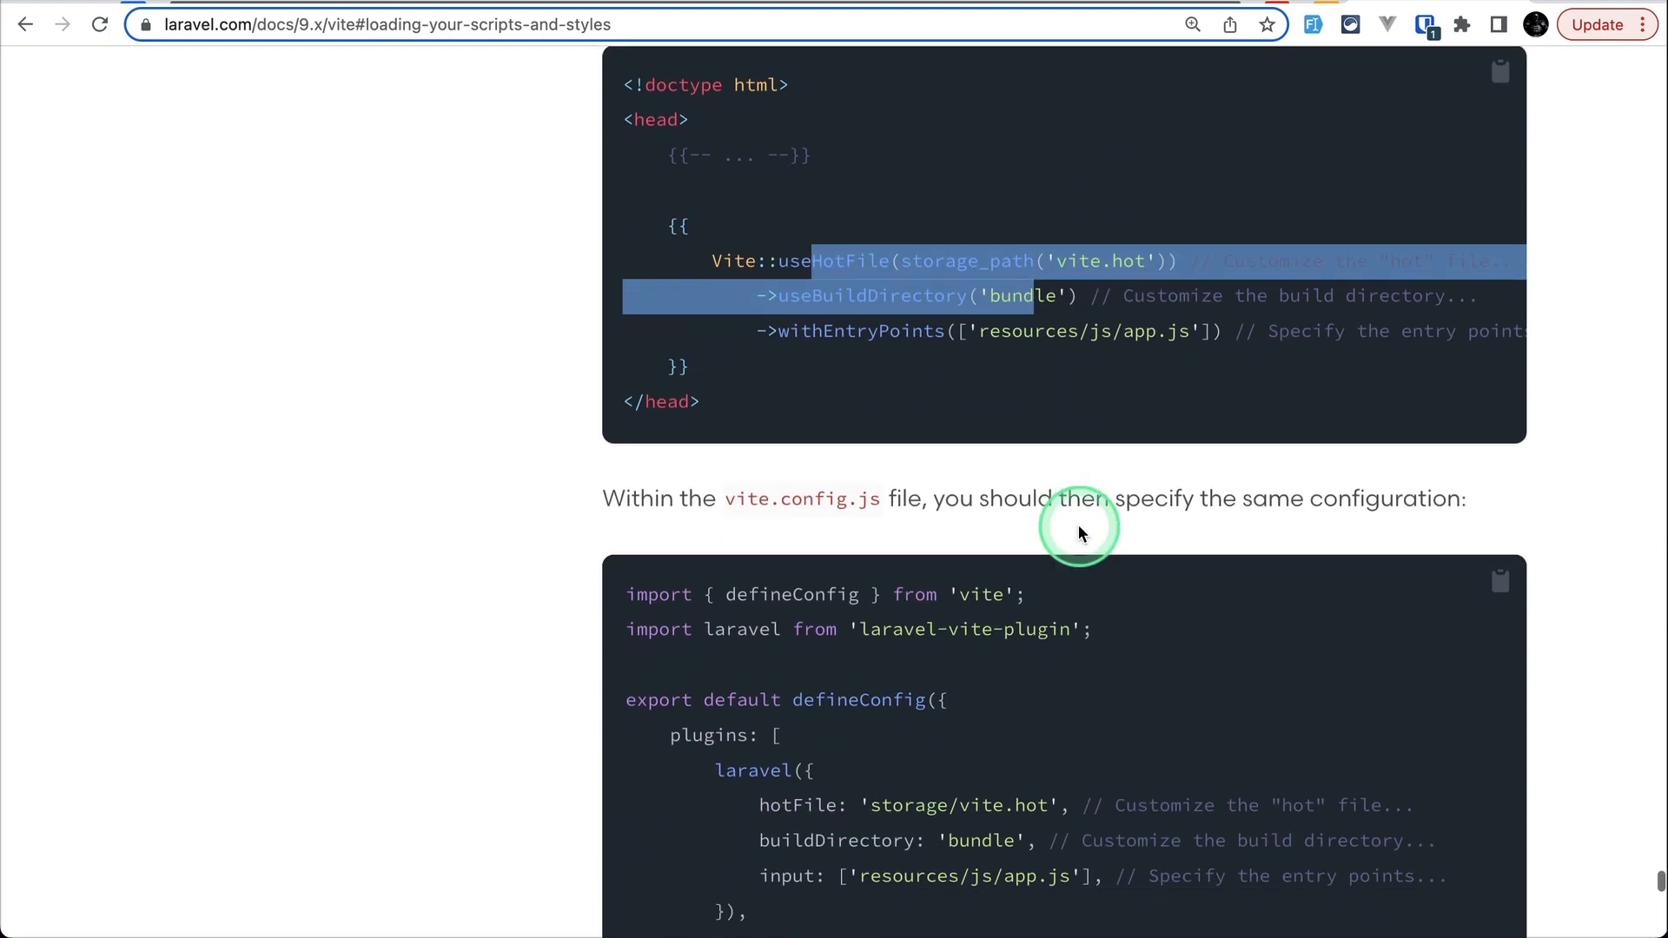
pyautogui.scroll(-3)
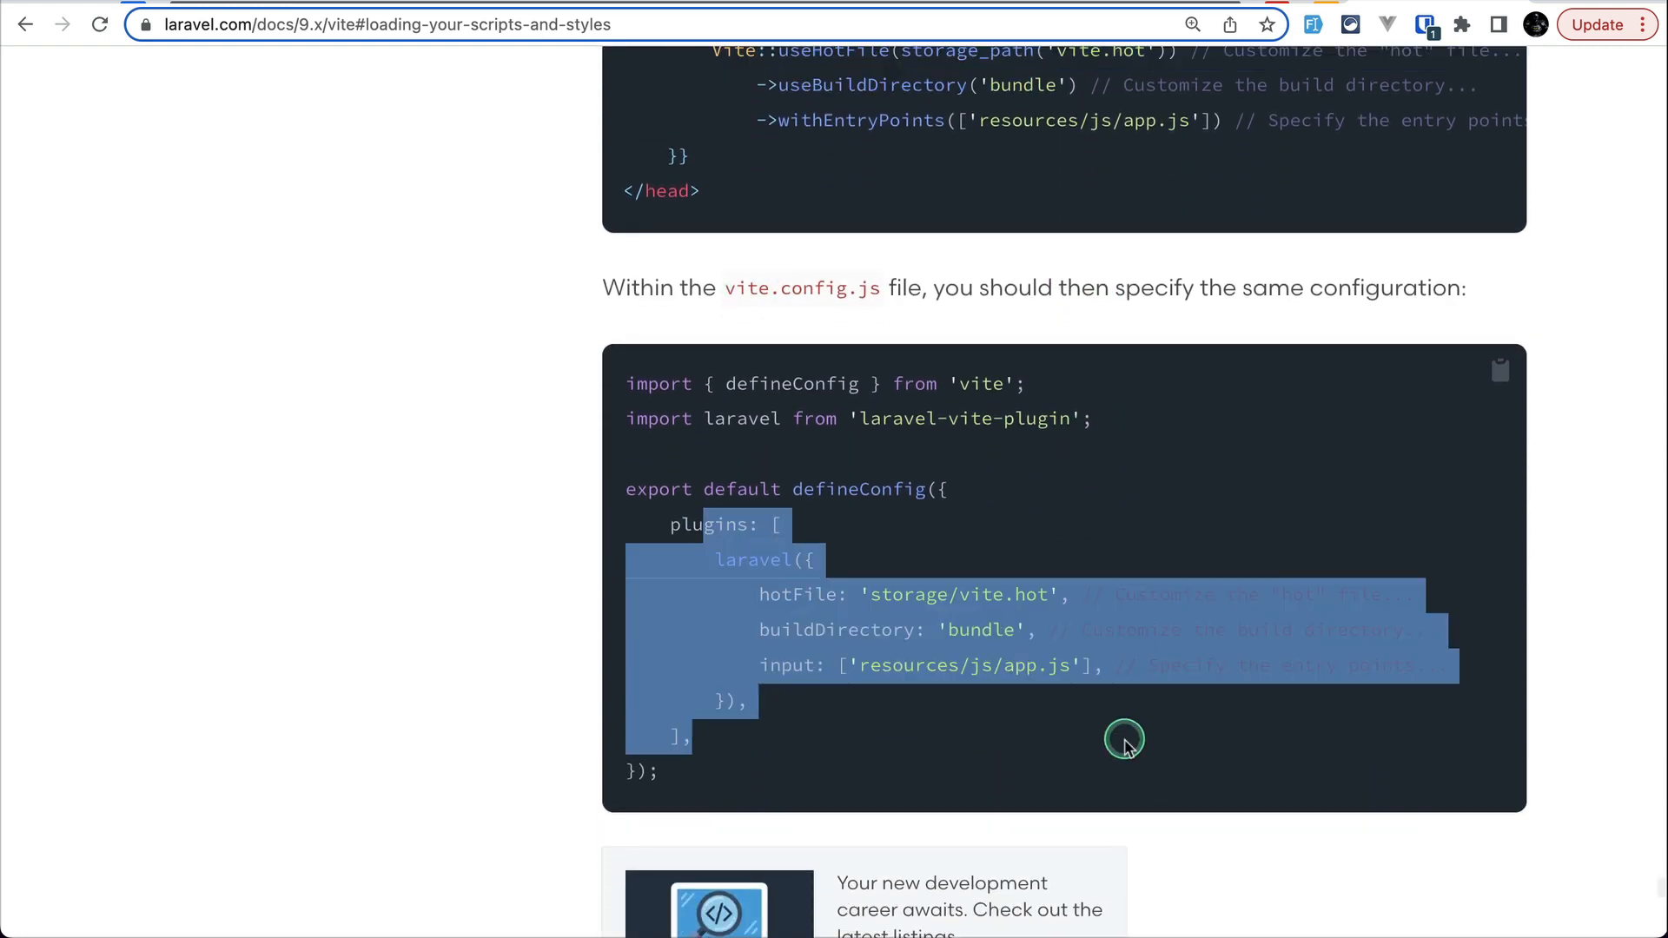